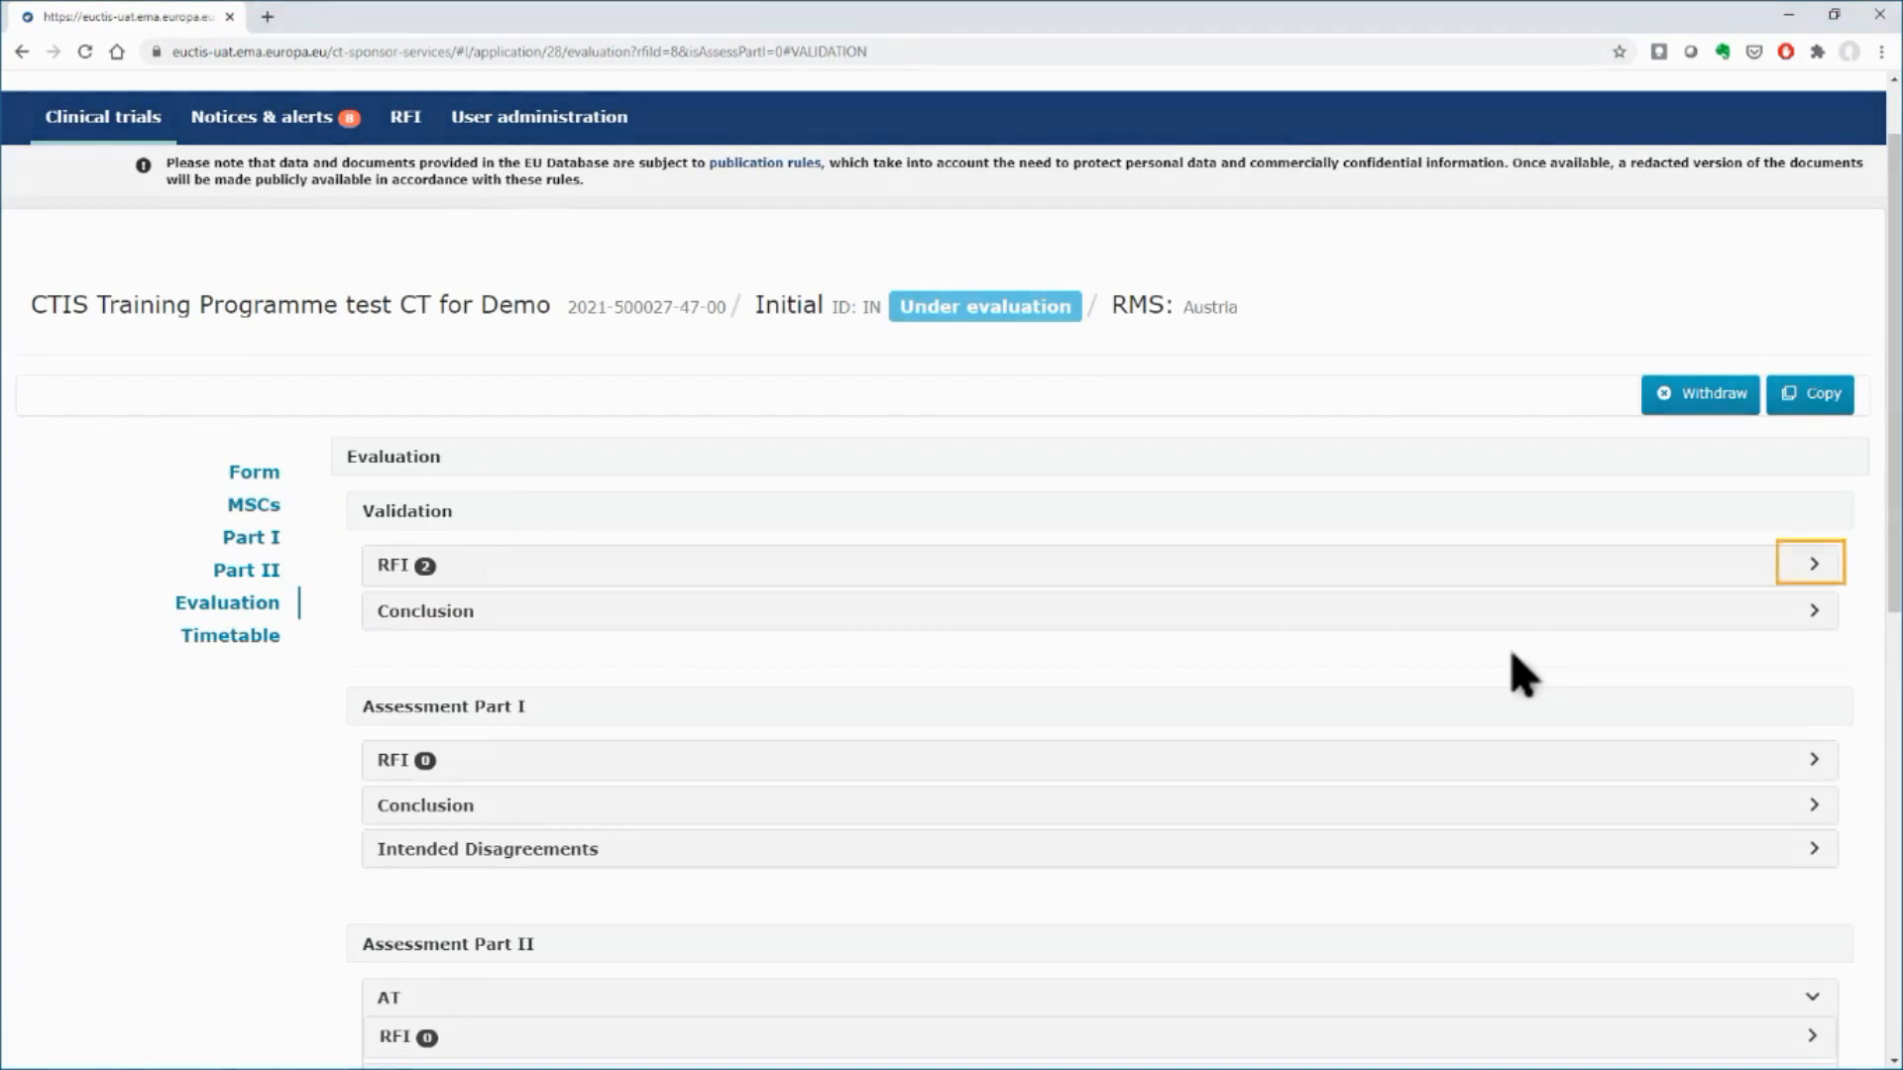
# Expand the Validation RFI and unlock it so the application can be changed
pyautogui.click(1810, 563)
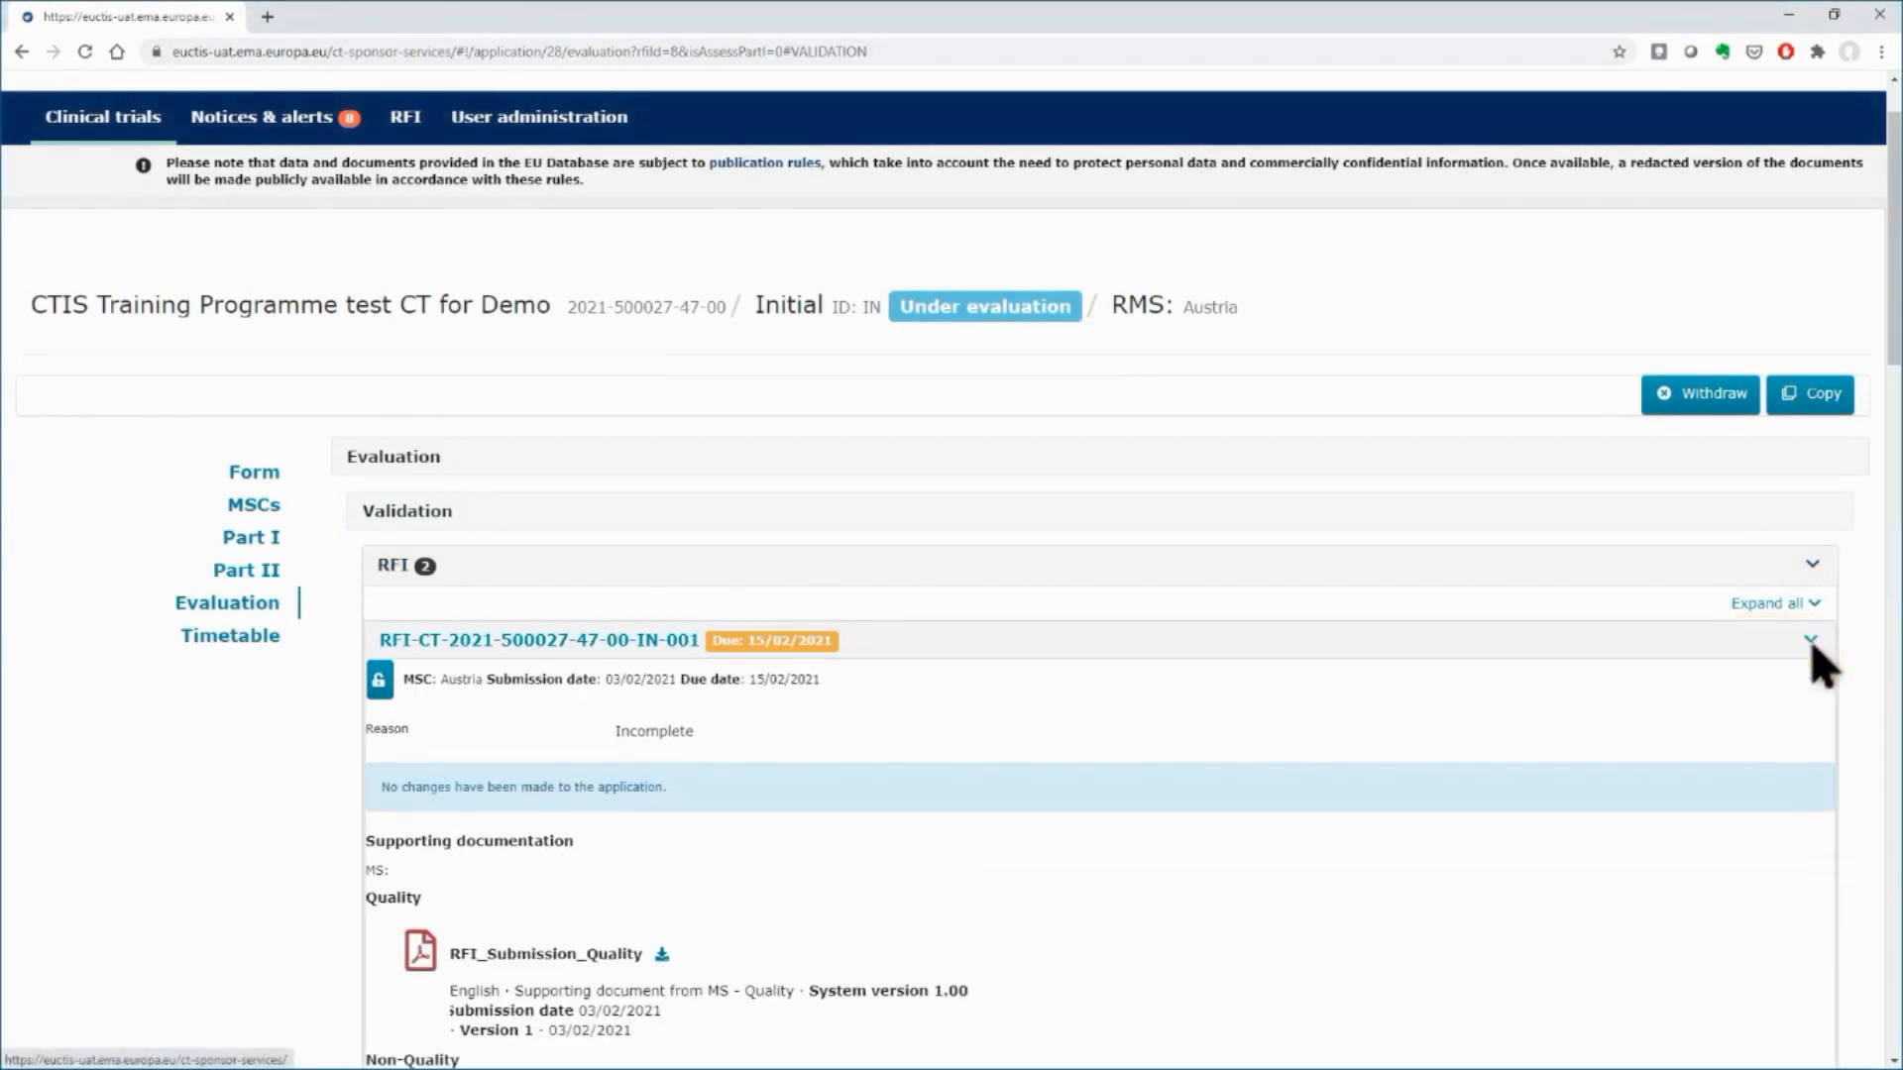
pyautogui.scroll(-3)
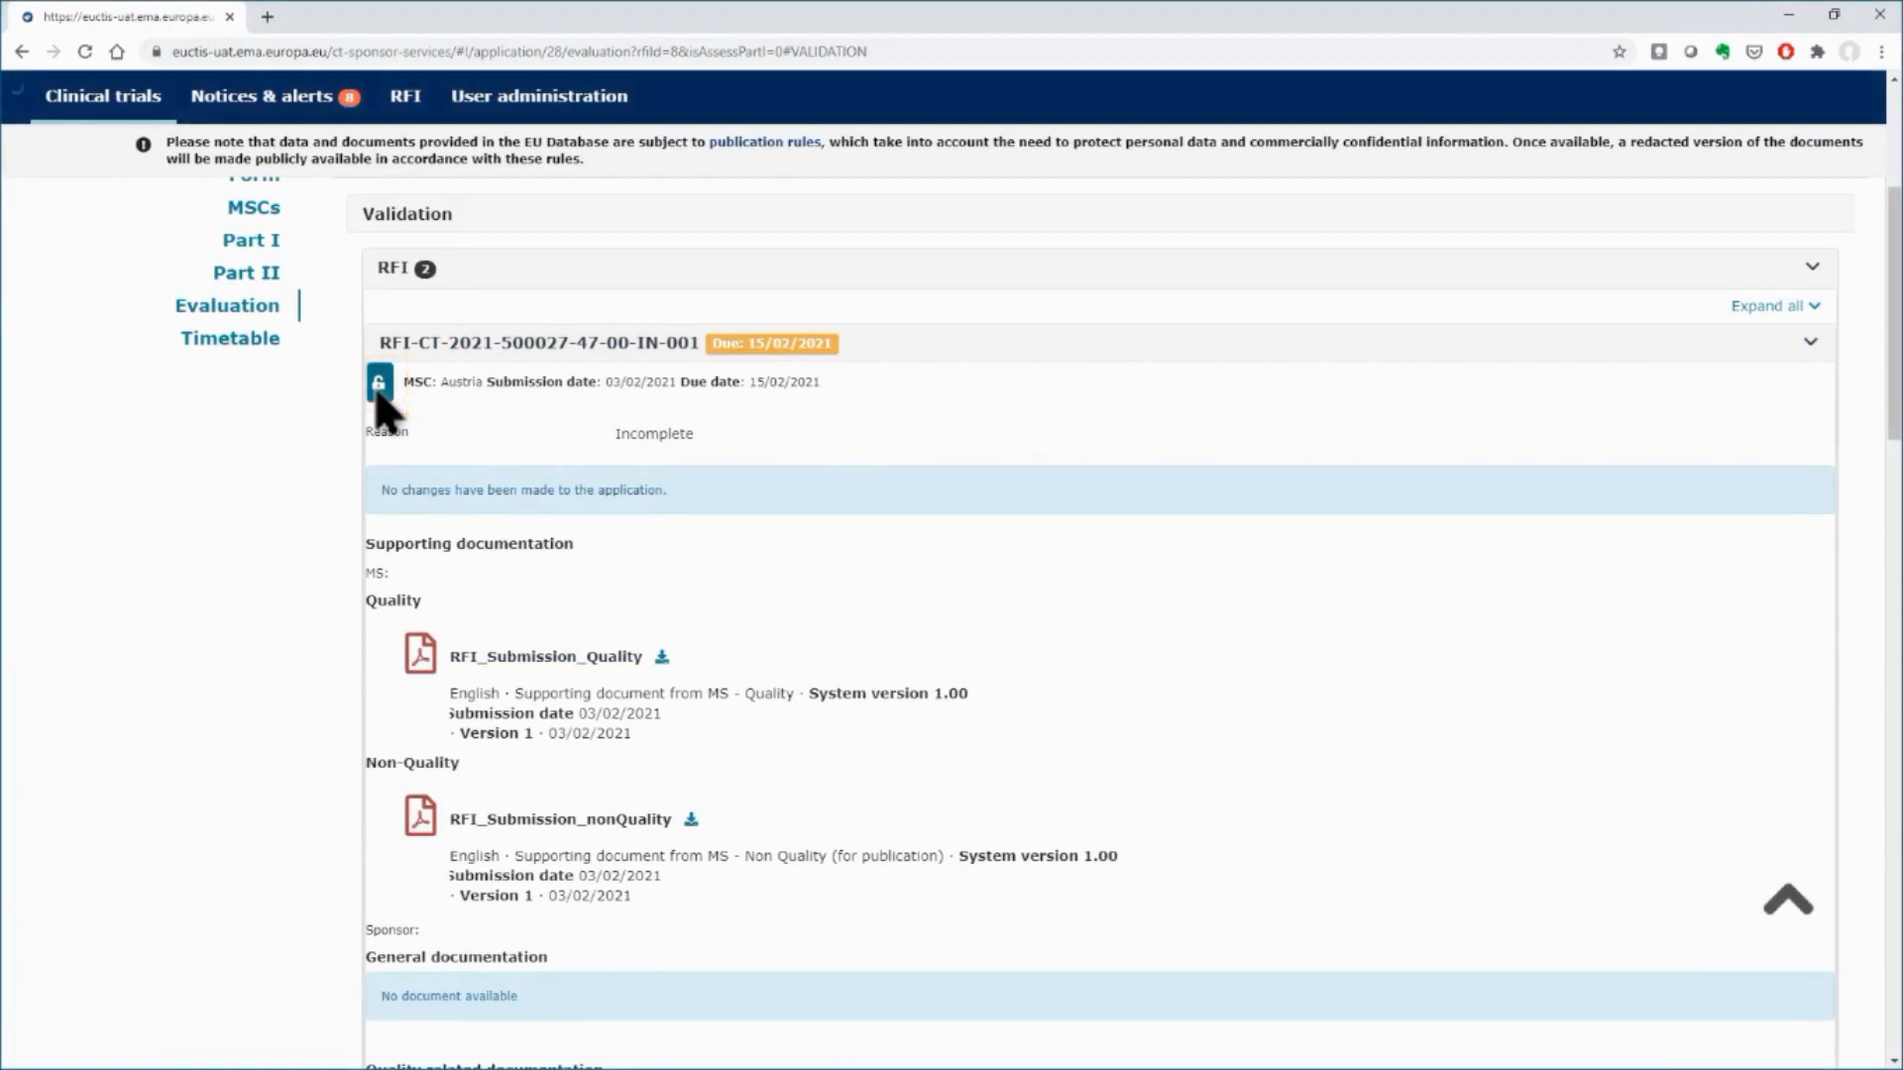
pyautogui.click(379, 383)
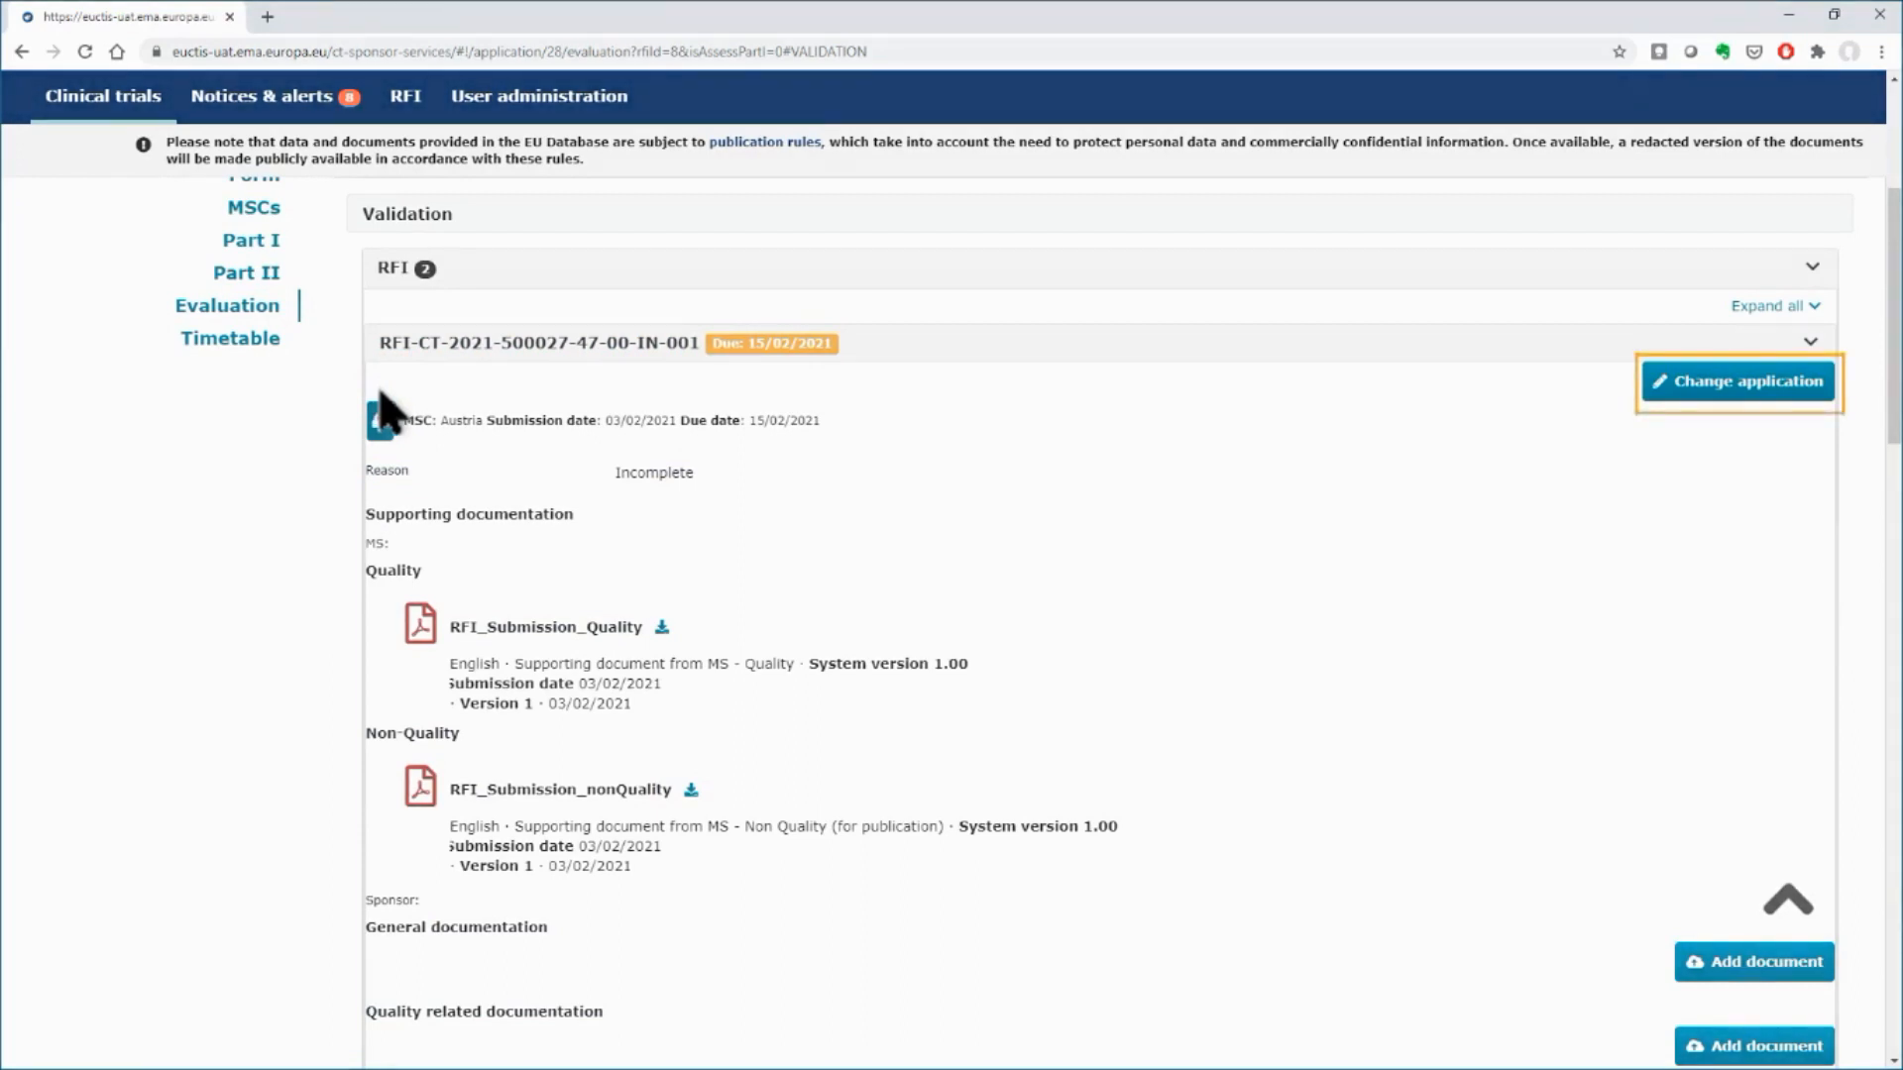
# Confirm Change application, creating a new draft version open at Part I
pyautogui.click(1736, 381)
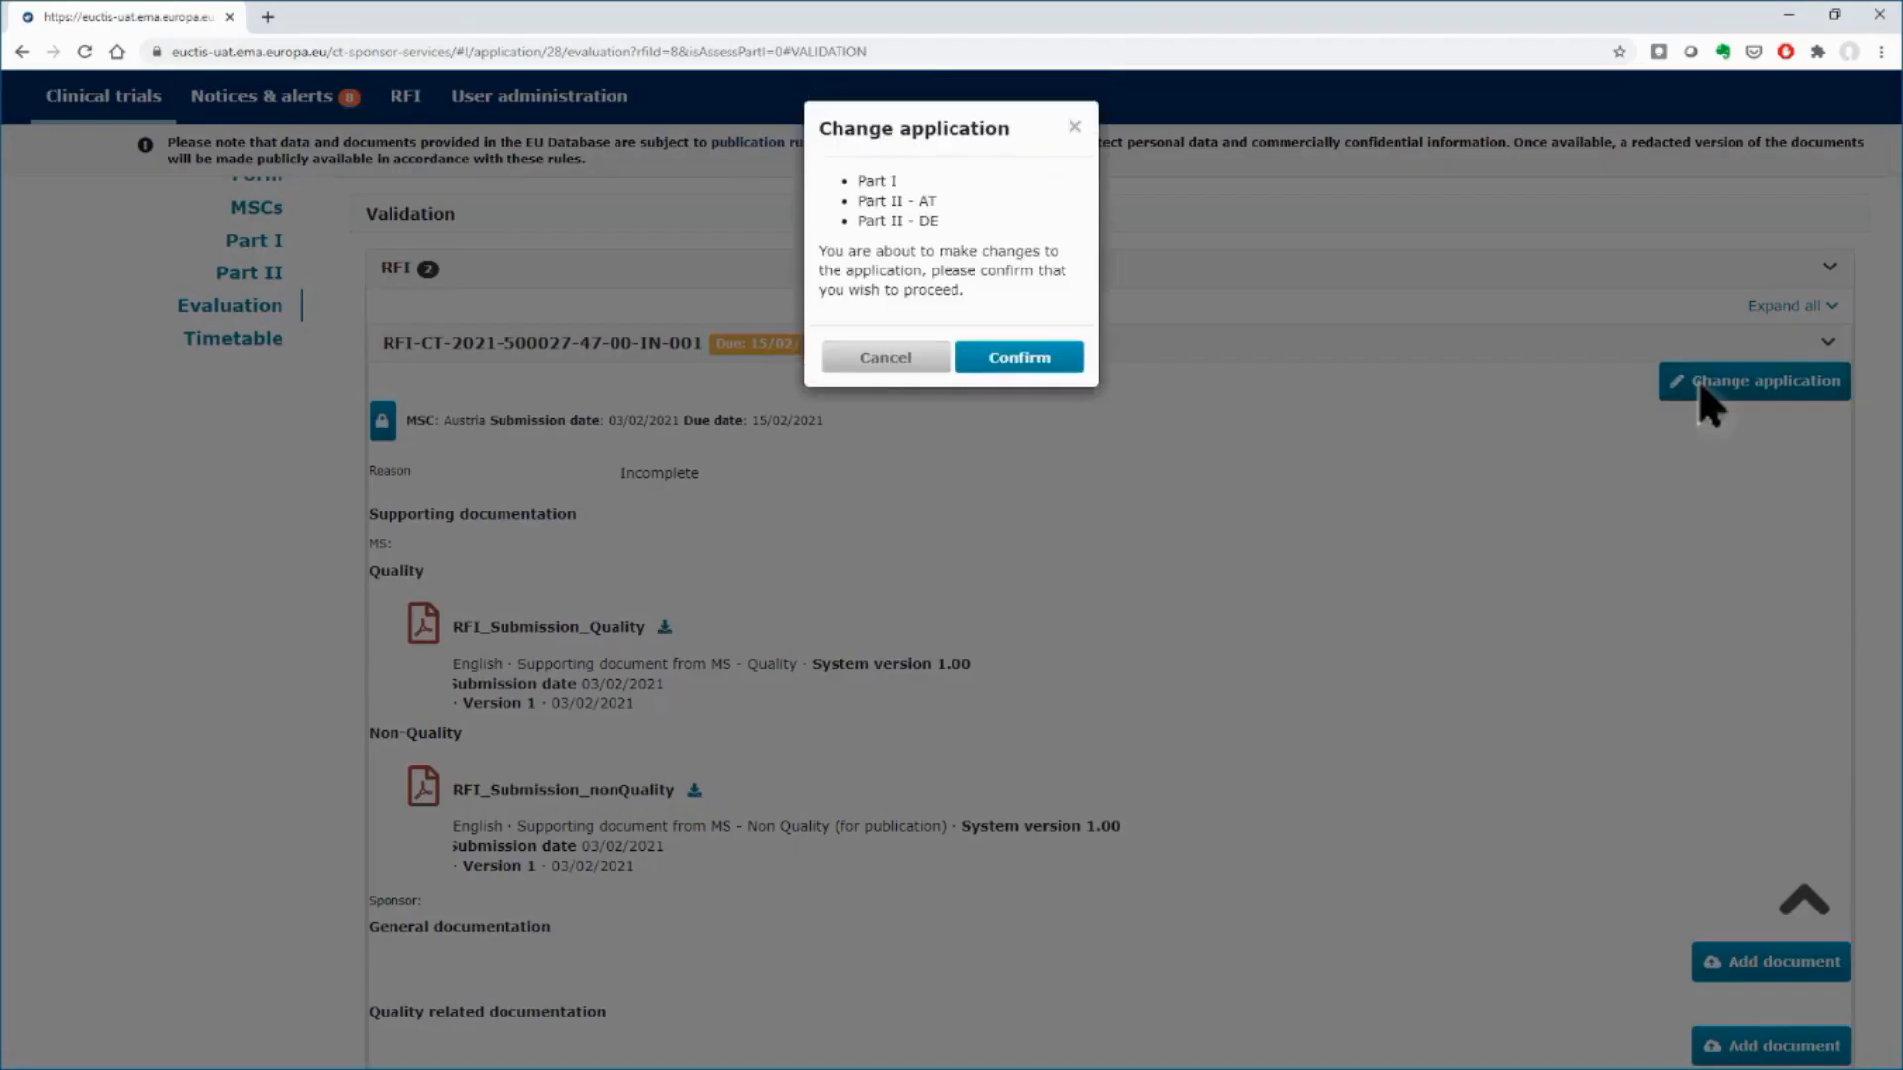
pyautogui.moveTo(1017, 356)
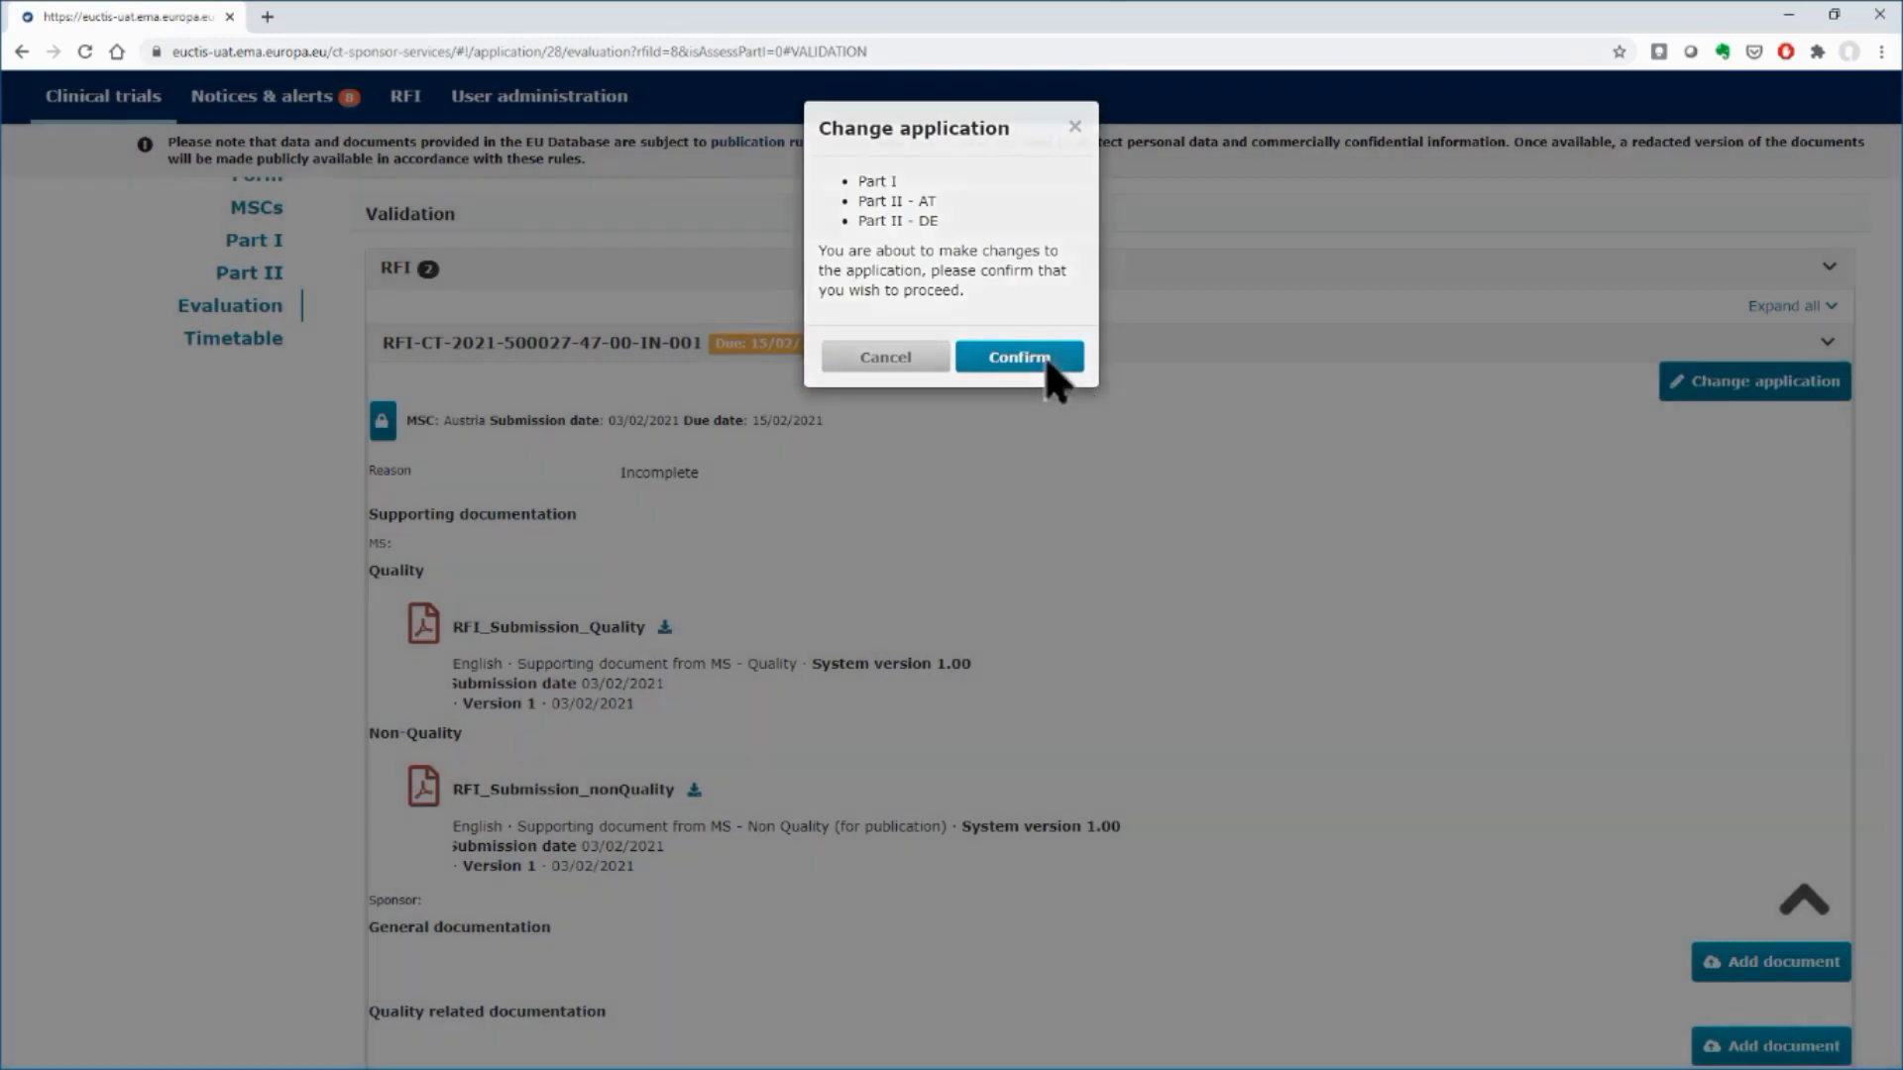
pyautogui.click(1019, 357)
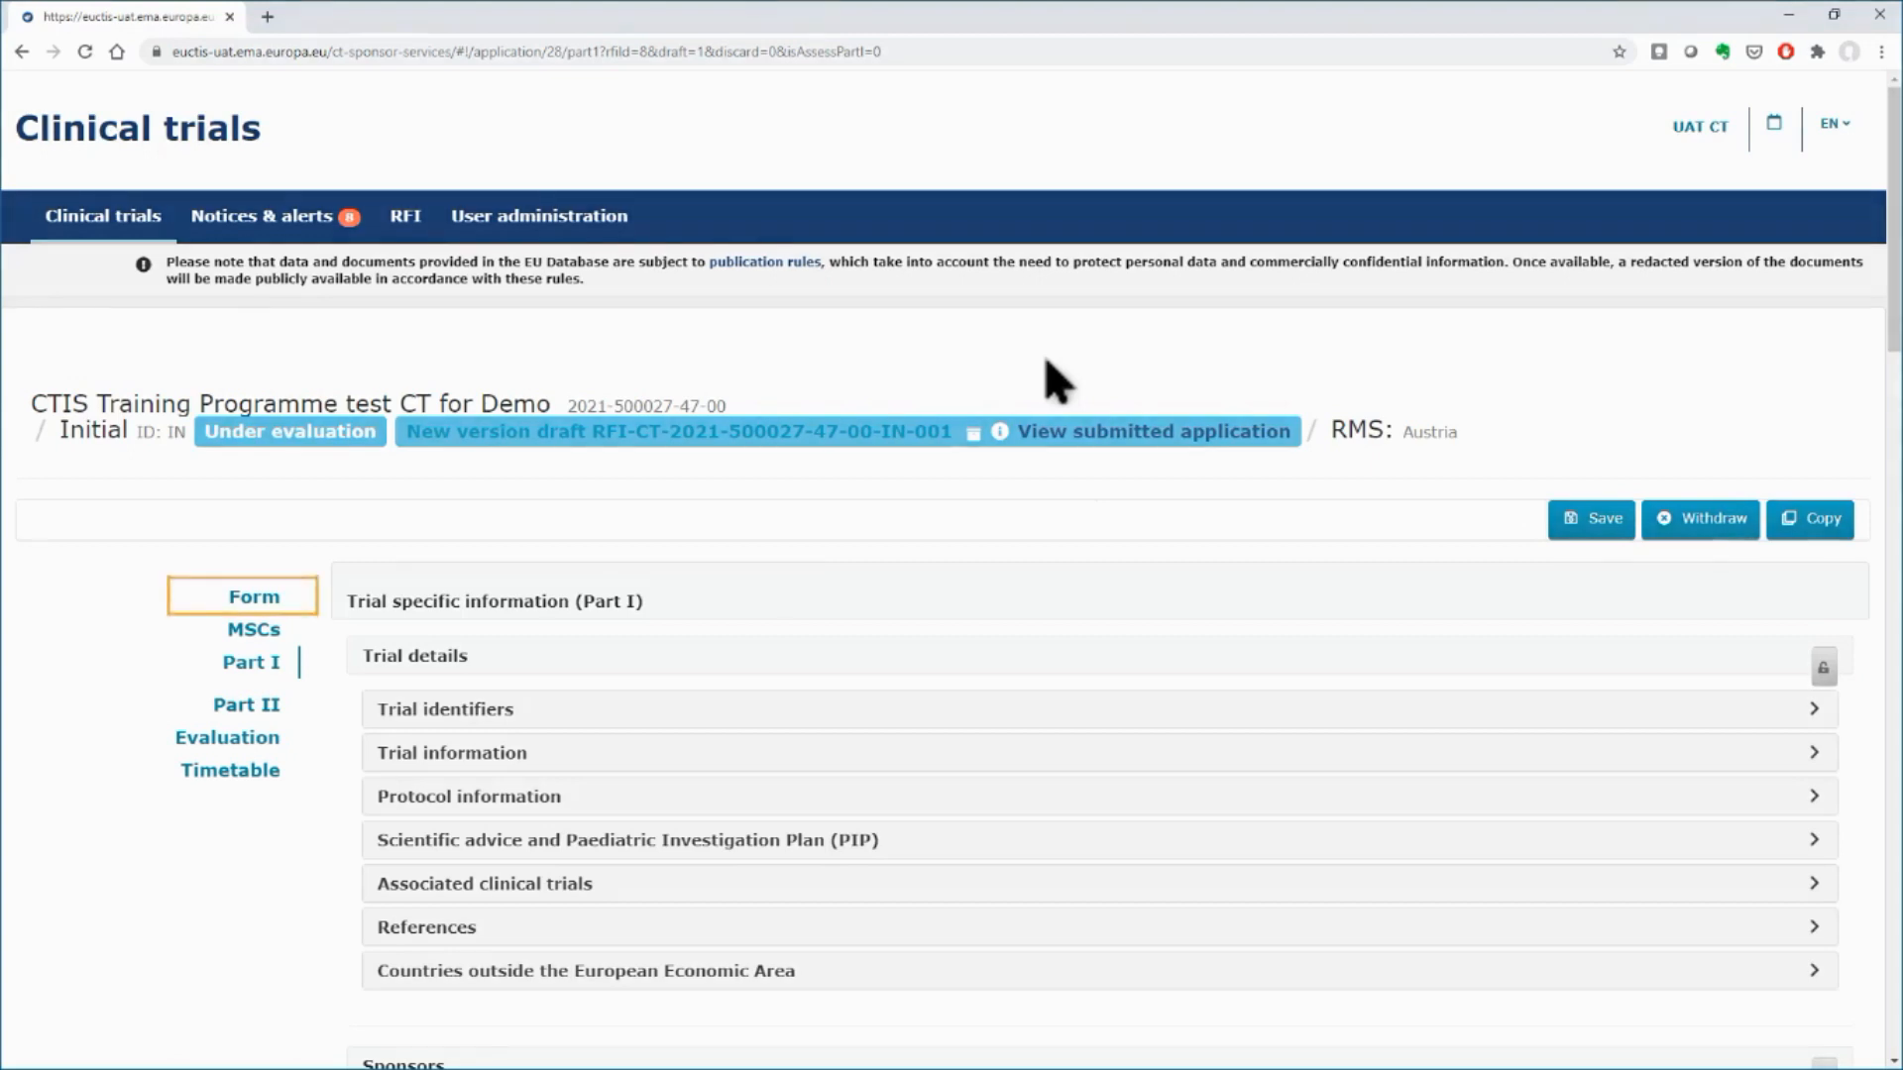
# Expand Trial identifiers to show the editable full and public titles
pyautogui.click(252, 662)
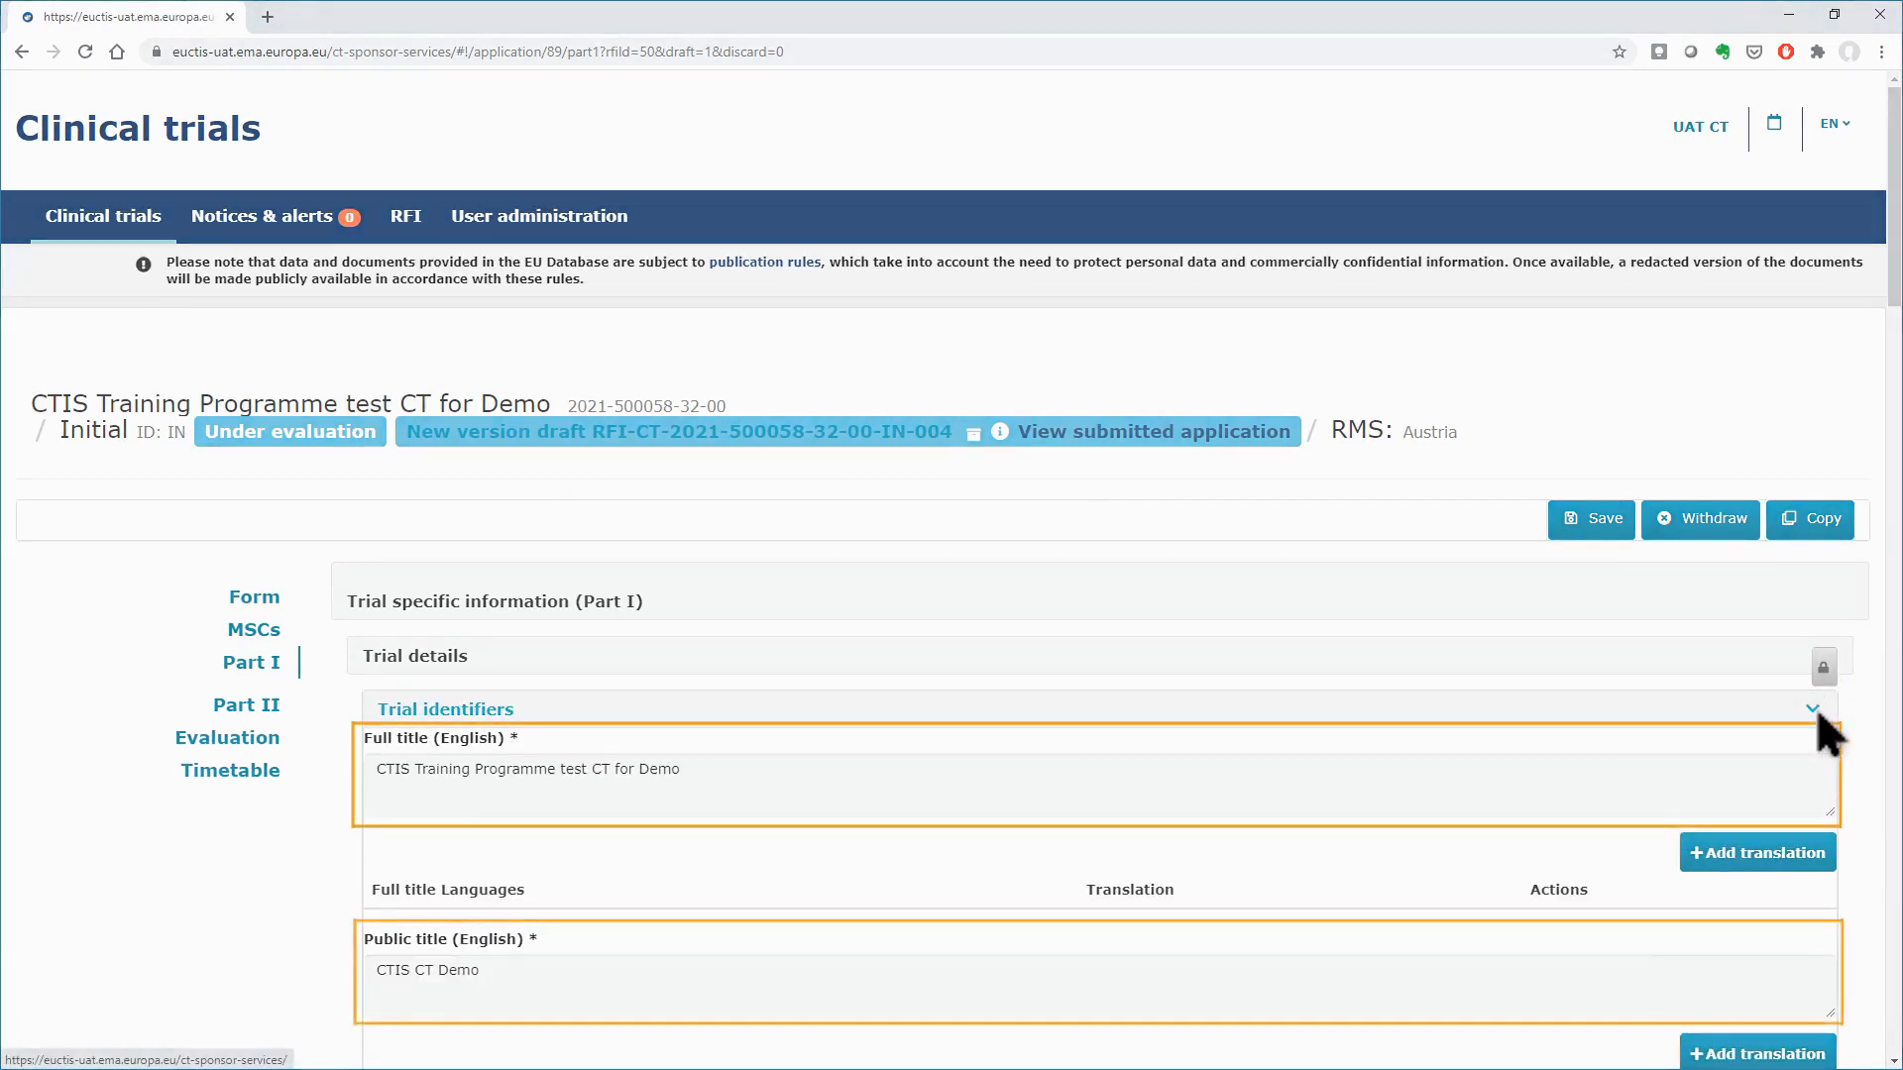
# Append "change for the demo" to the full and public titles, then collapse Trial identifiers
pyautogui.click(880, 785)
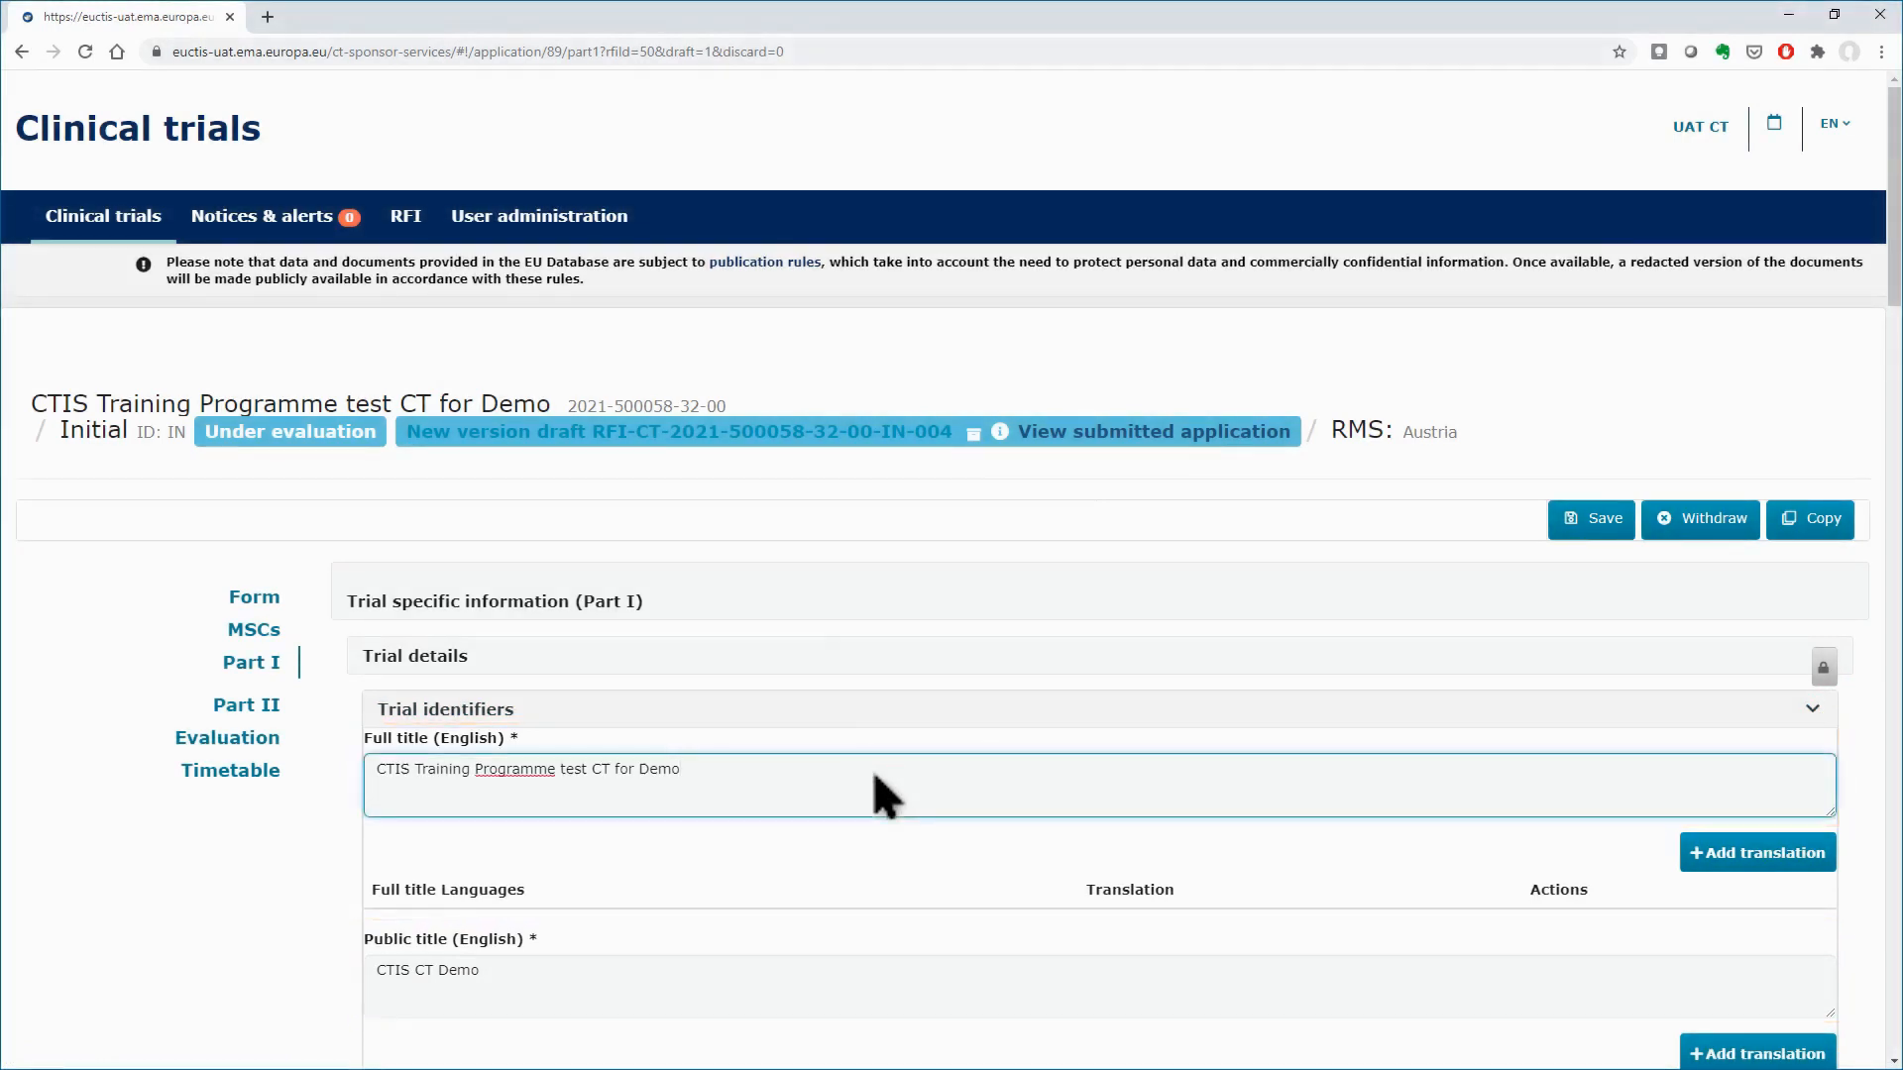
pyautogui.write('change for the demo')
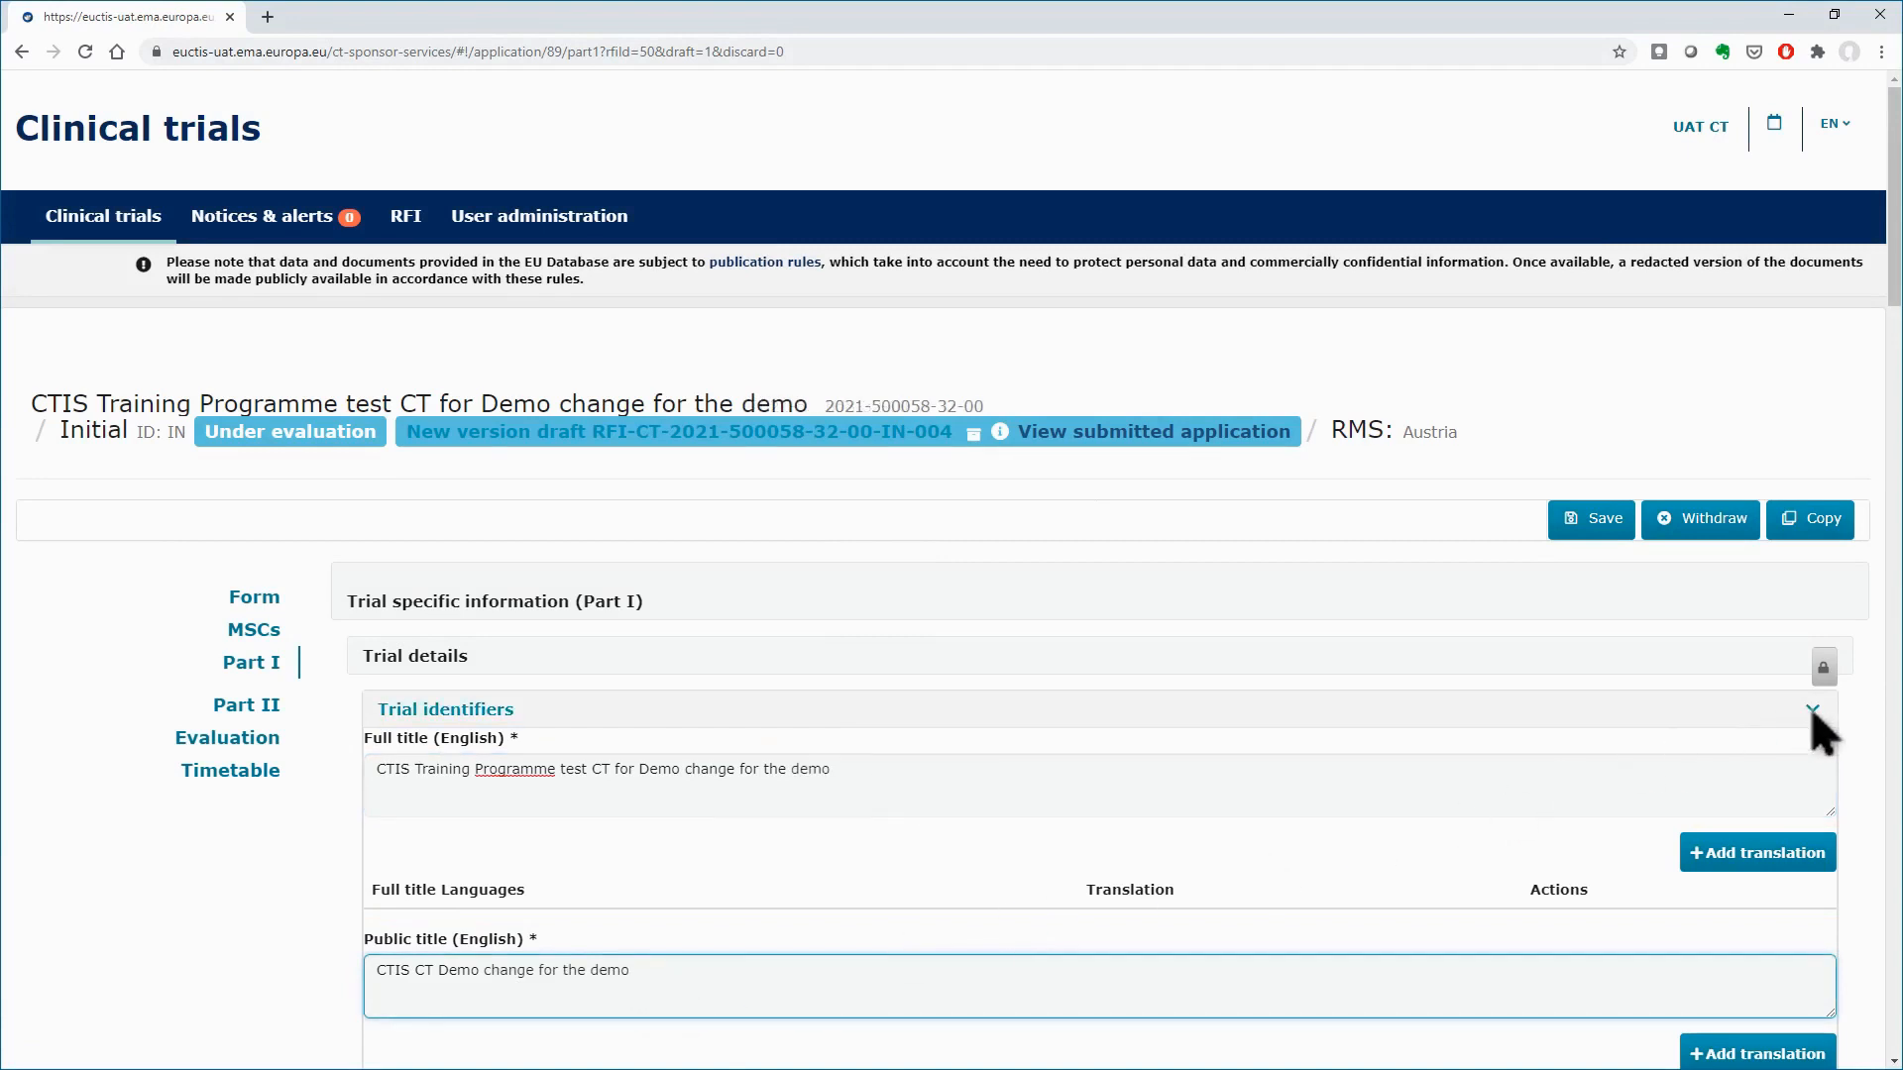
pyautogui.click(1812, 709)
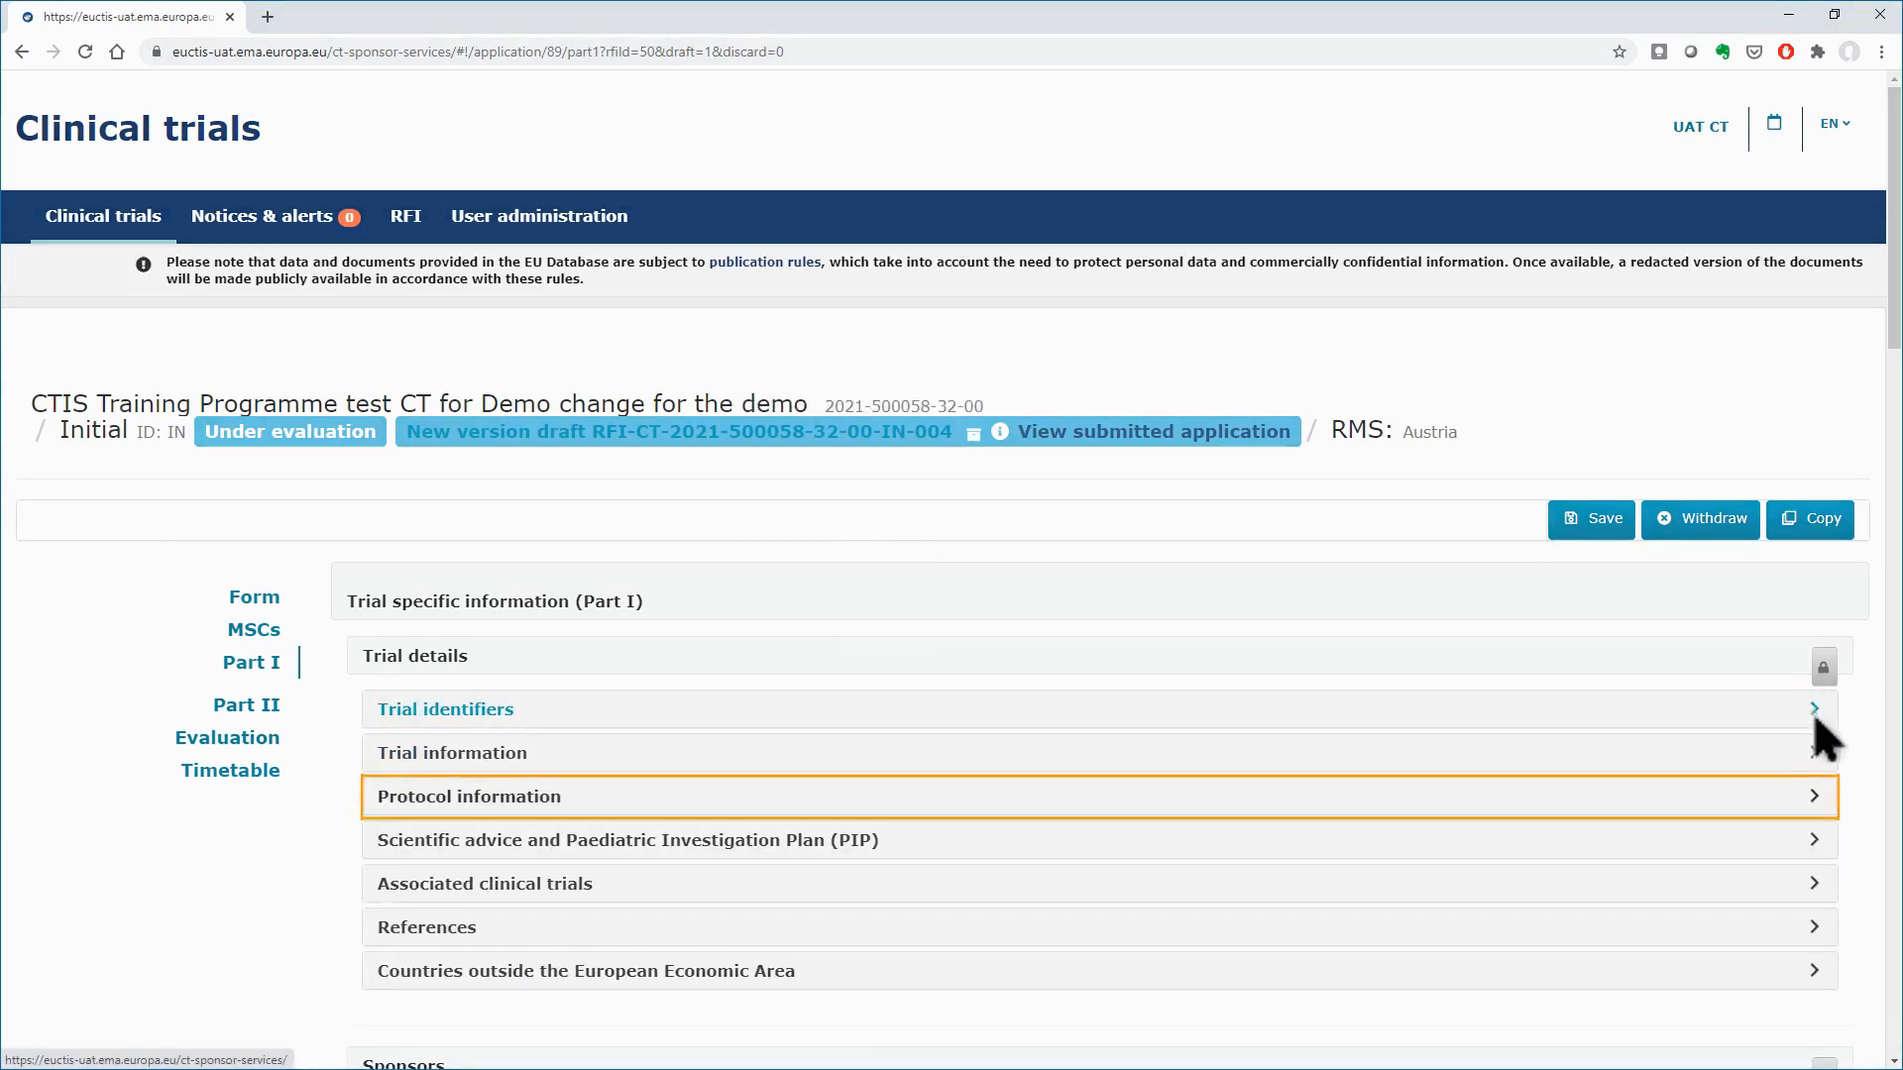
# Start a new version upload for the 0_Part1_CT_Protocol document under Protocol information
pyautogui.click(468, 797)
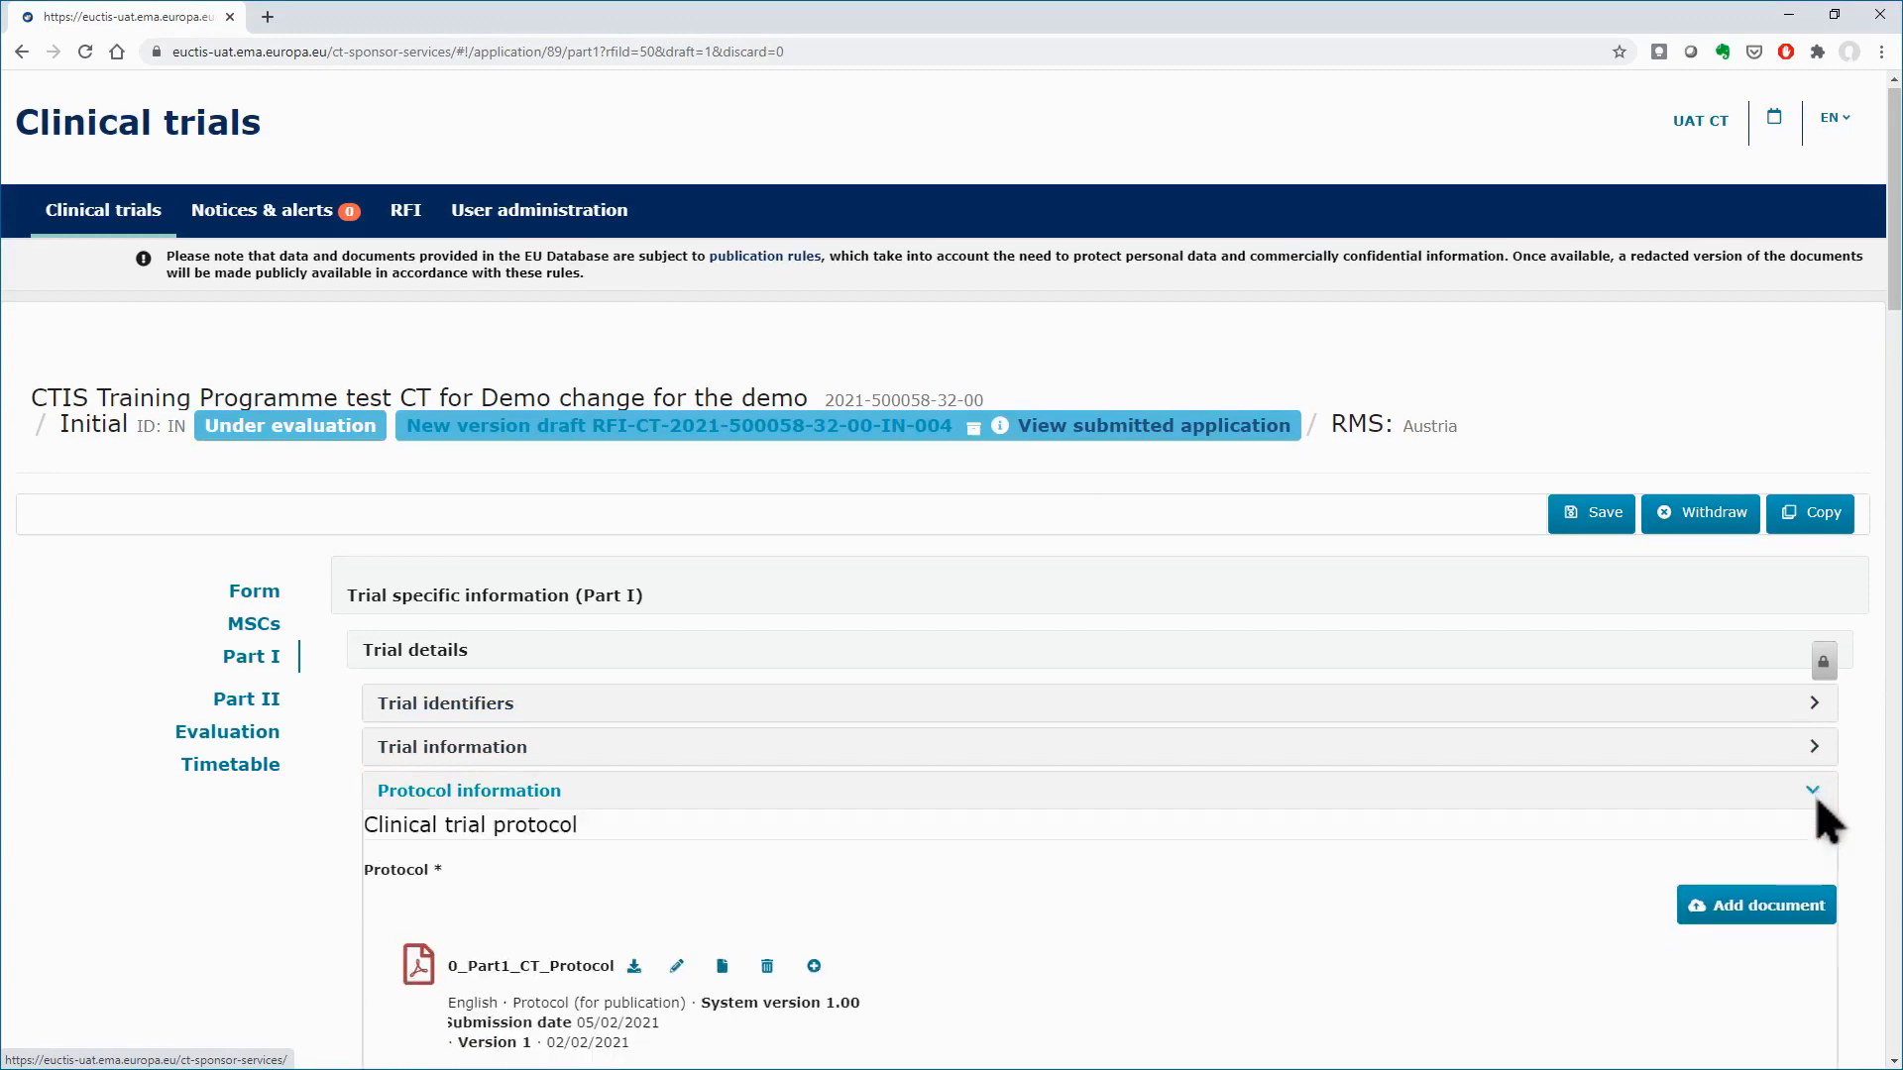
pyautogui.scroll(-3)
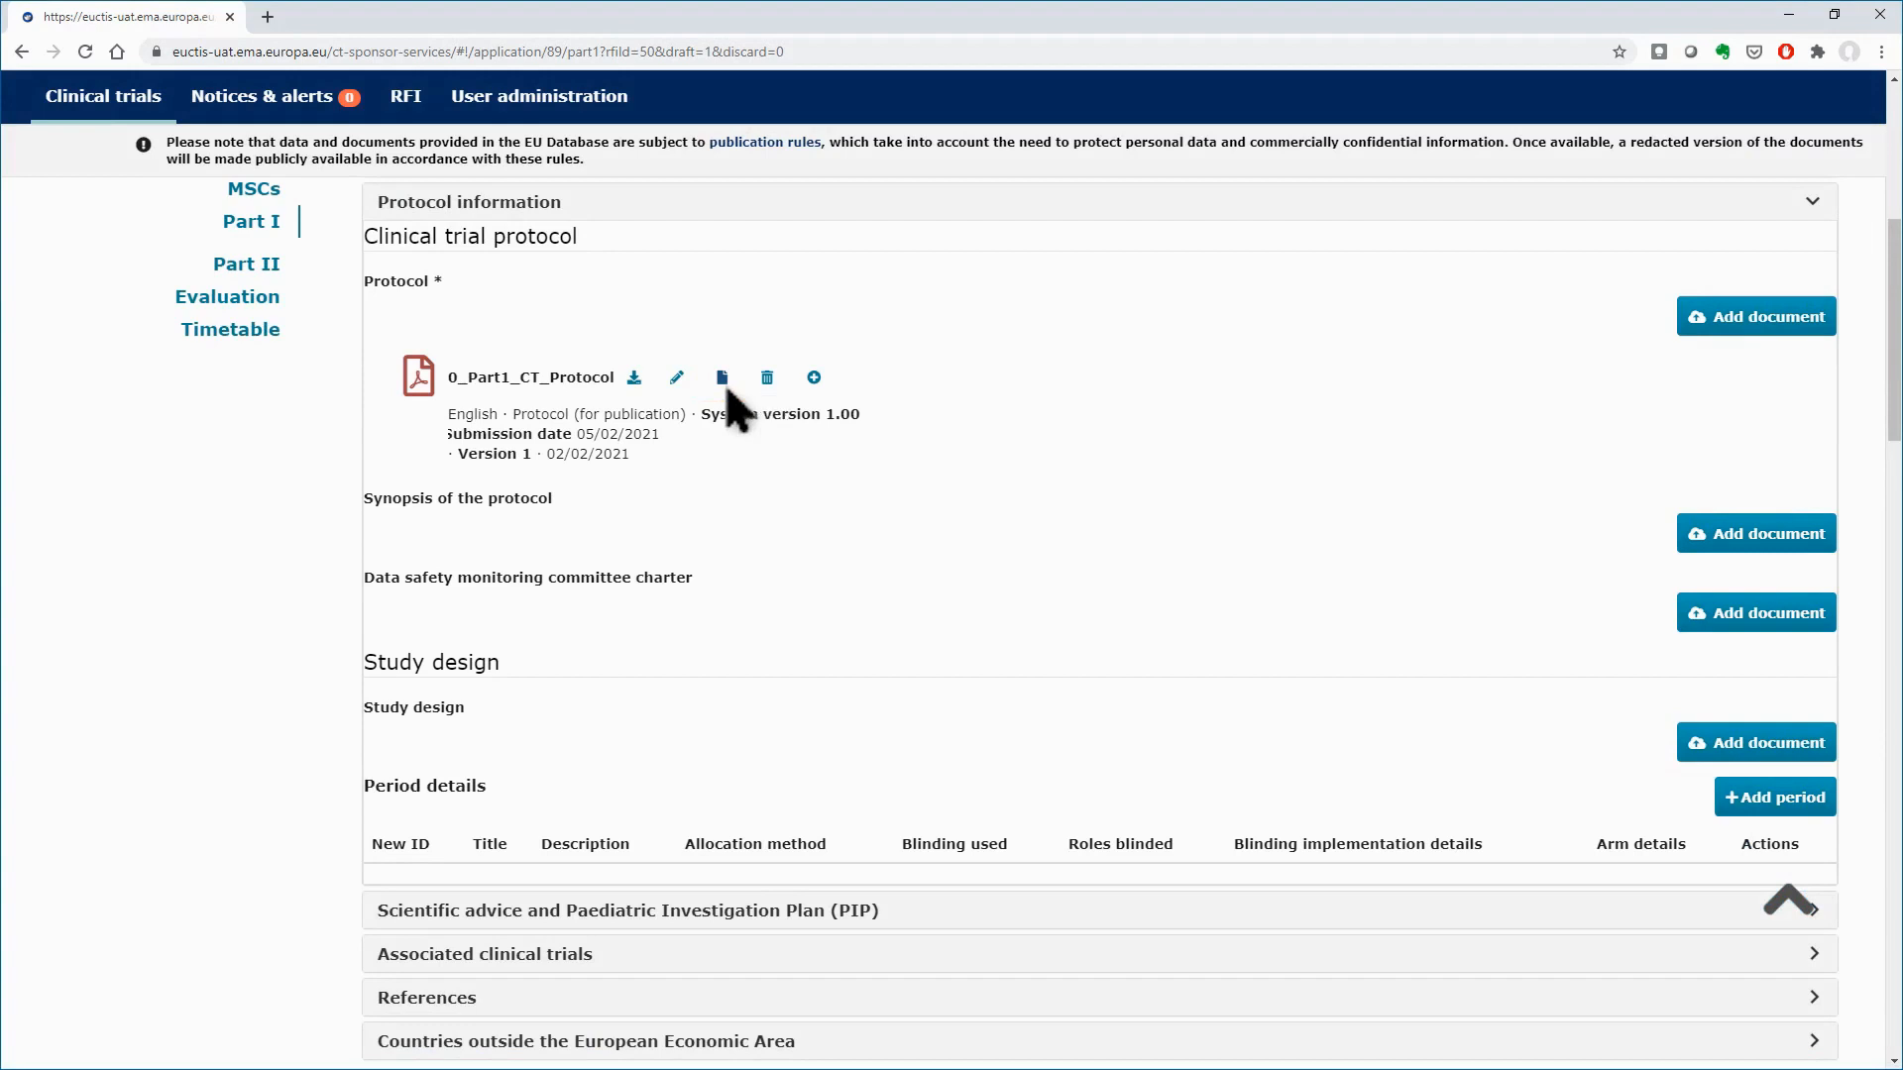
pyautogui.click(676, 377)
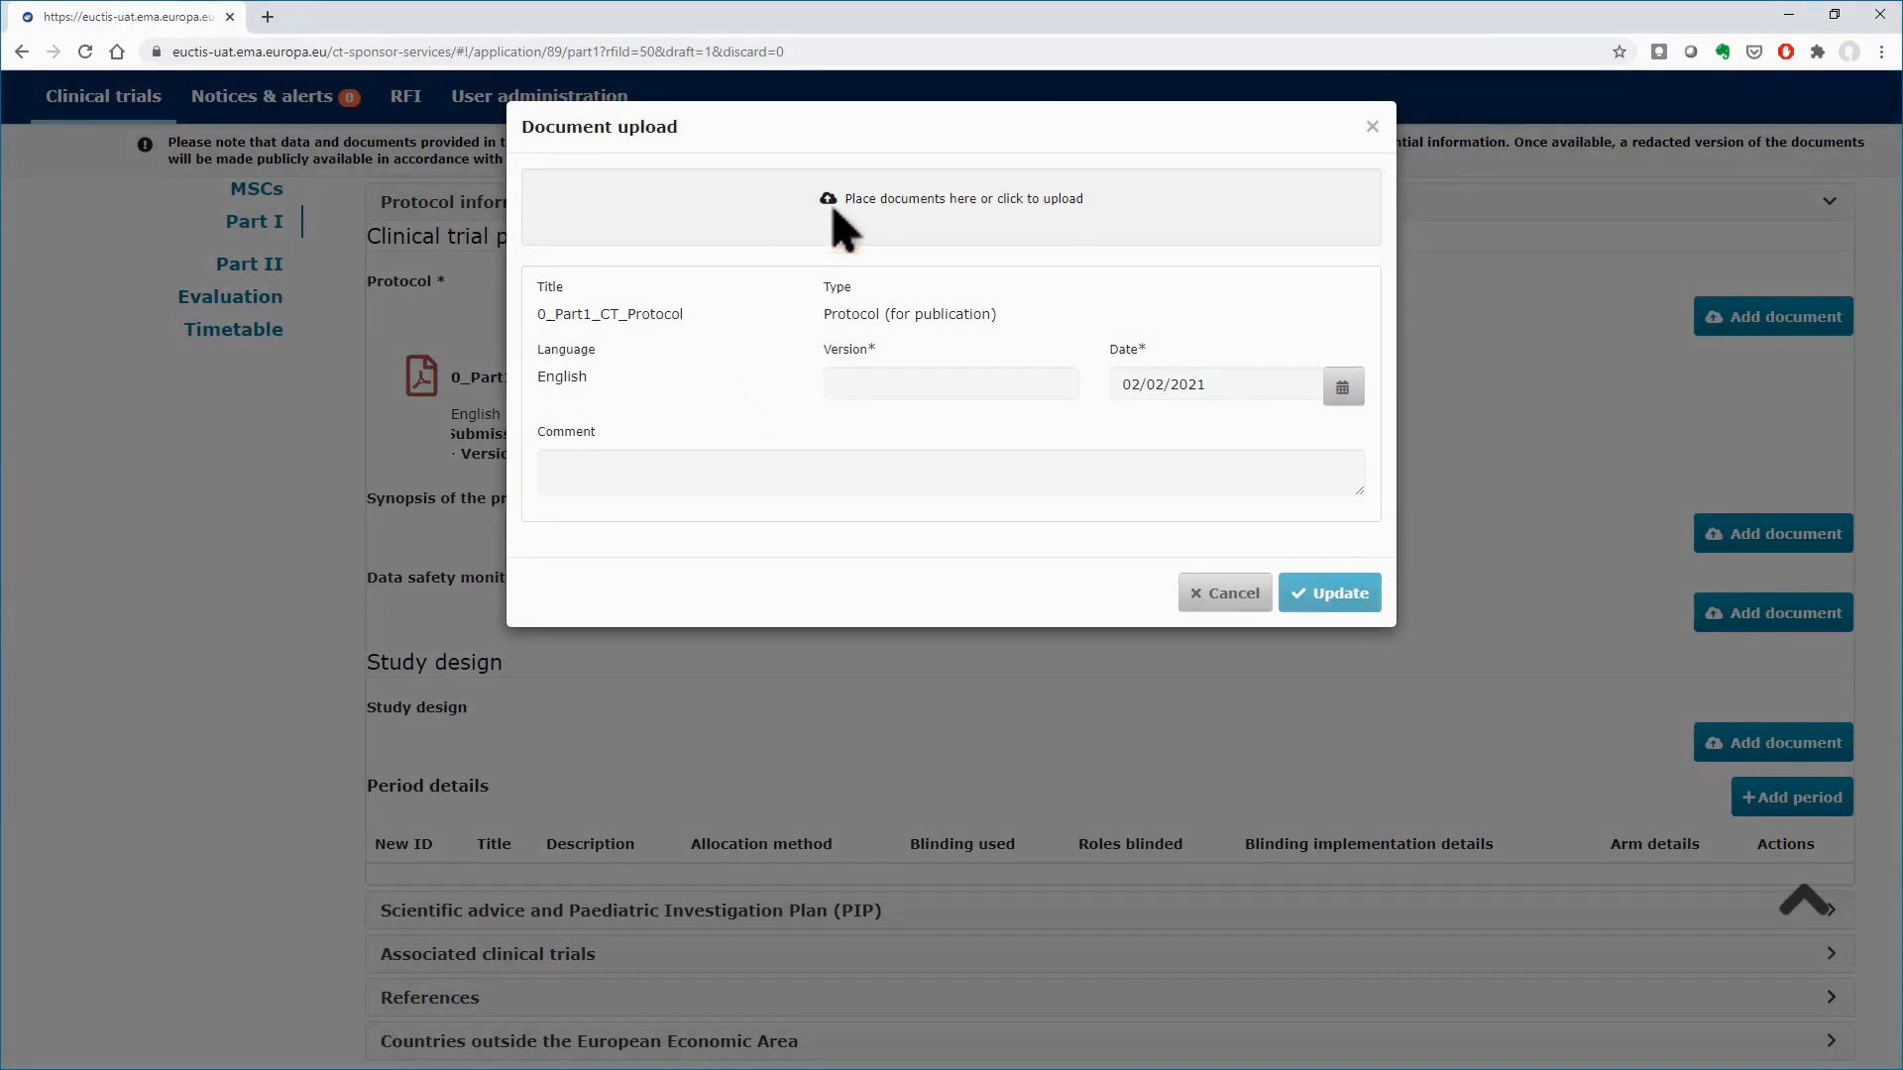
# Upload the new protocol PDF as version 2 with comment "new version of the document - RFI change"
pyautogui.click(953, 206)
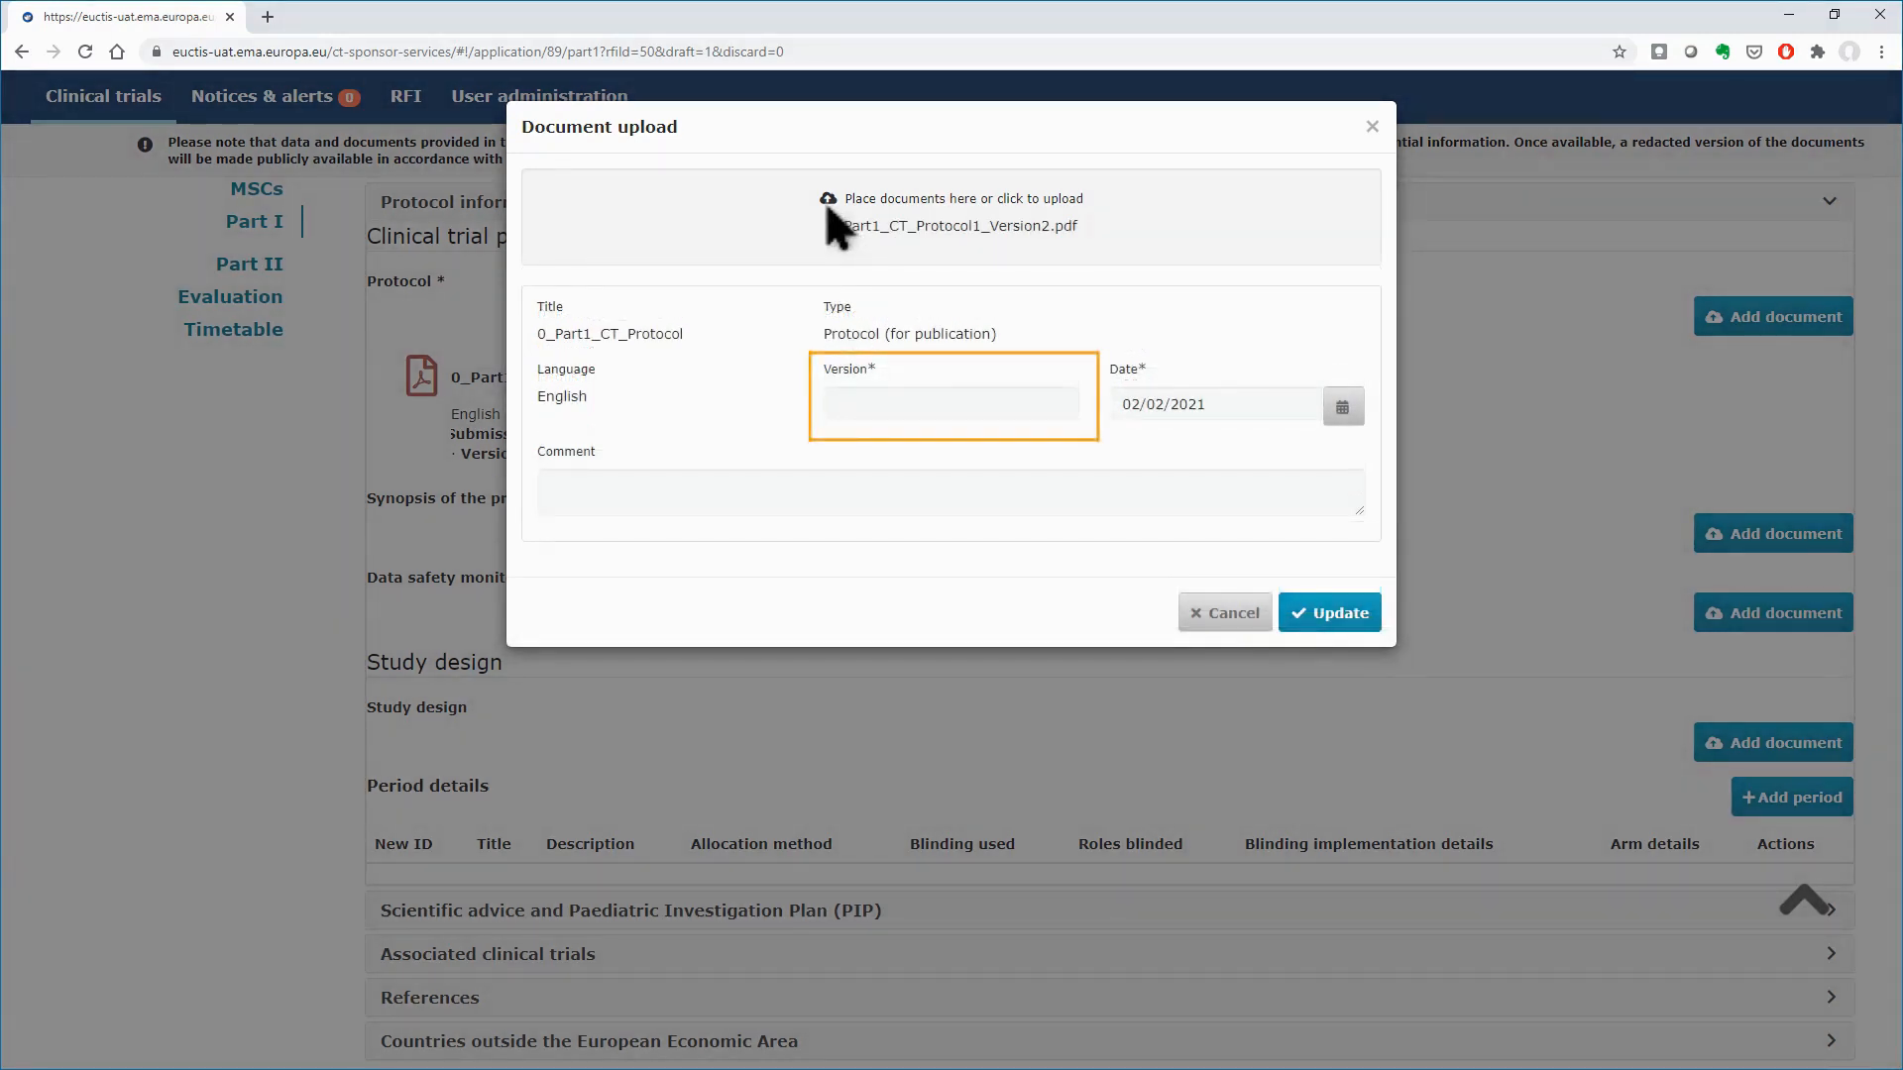
pyautogui.click(1328, 613)
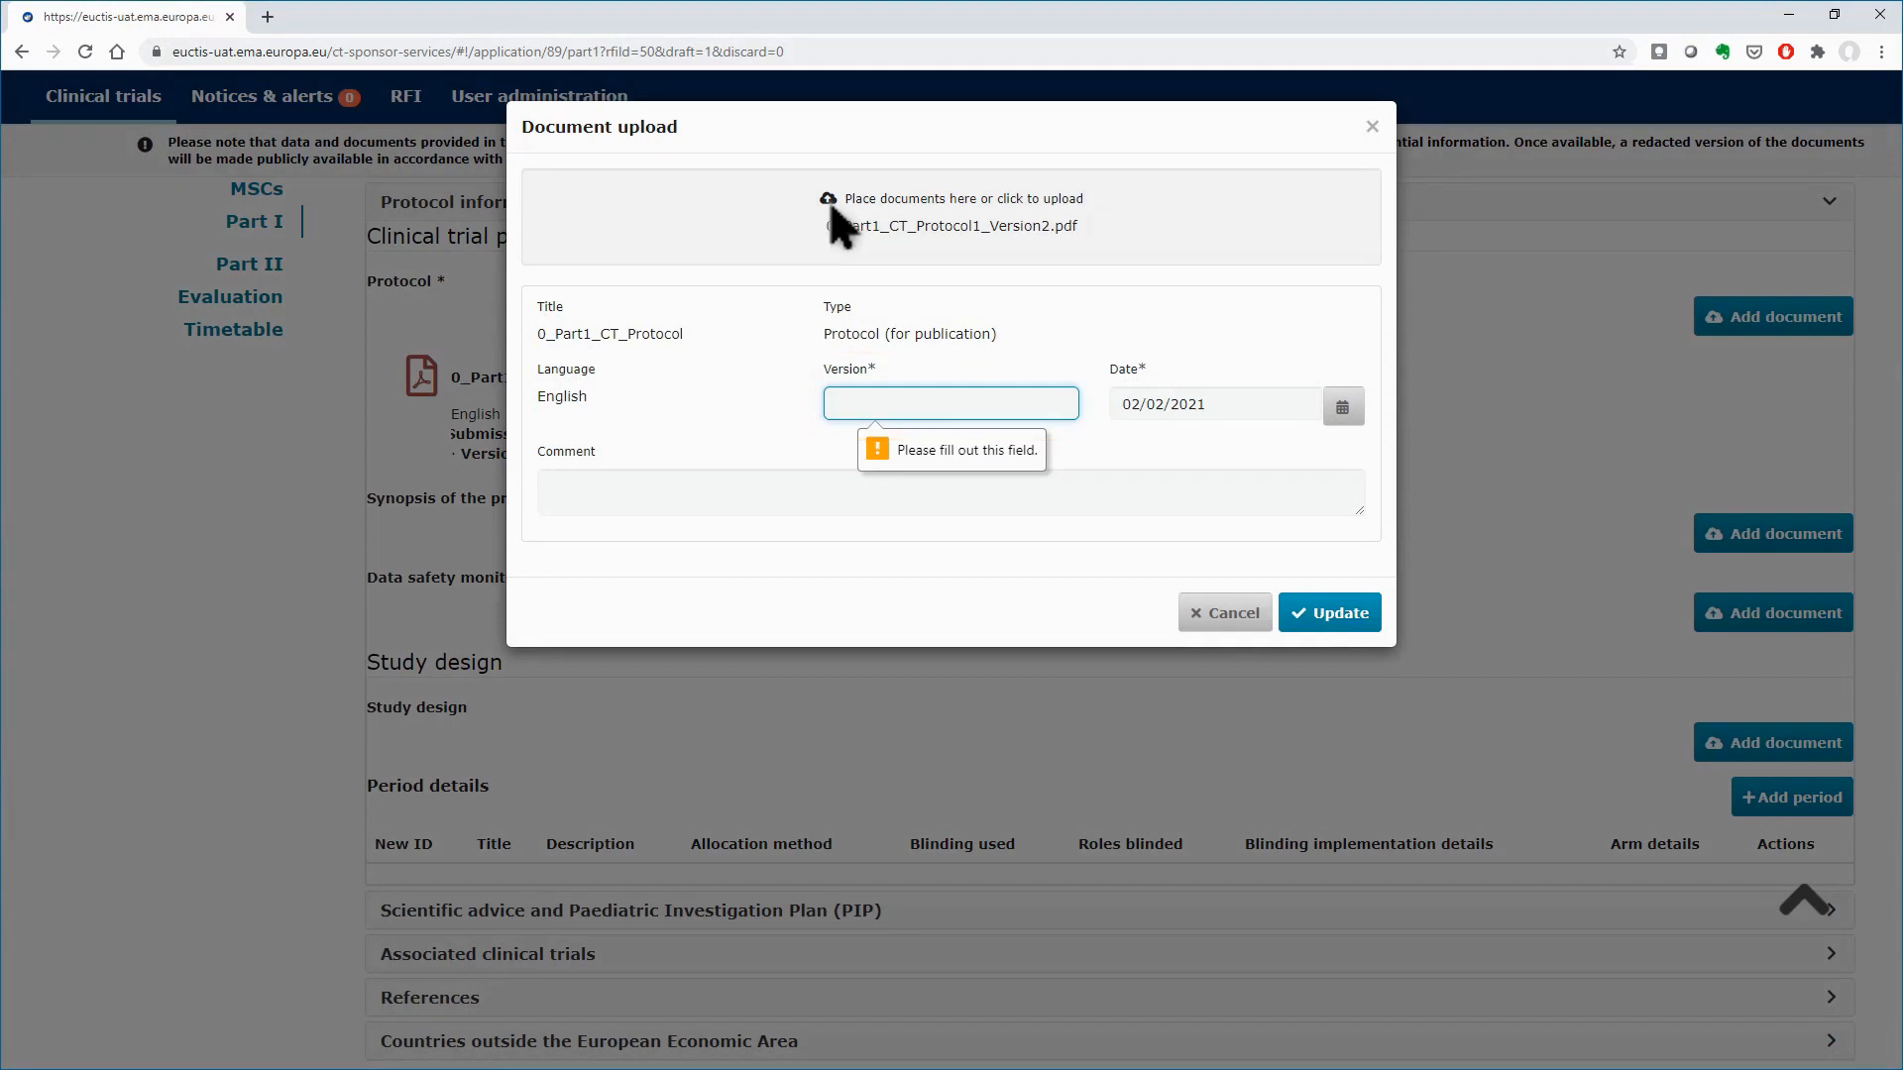
pyautogui.moveTo(850, 364)
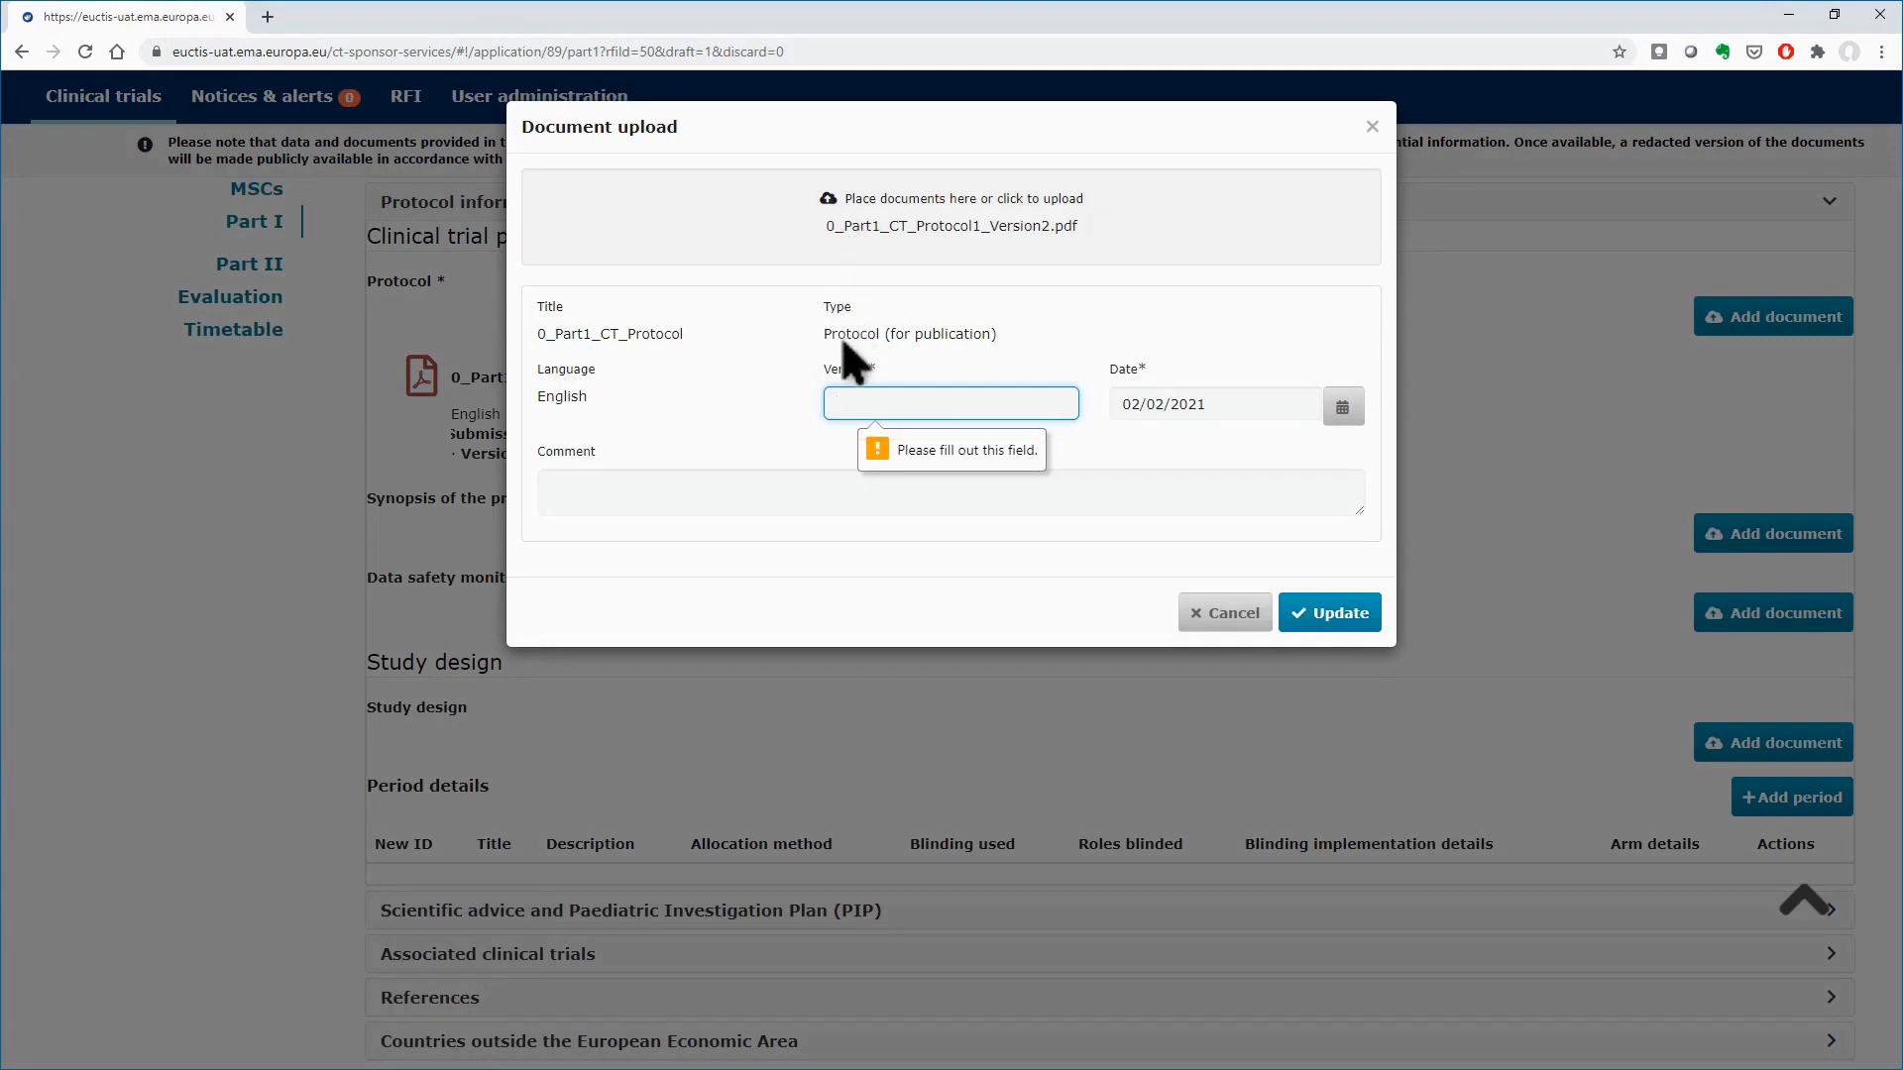
pyautogui.write('2')
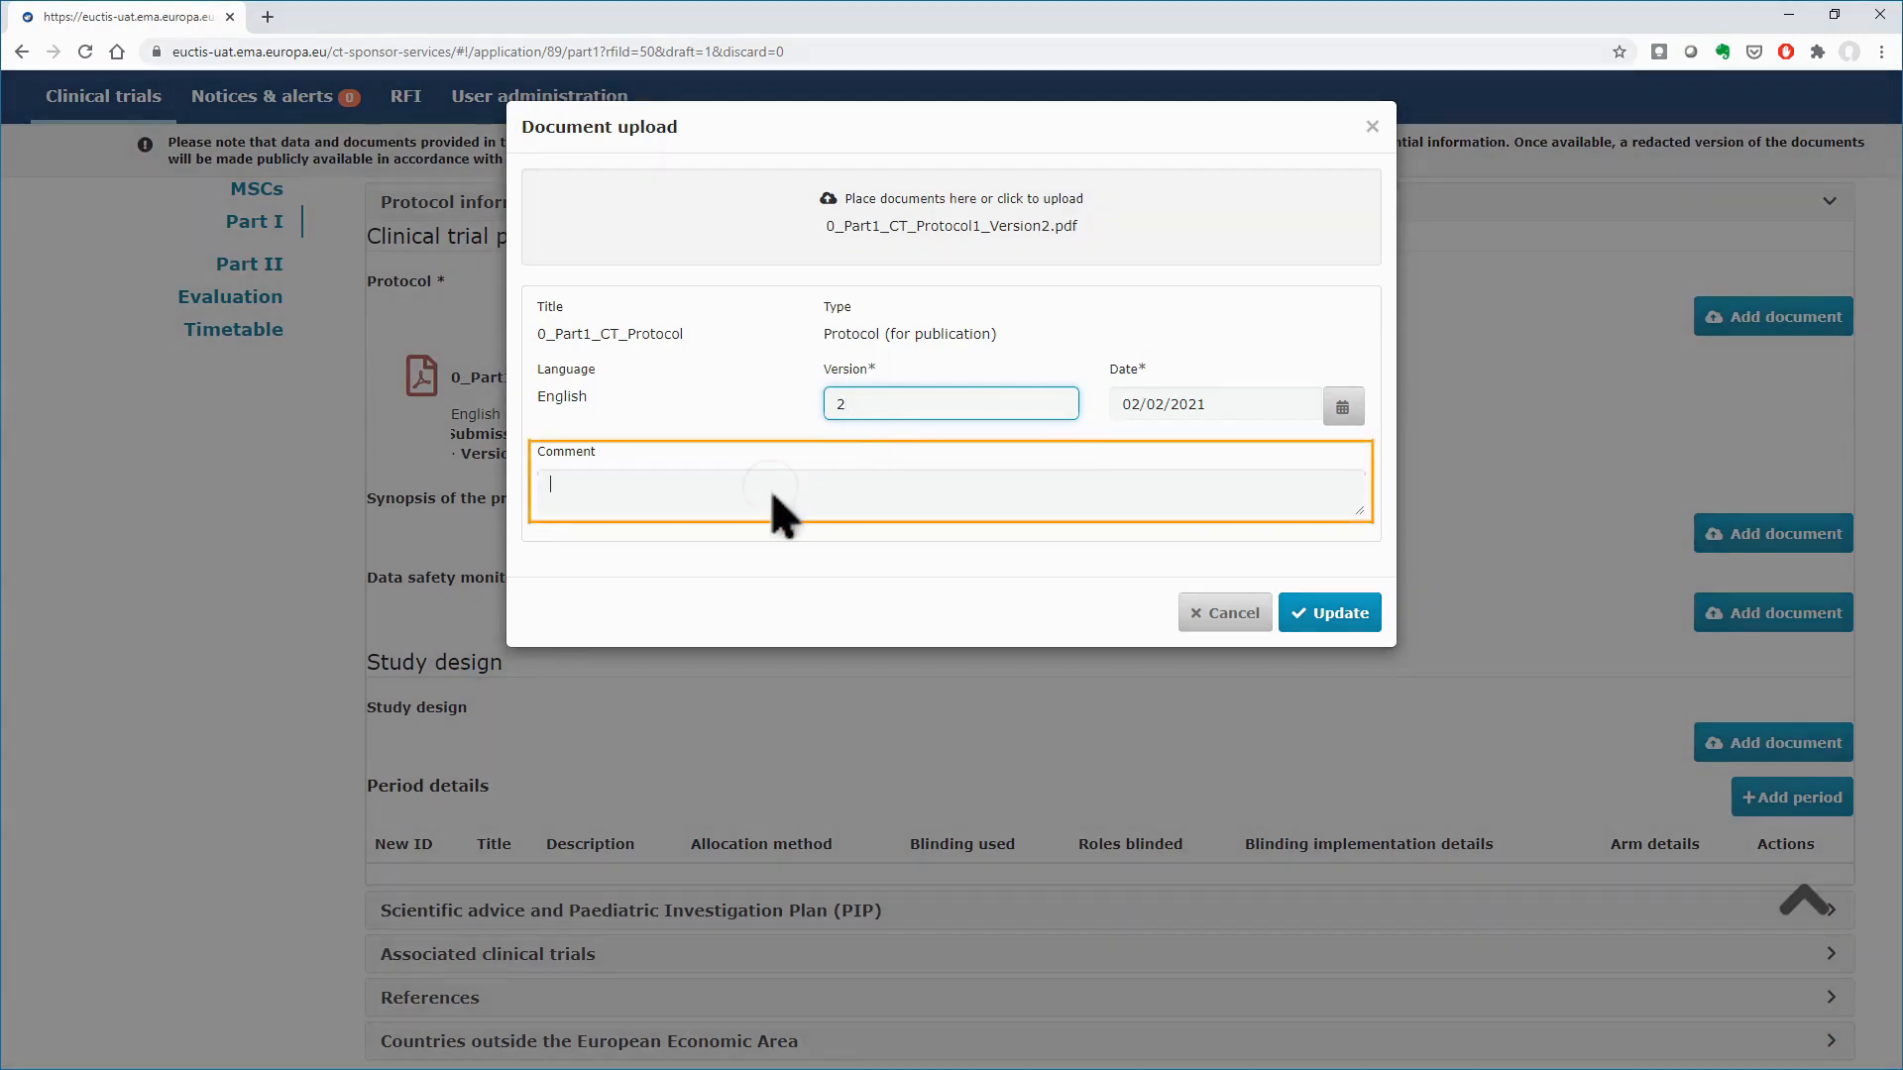
pyautogui.write('new version of the document - RFI change')
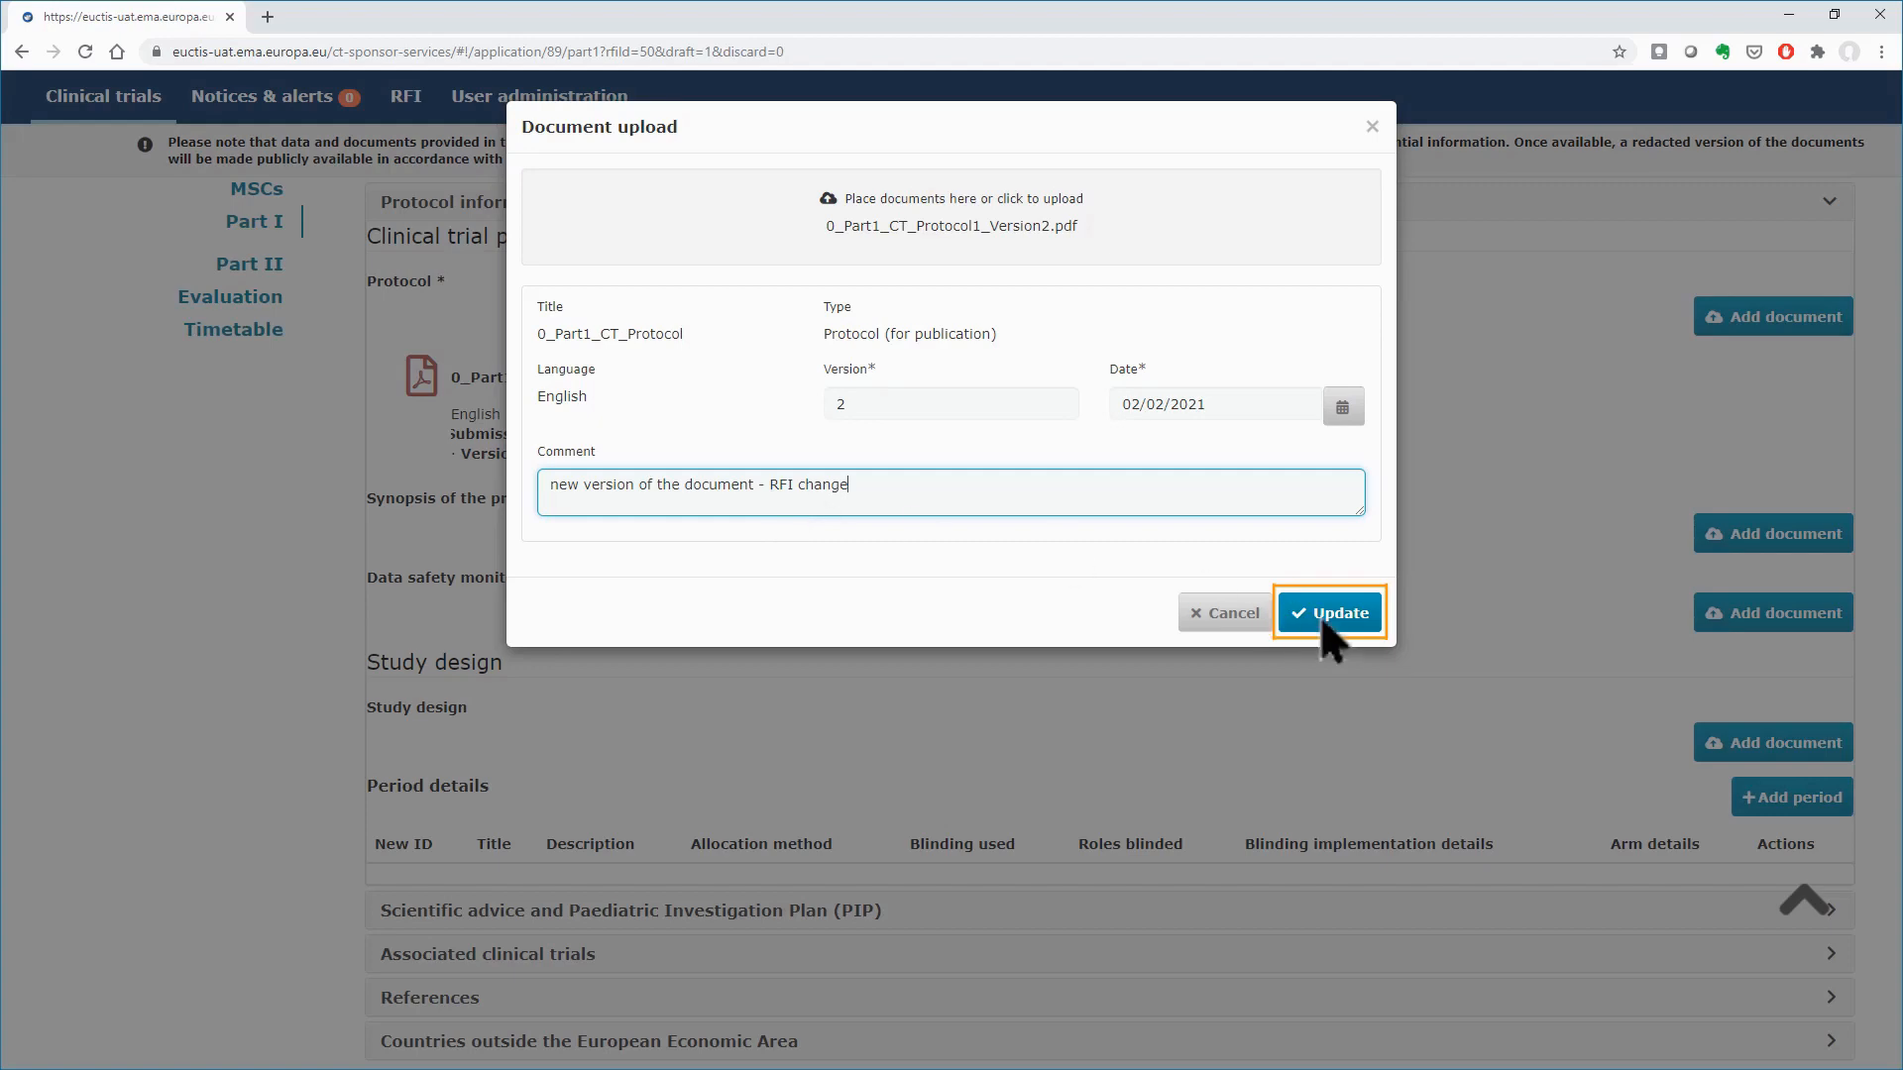
pyautogui.click(1328, 613)
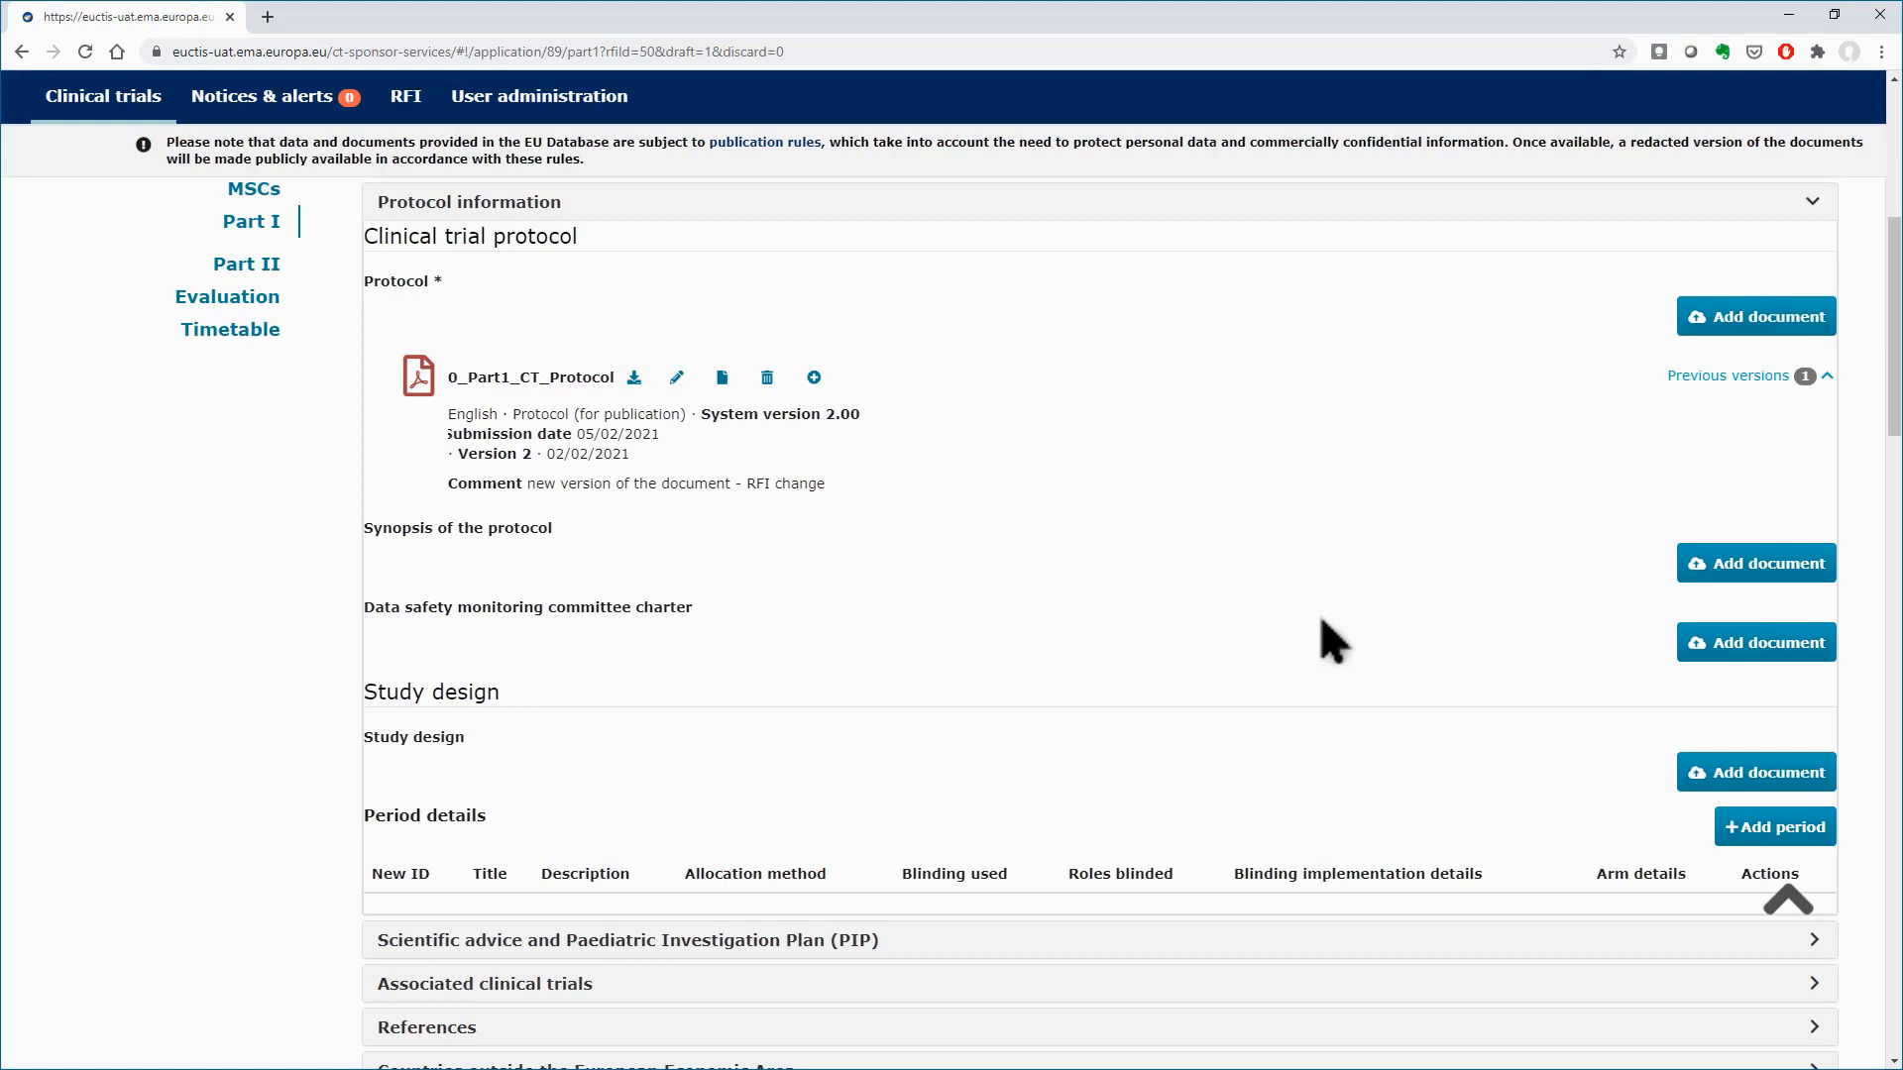
# Review the protocol's previous version 1, then add a second RFI protocol document
pyautogui.click(1739, 375)
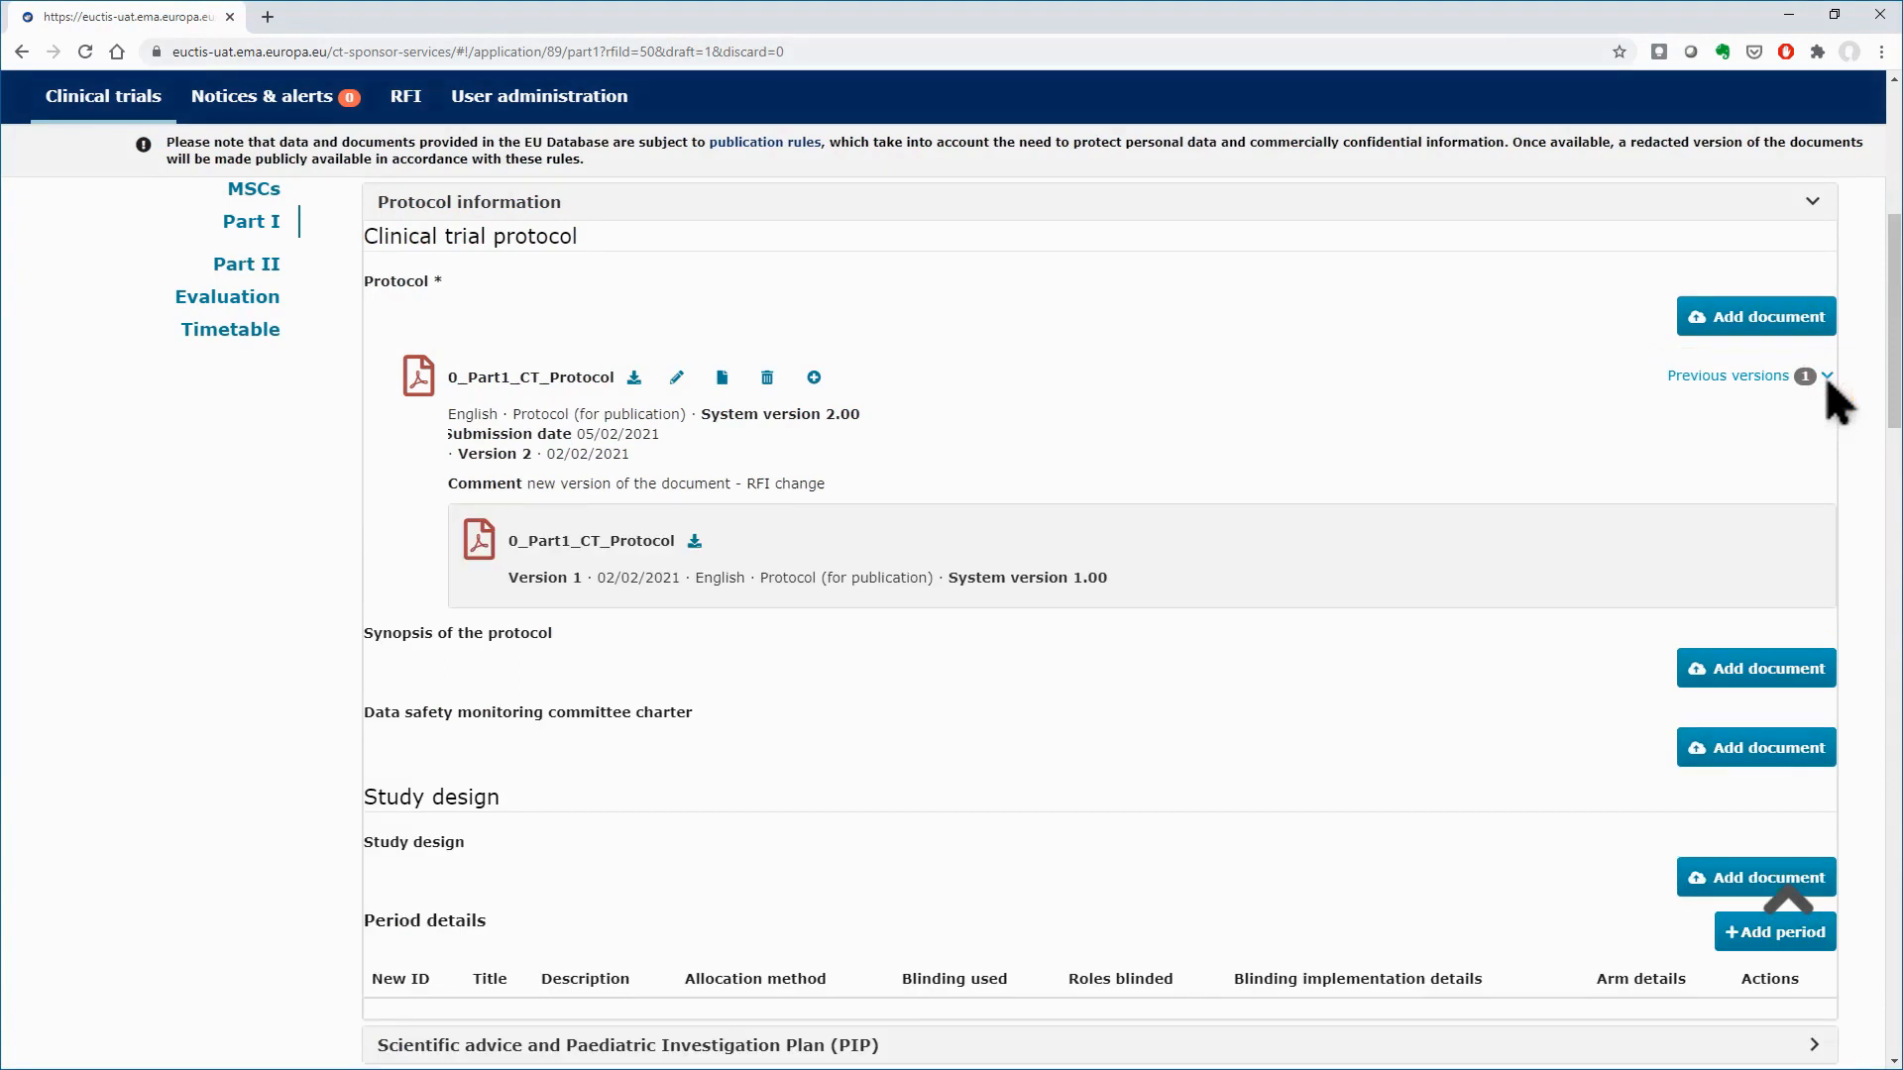
pyautogui.click(1823, 375)
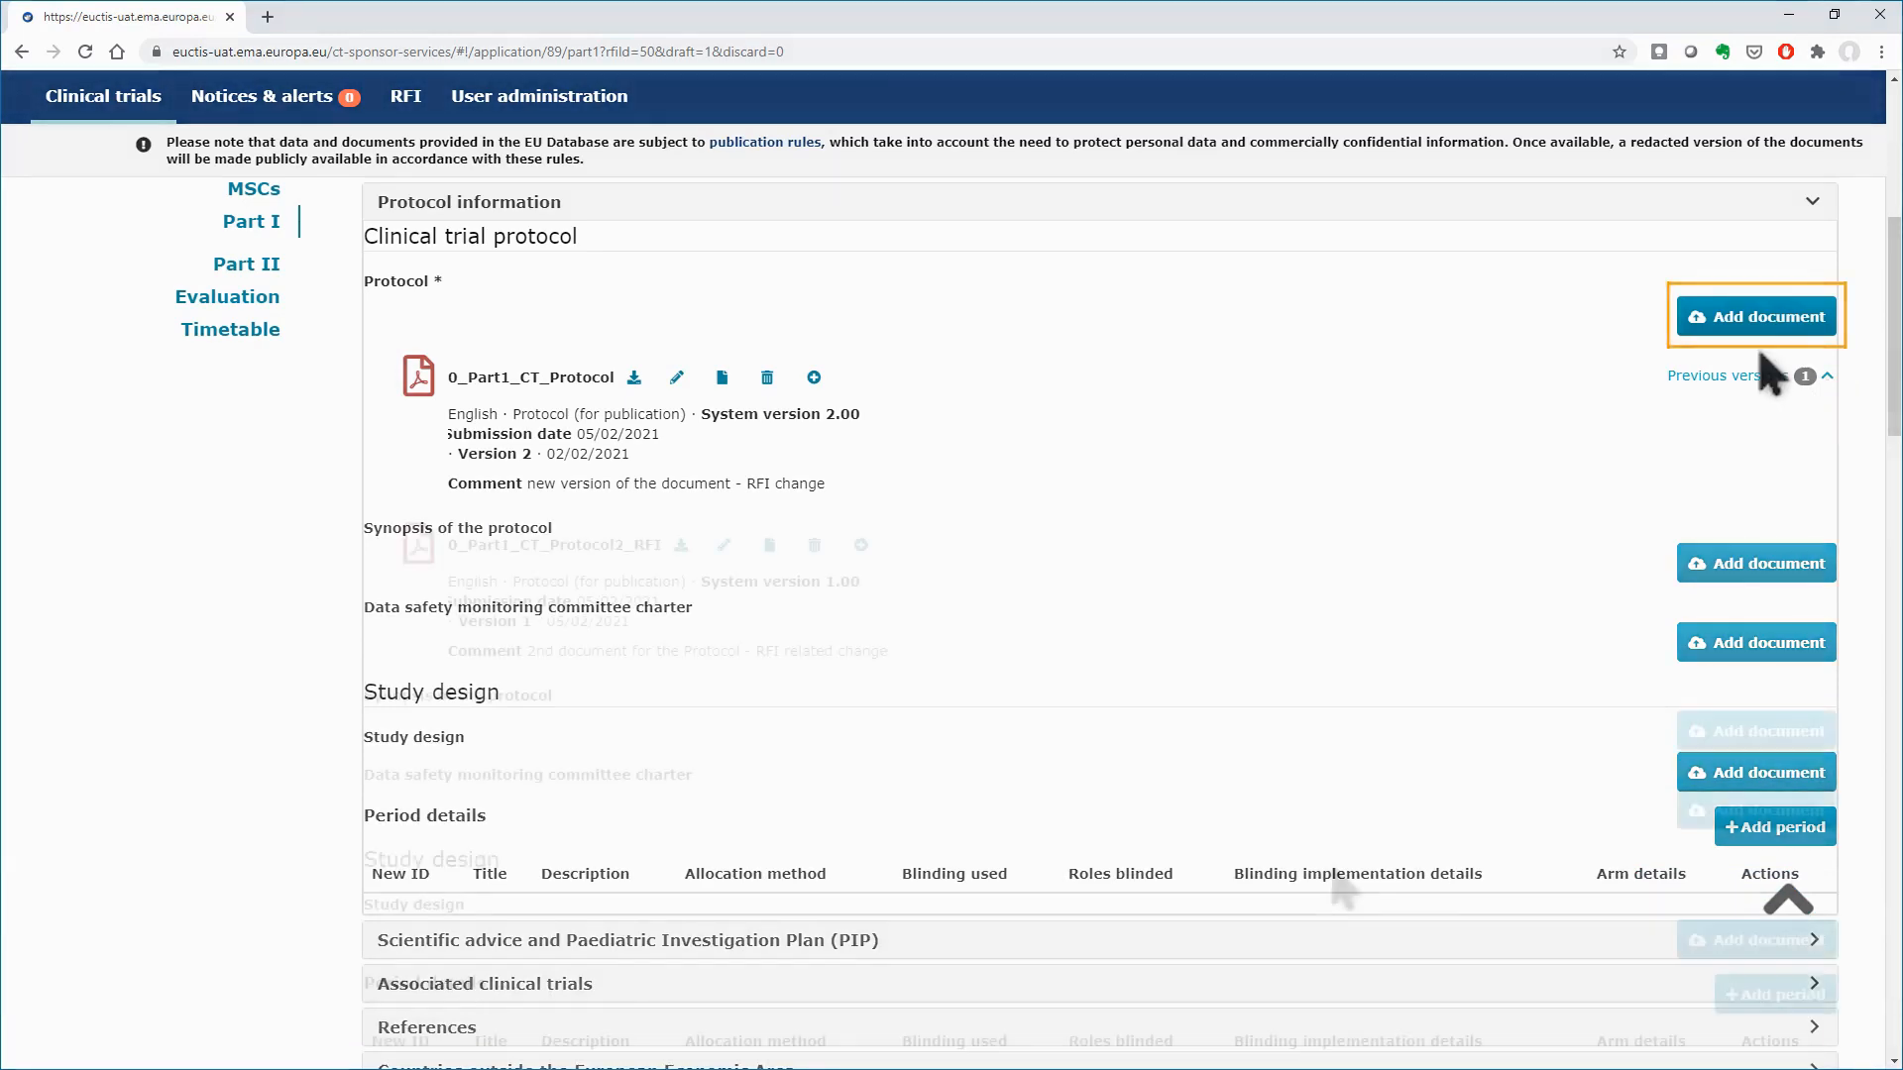
pyautogui.click(1825, 374)
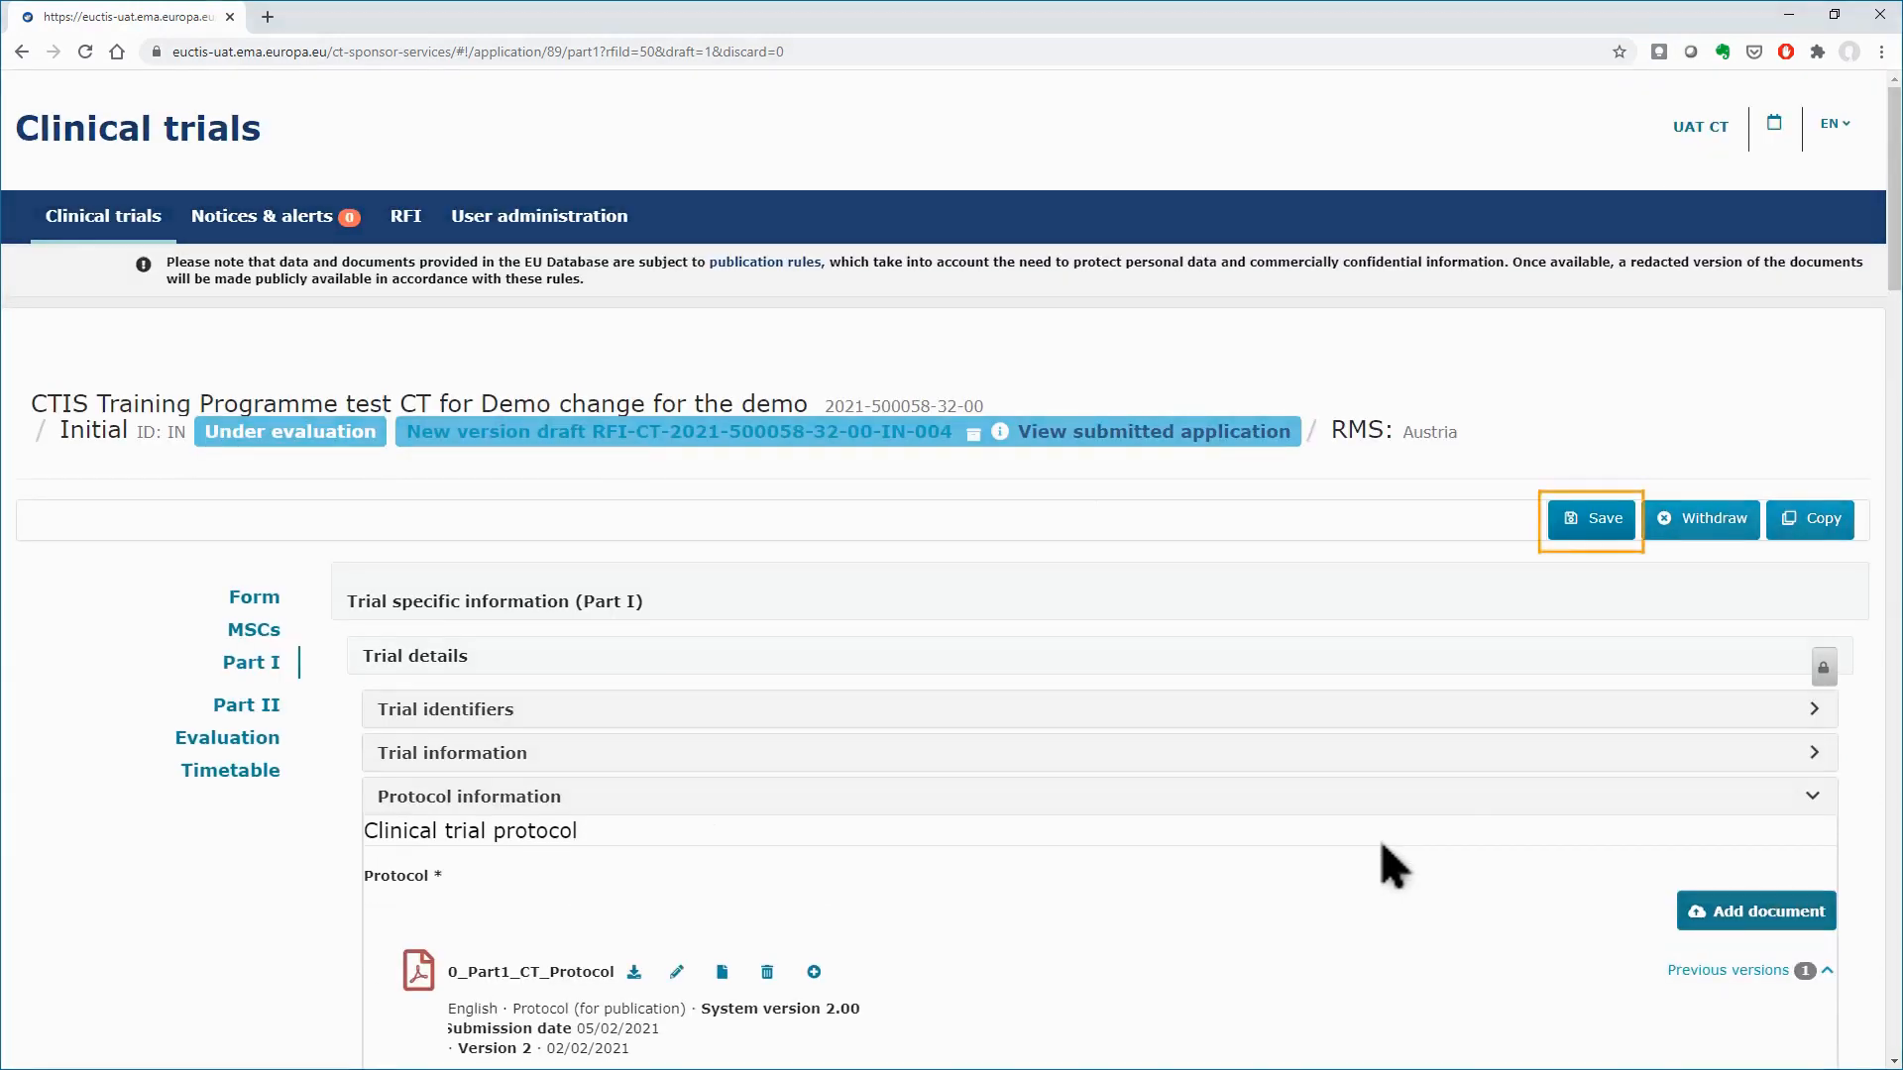
# Save the draft, stored as new version draft 005 with Part I changed
pyautogui.click(1589, 517)
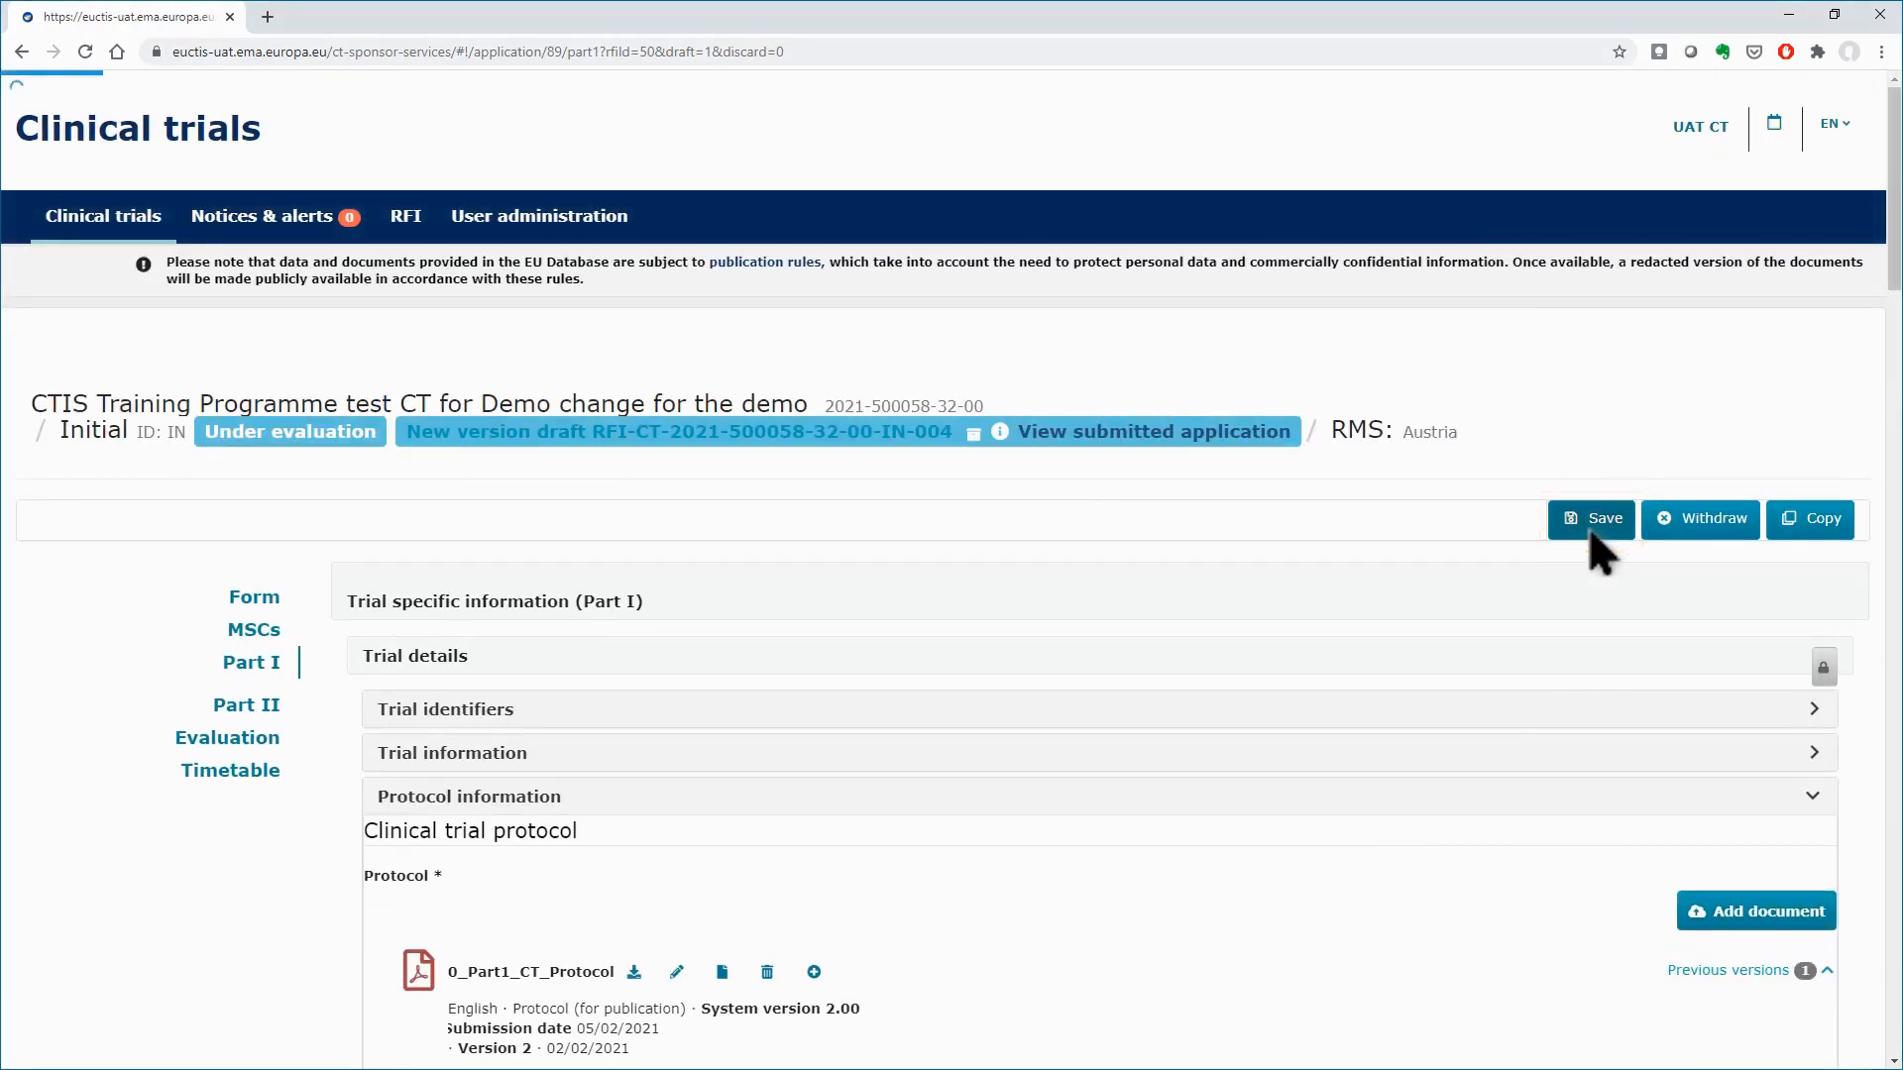
pyautogui.click(1590, 518)
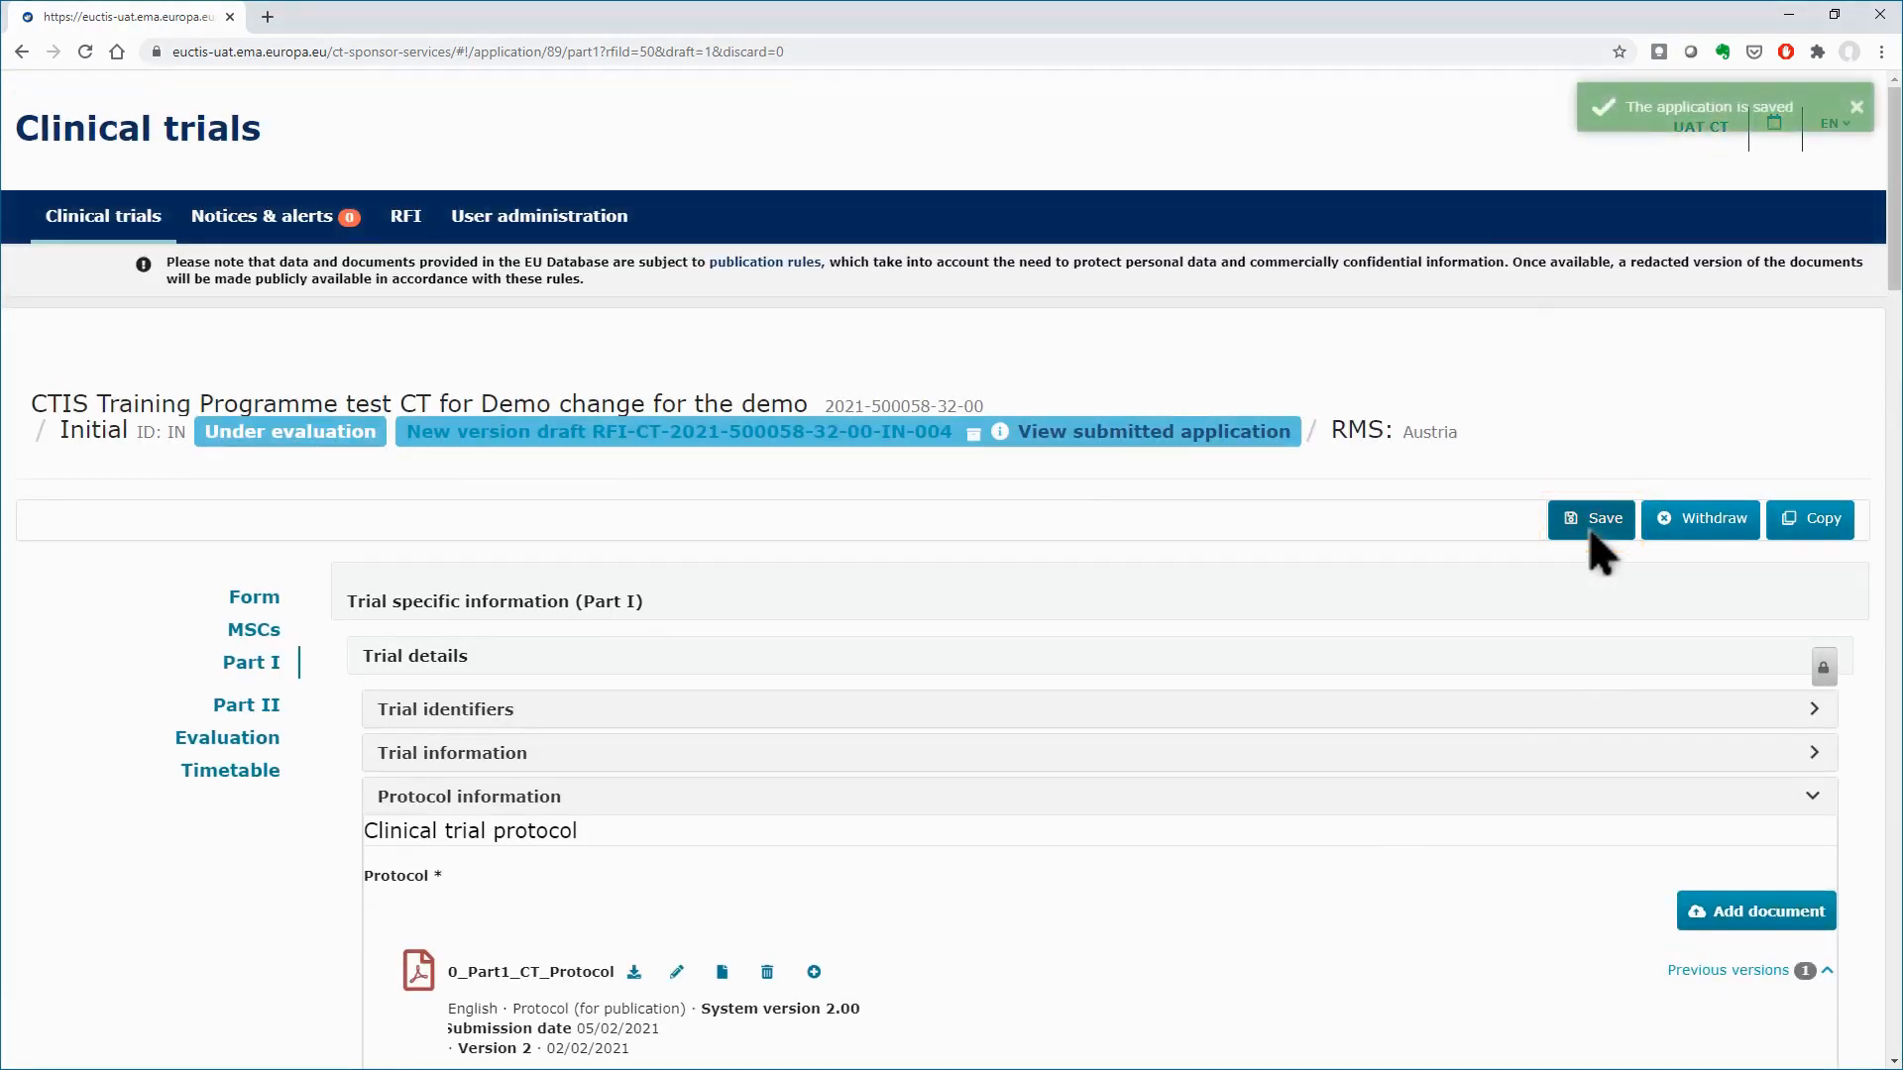
pyautogui.click(1590, 517)
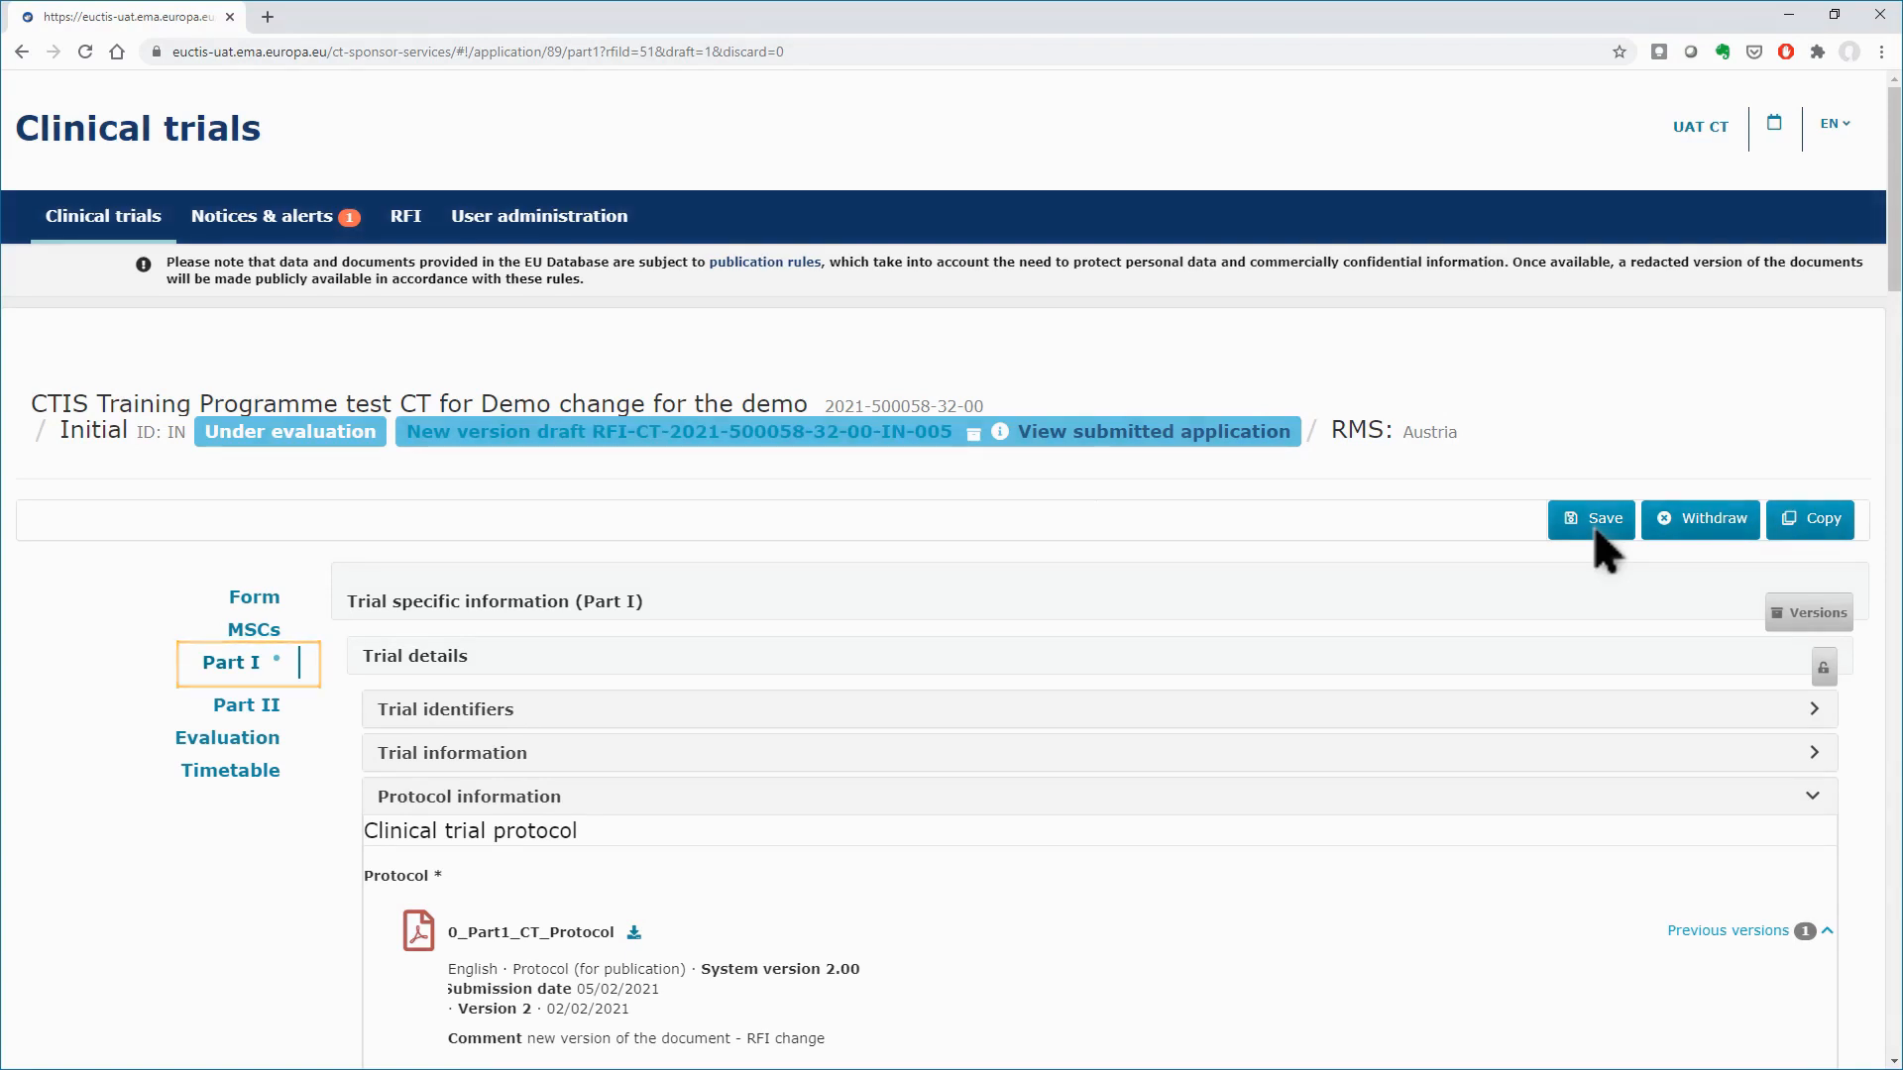
pyautogui.scroll(-3)
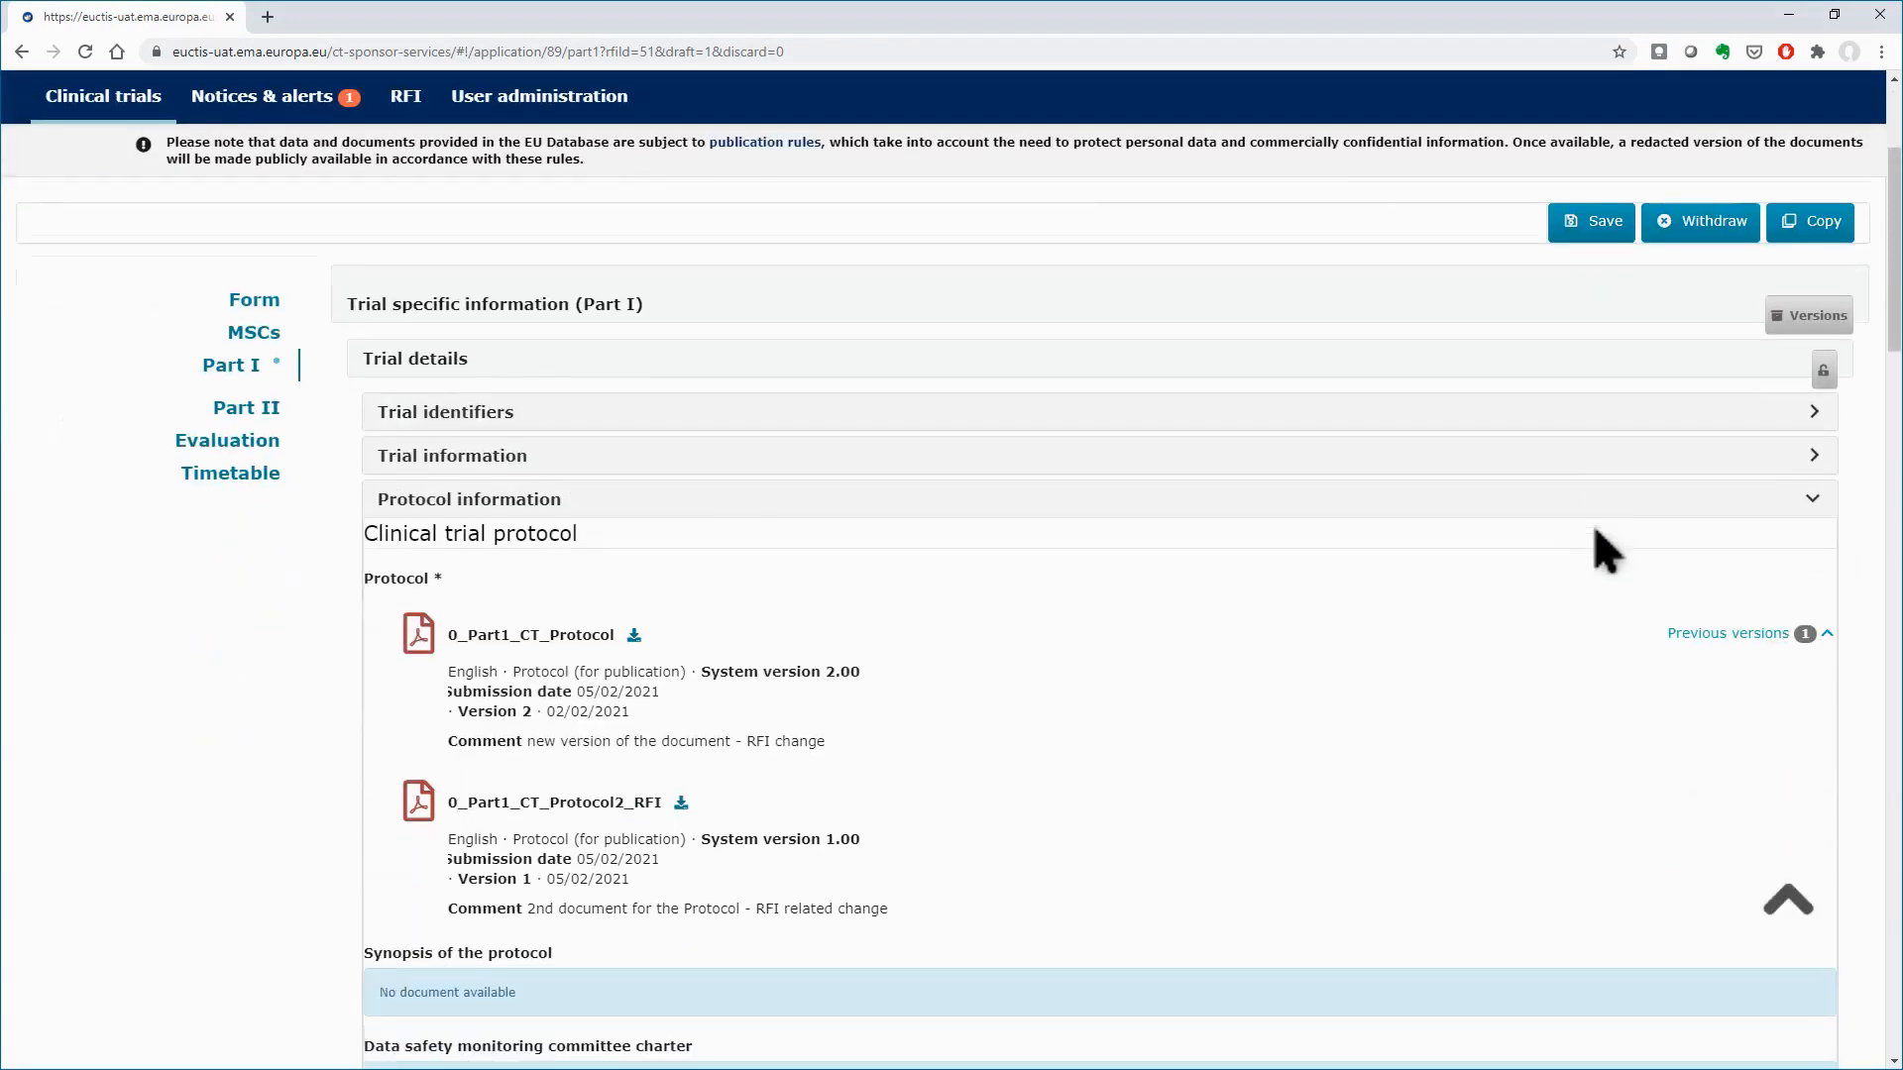
pyautogui.moveTo(1835, 436)
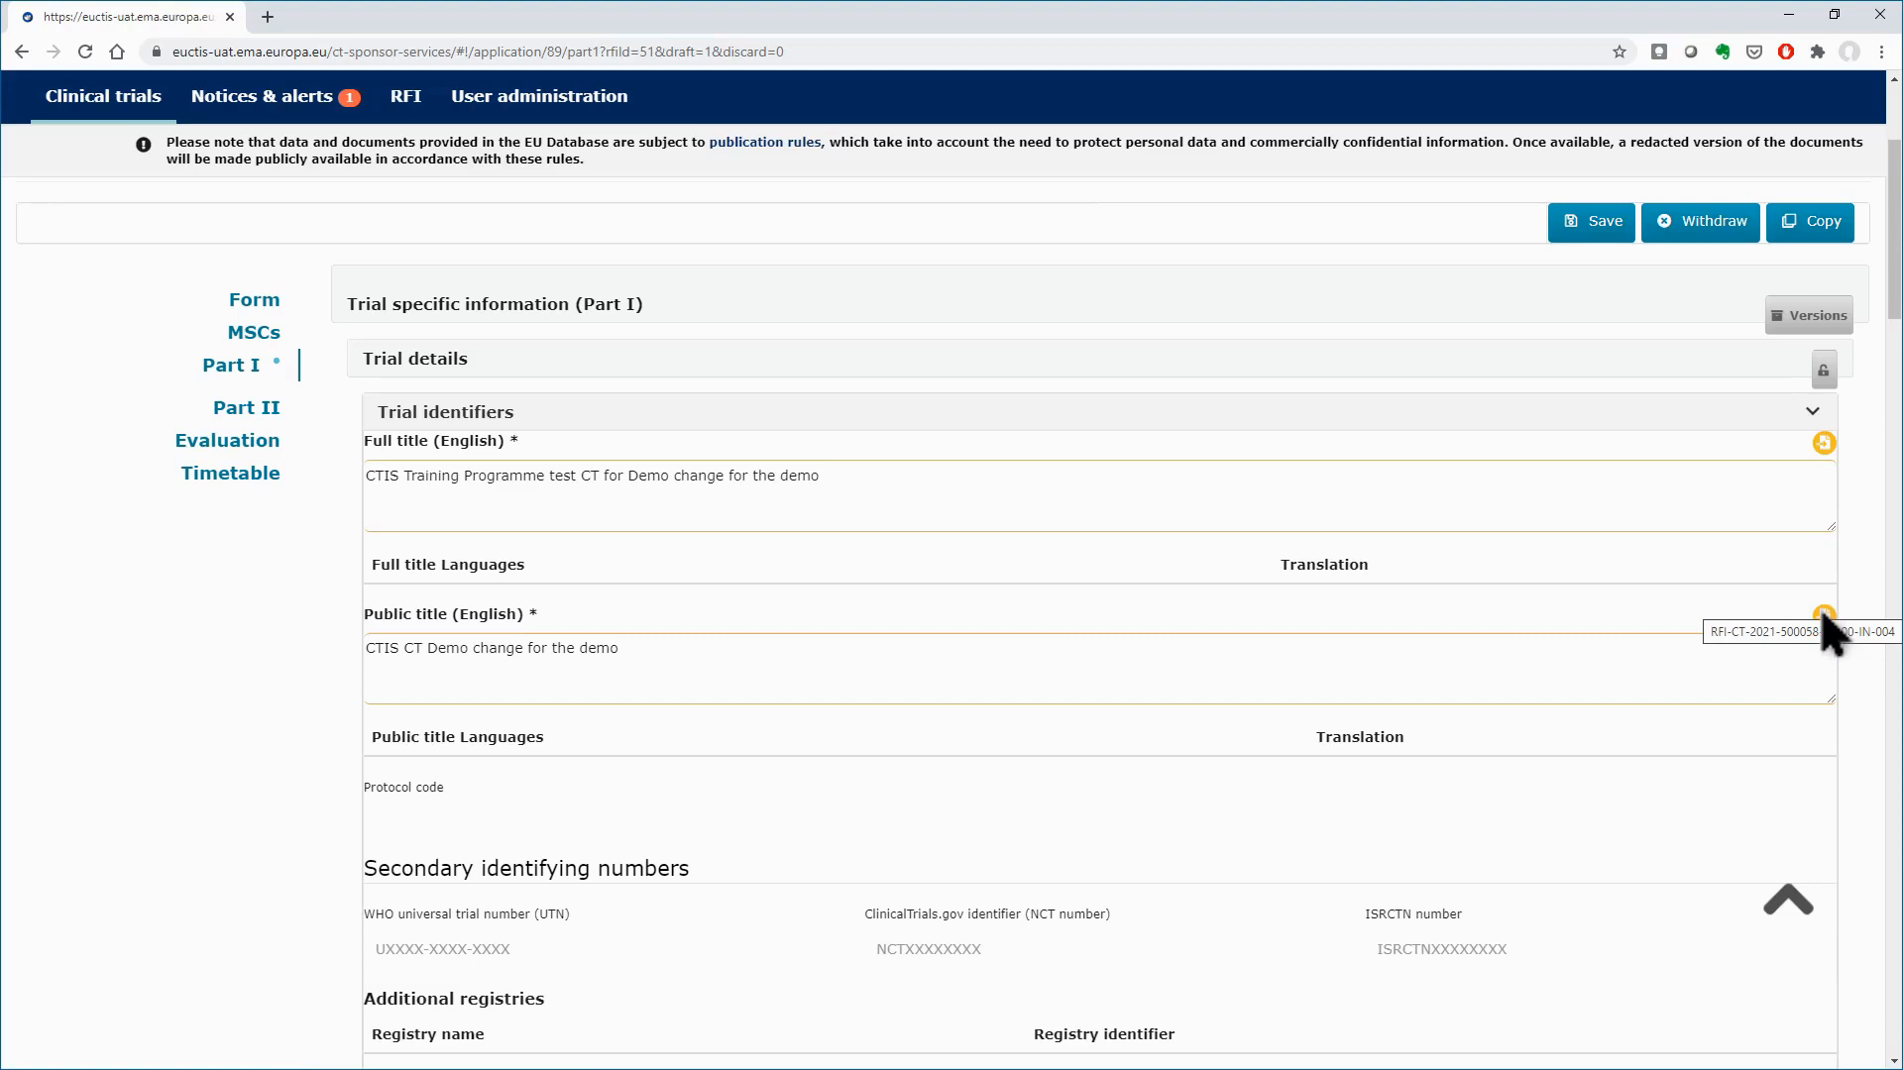
pyautogui.scroll(-3)
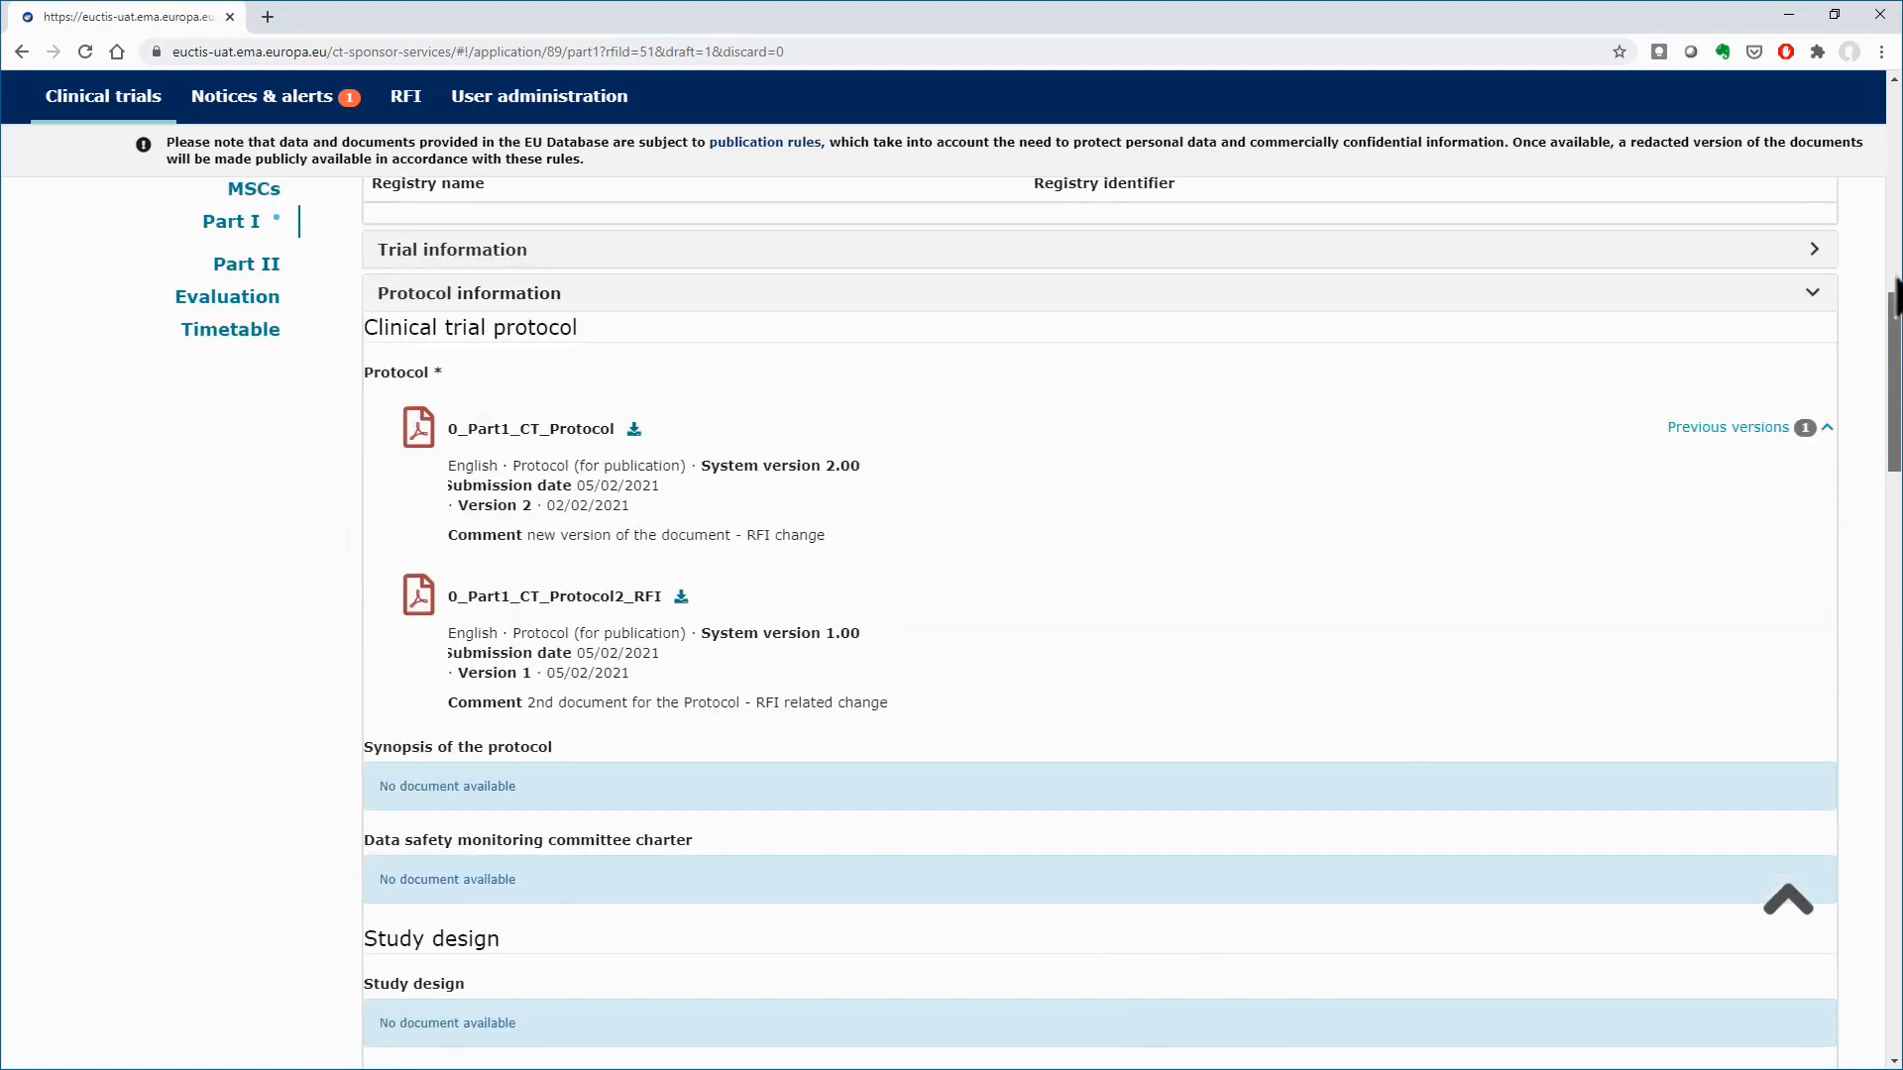
pyautogui.scroll(-3)
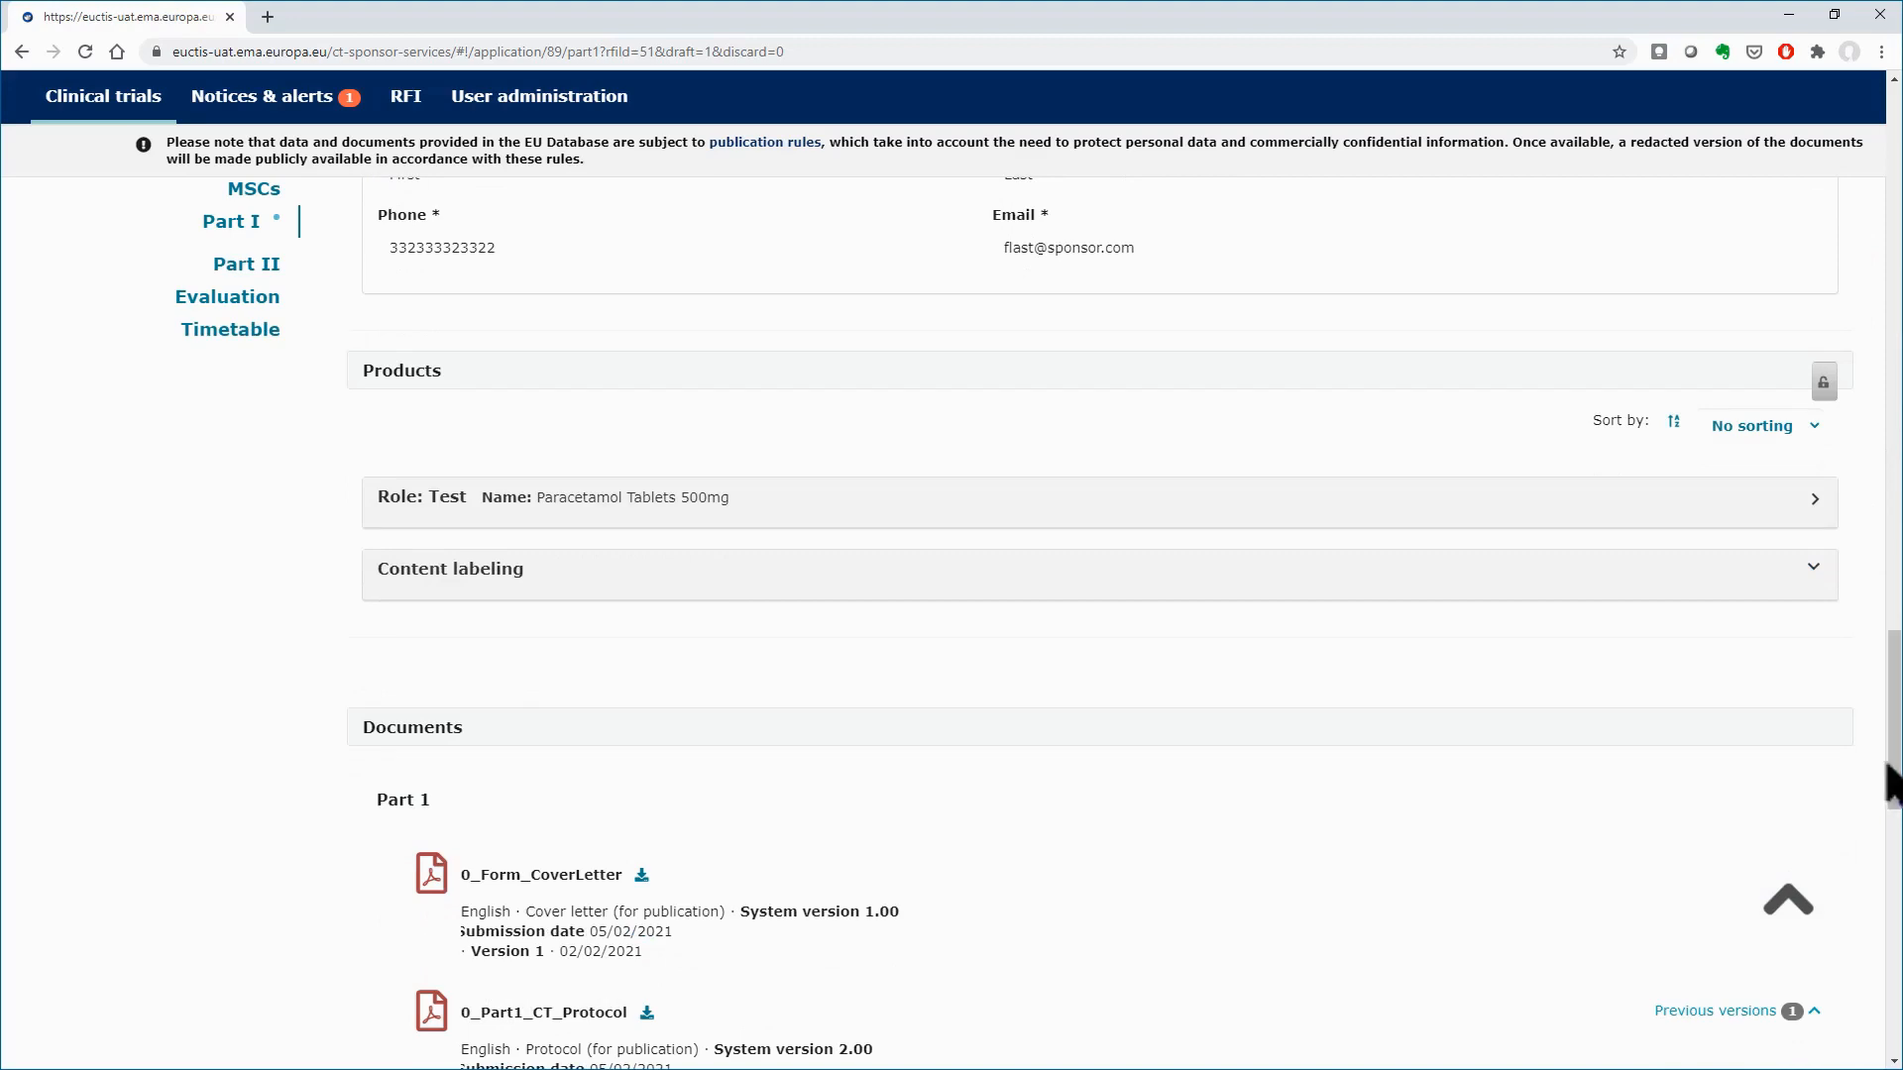
pyautogui.scroll(-3)
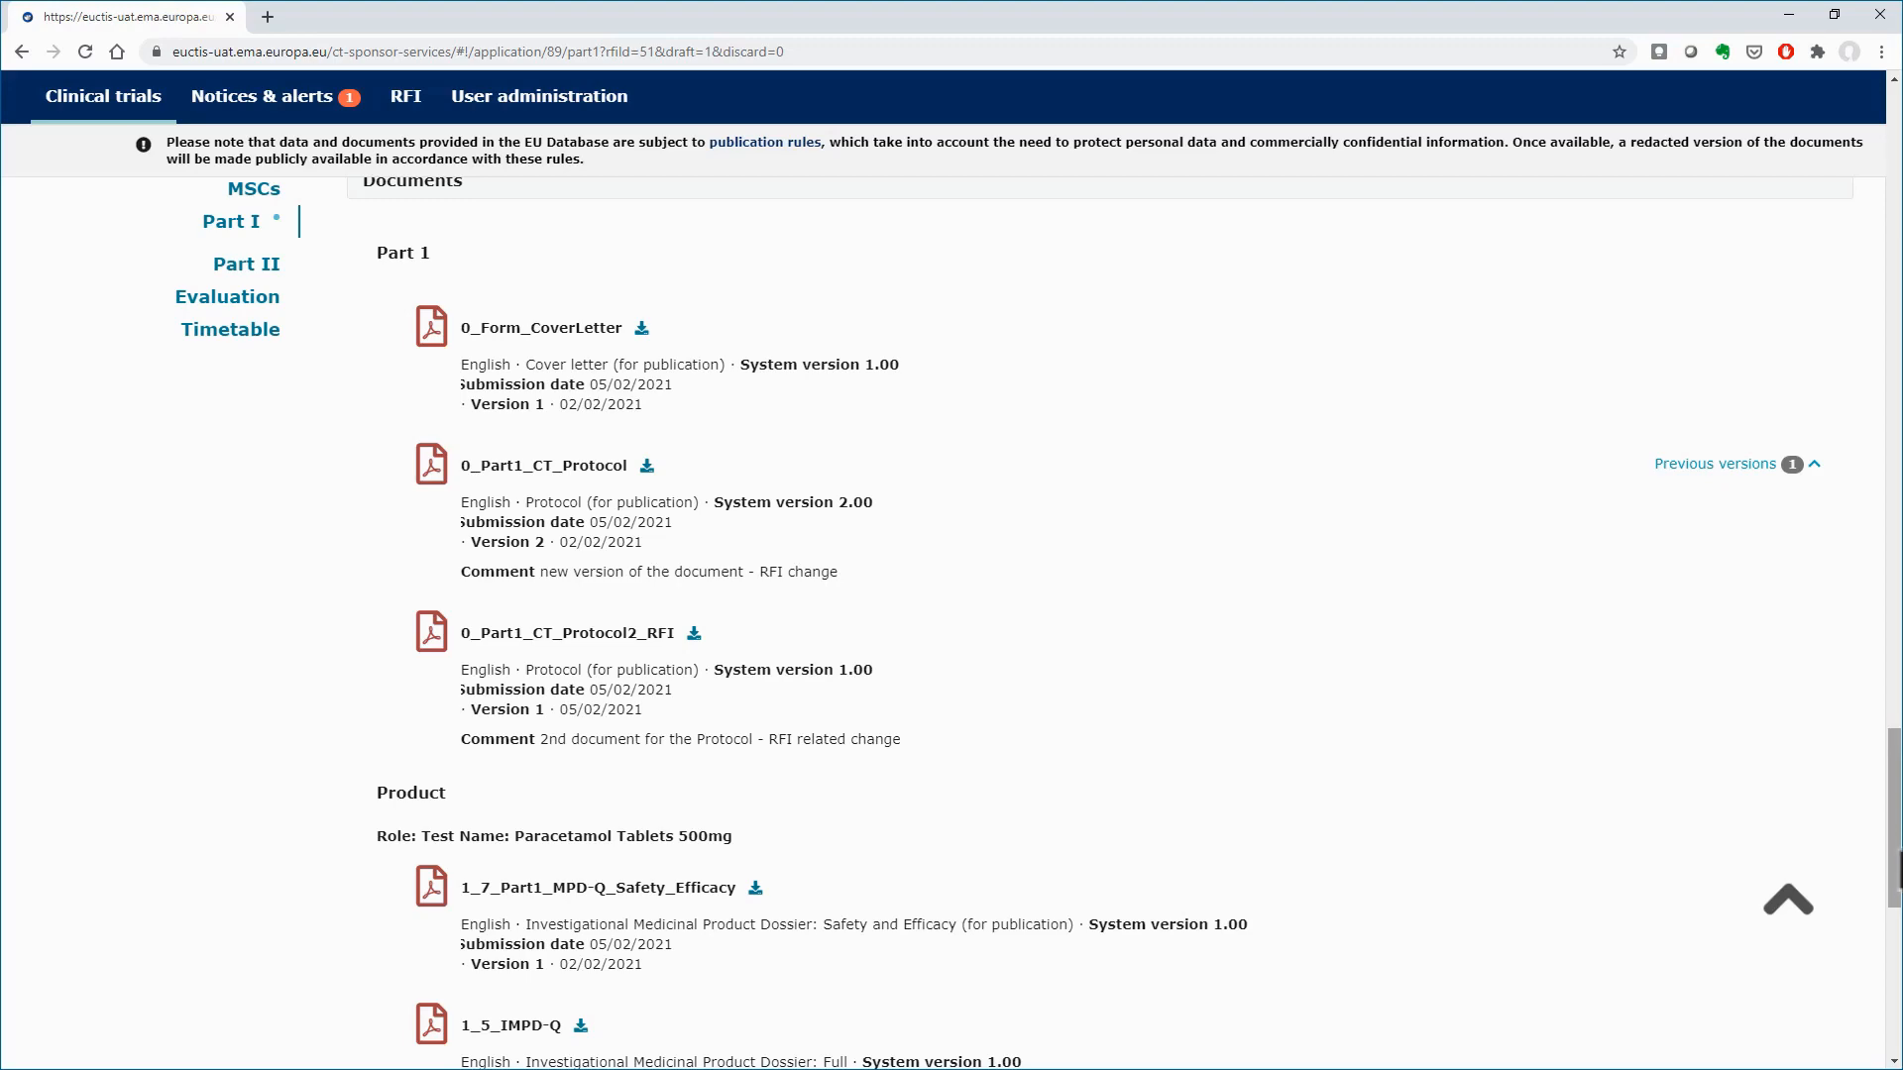
pyautogui.scroll(-3)
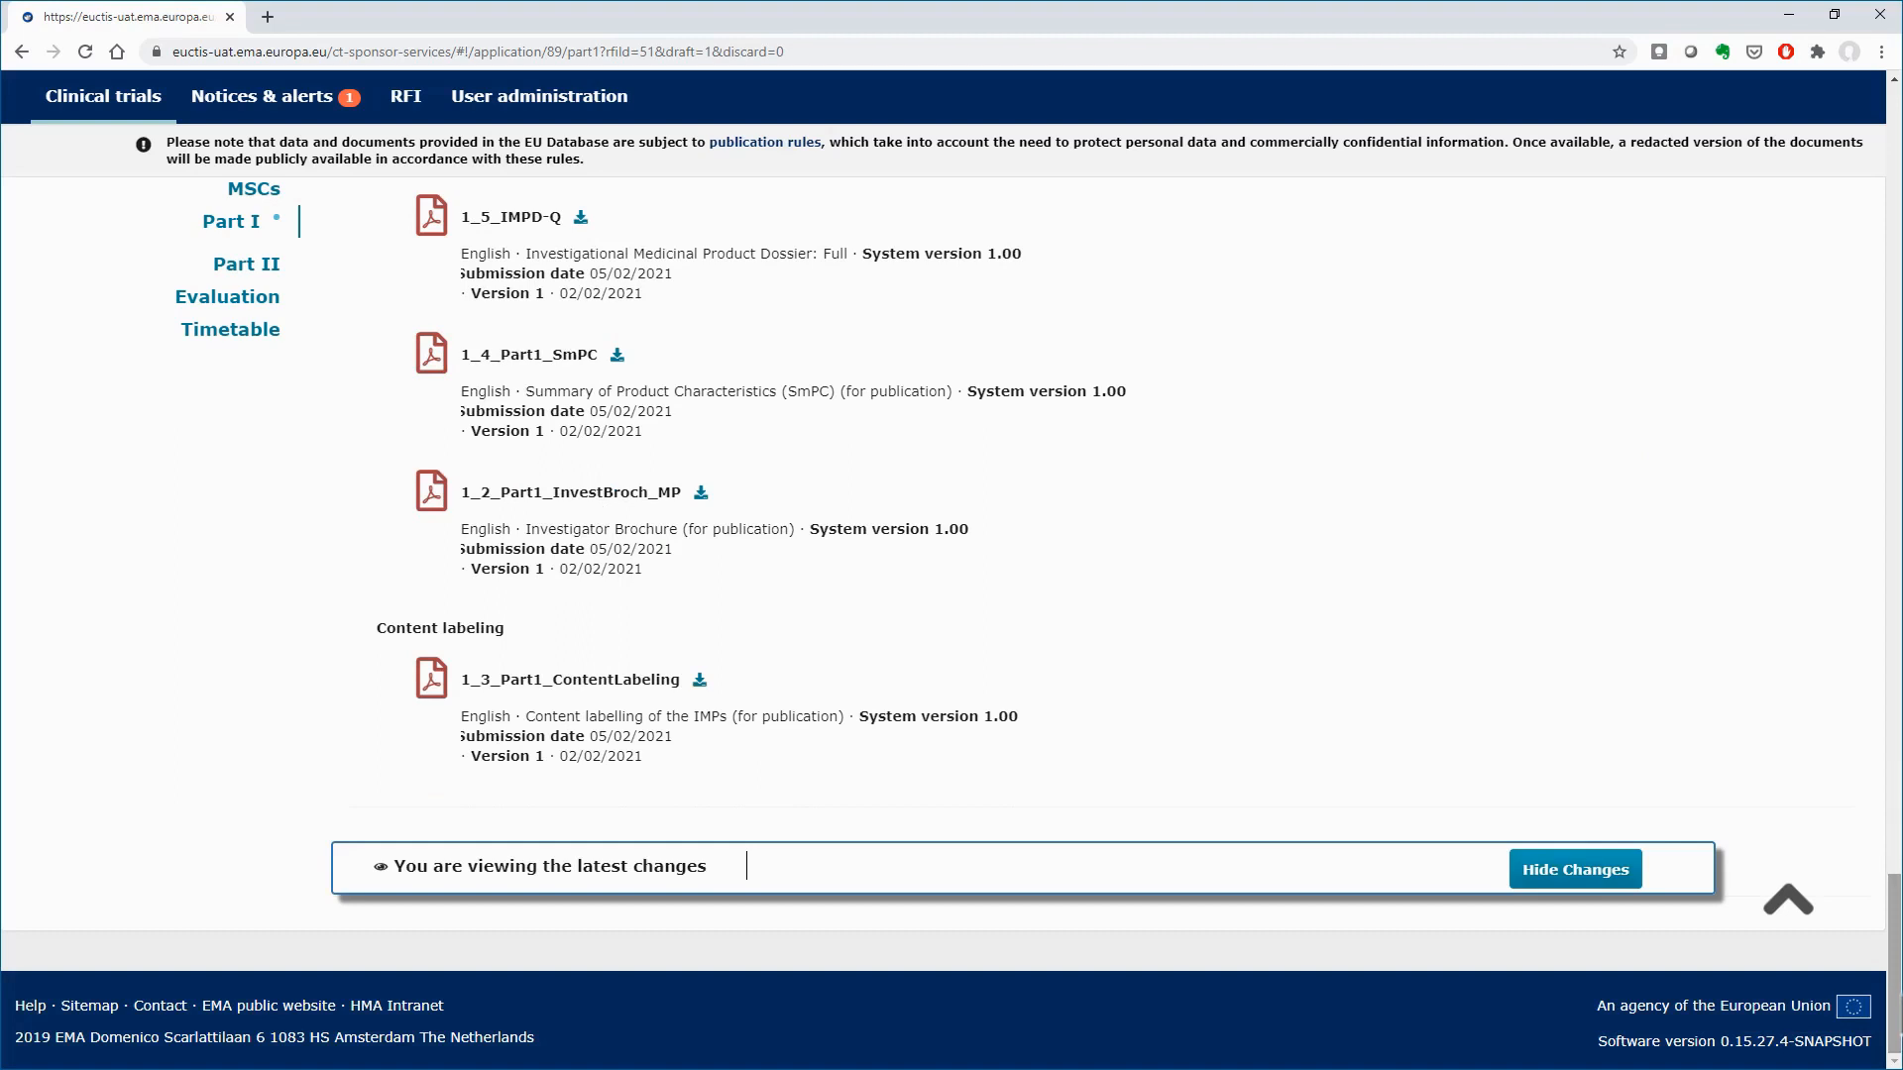
# Hide the change highlighting and go to the Evaluation section with its RFIs
pyautogui.click(1574, 868)
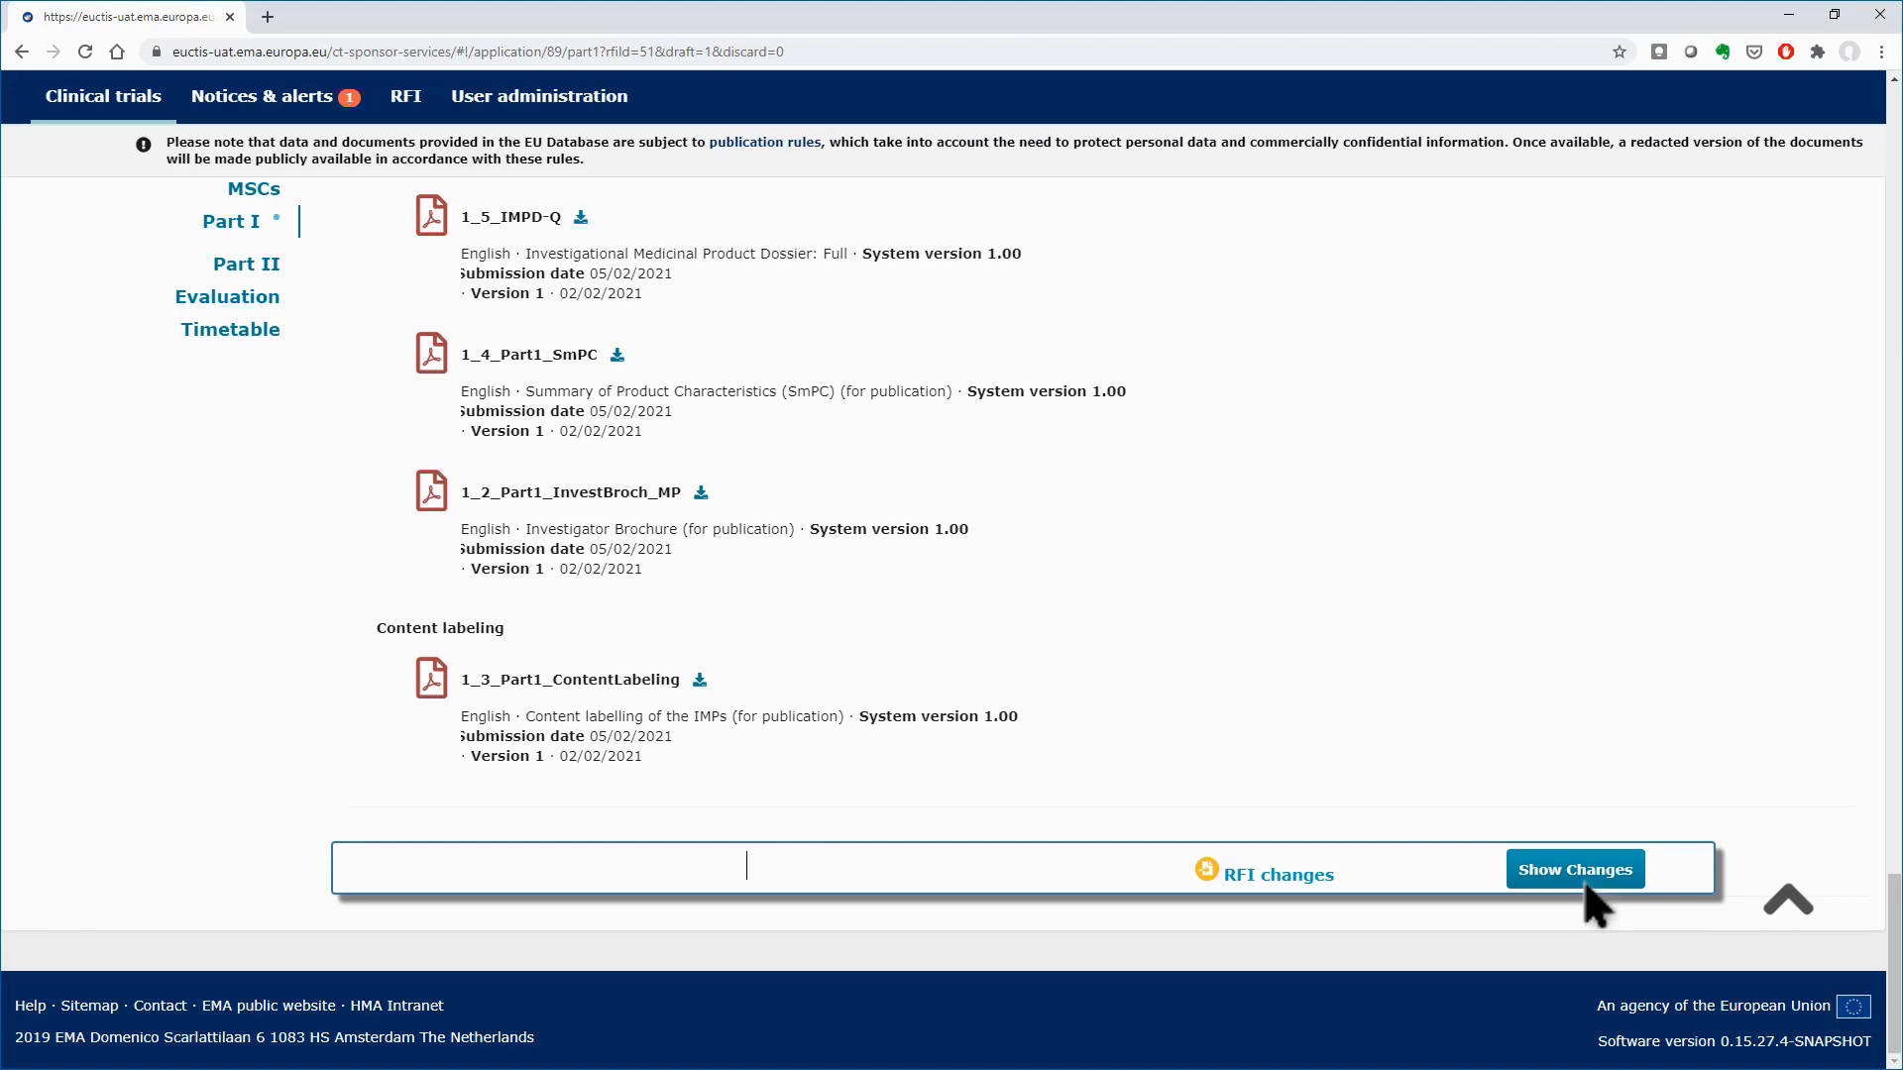
pyautogui.moveTo(1263, 874)
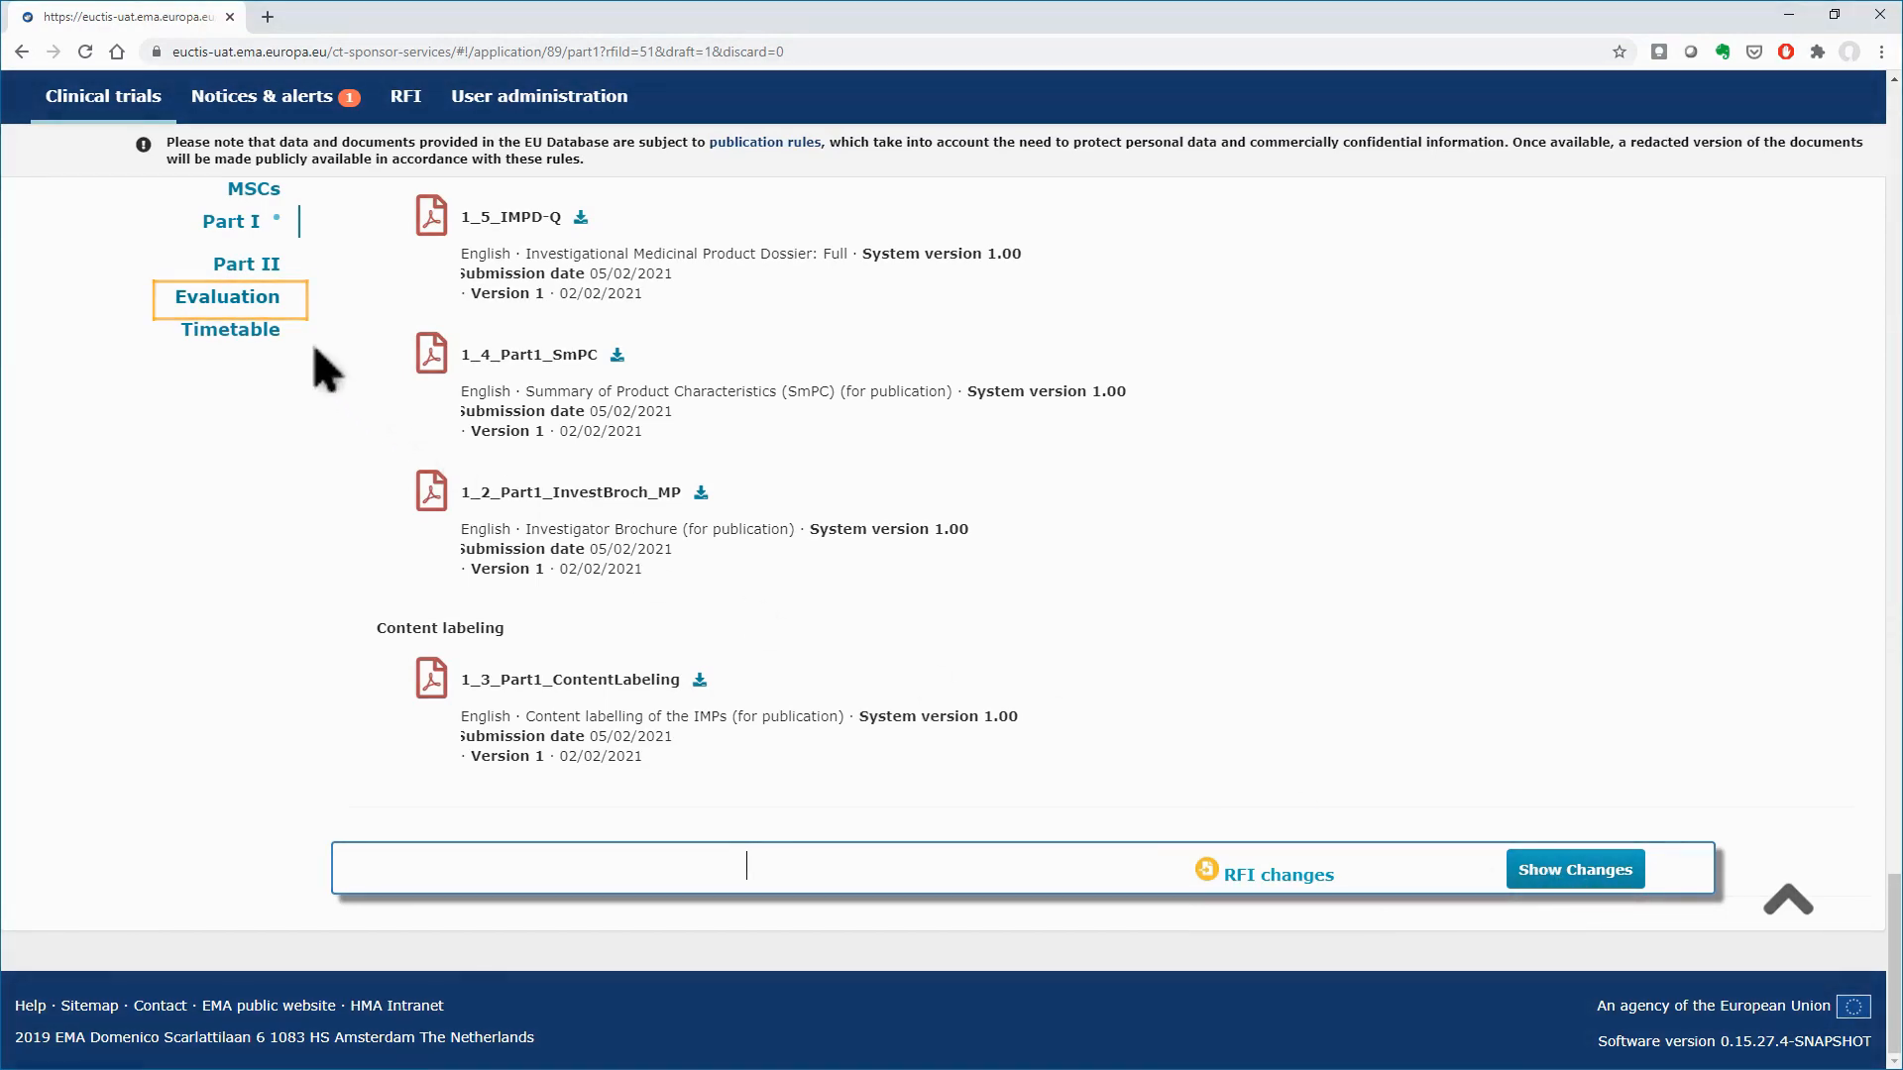
pyautogui.click(226, 297)
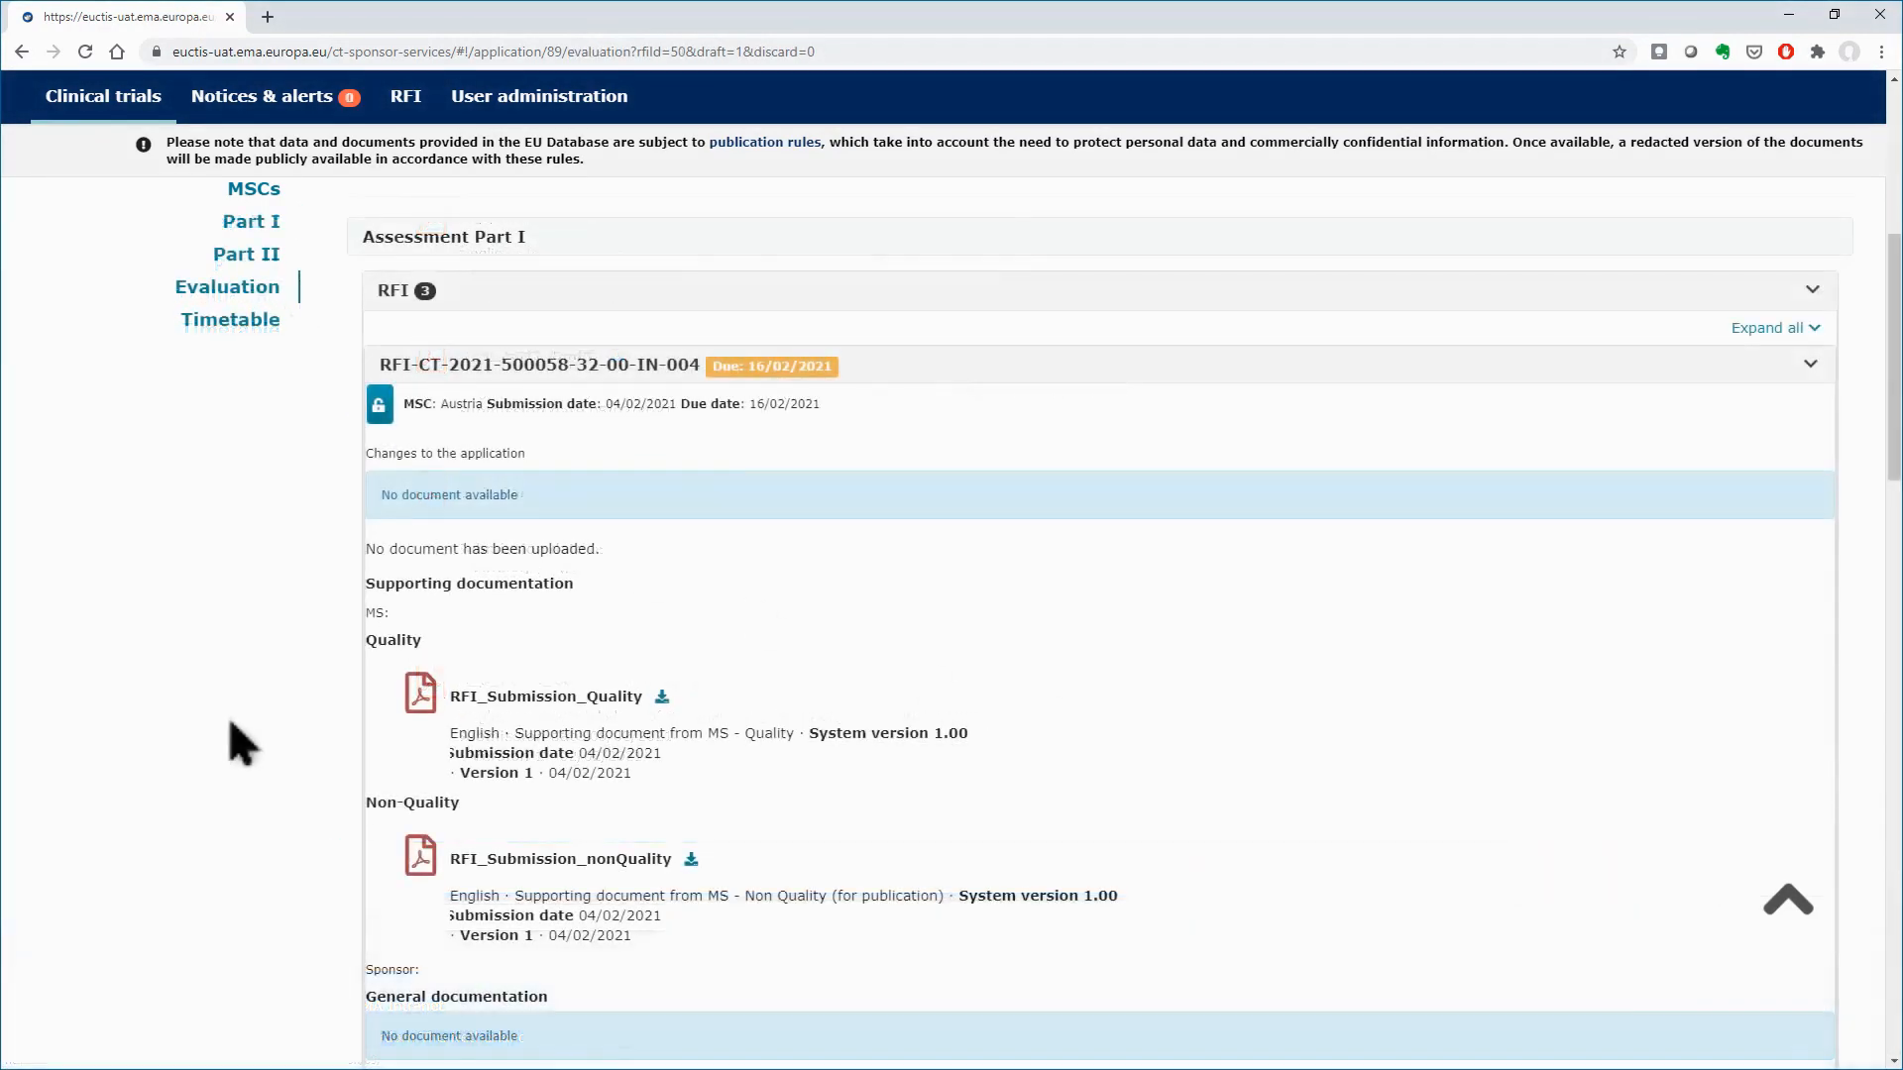